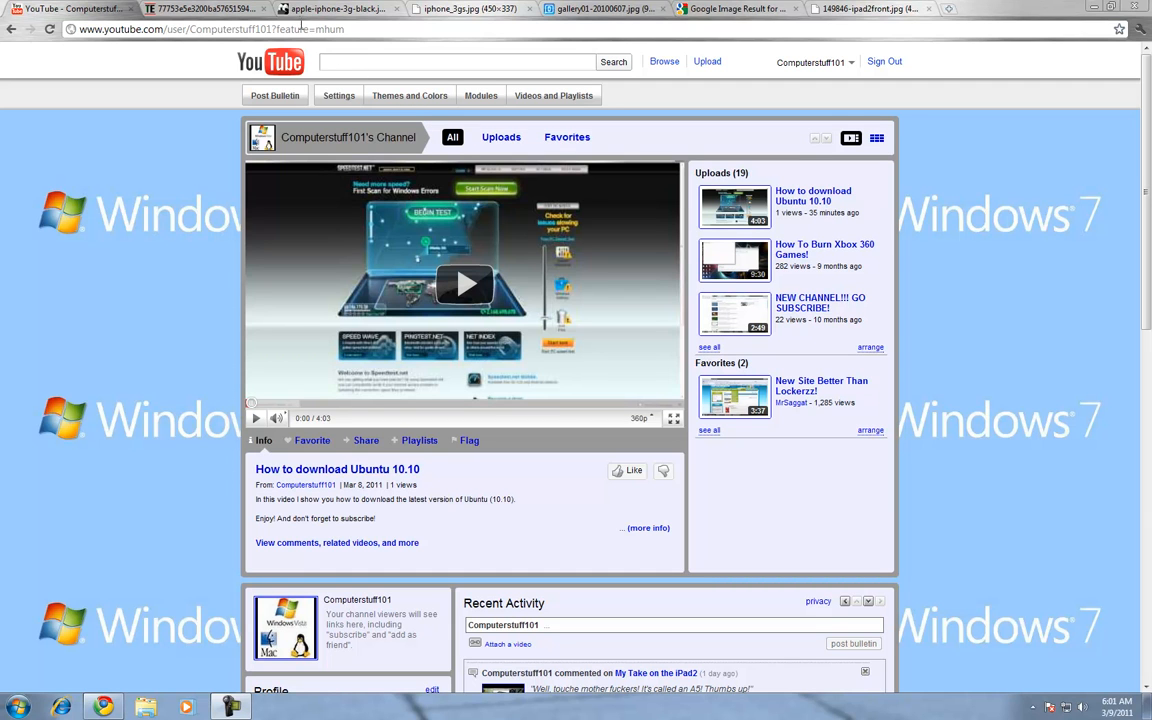
pyautogui.moveTo(310, 318)
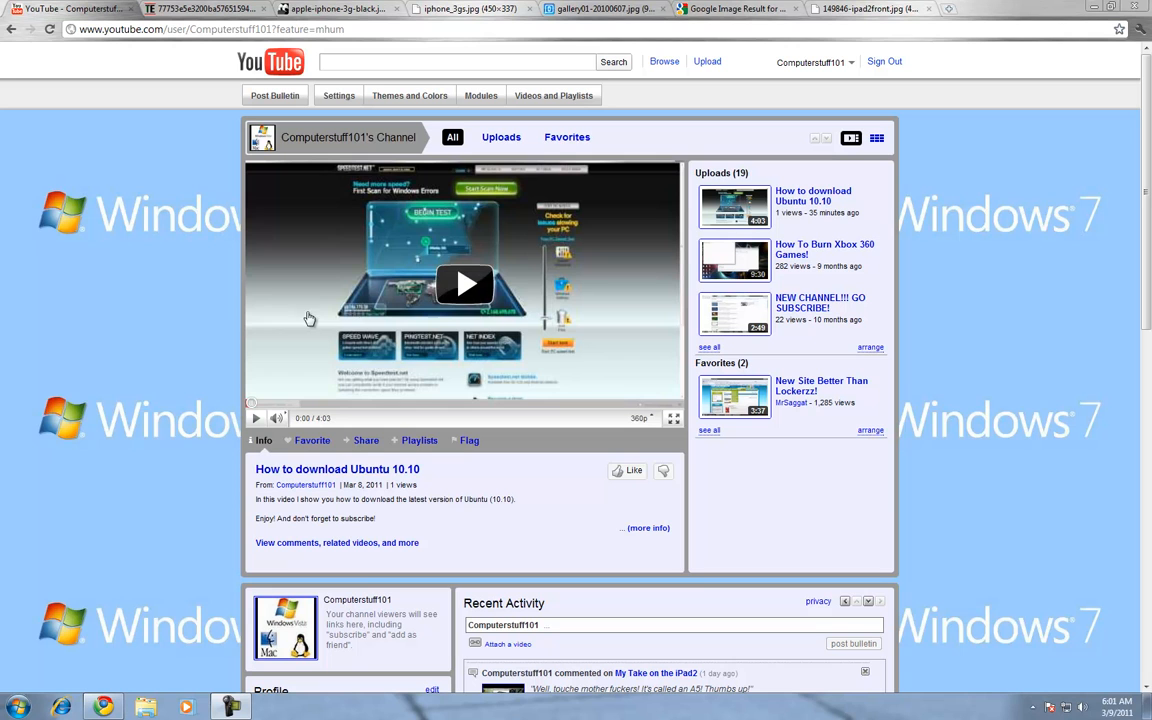
pyautogui.moveTo(290, 84)
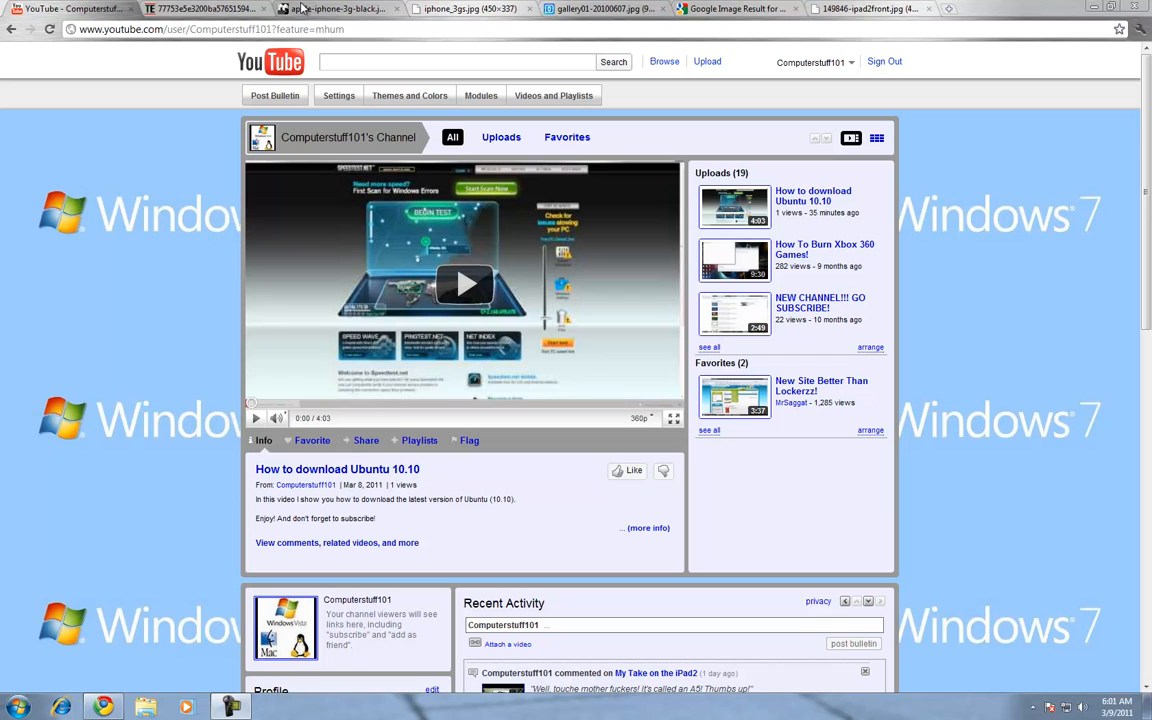
pyautogui.moveTo(370, 8)
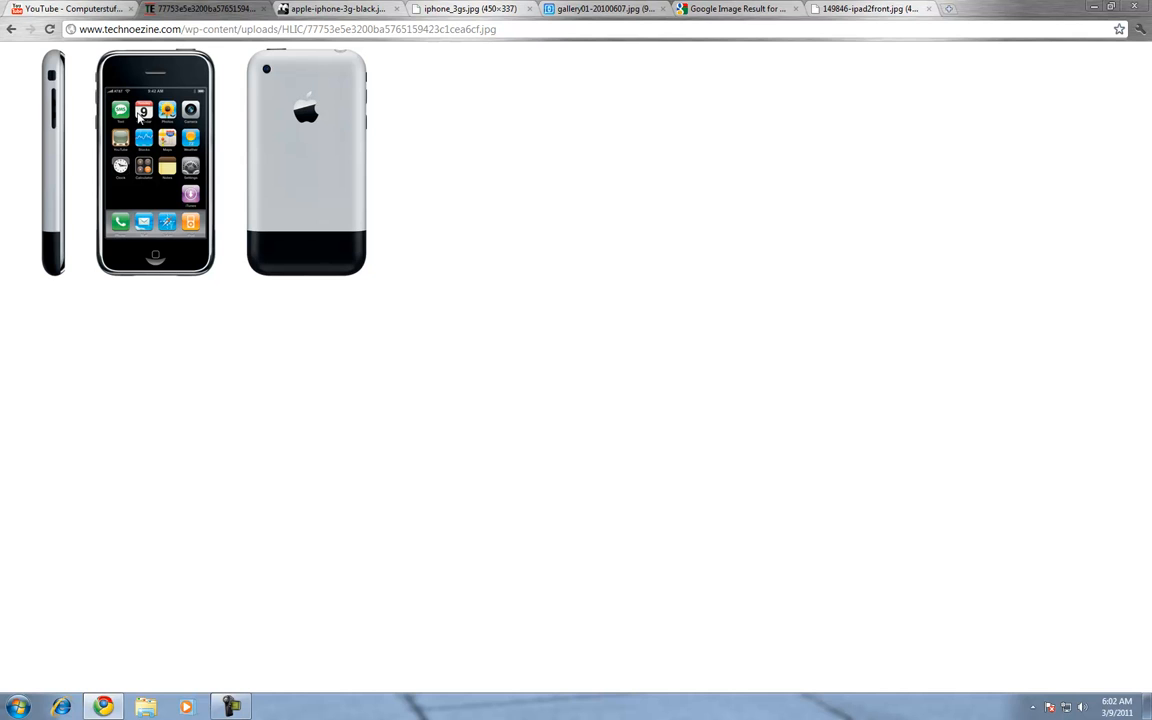
pyautogui.moveTo(282, 156)
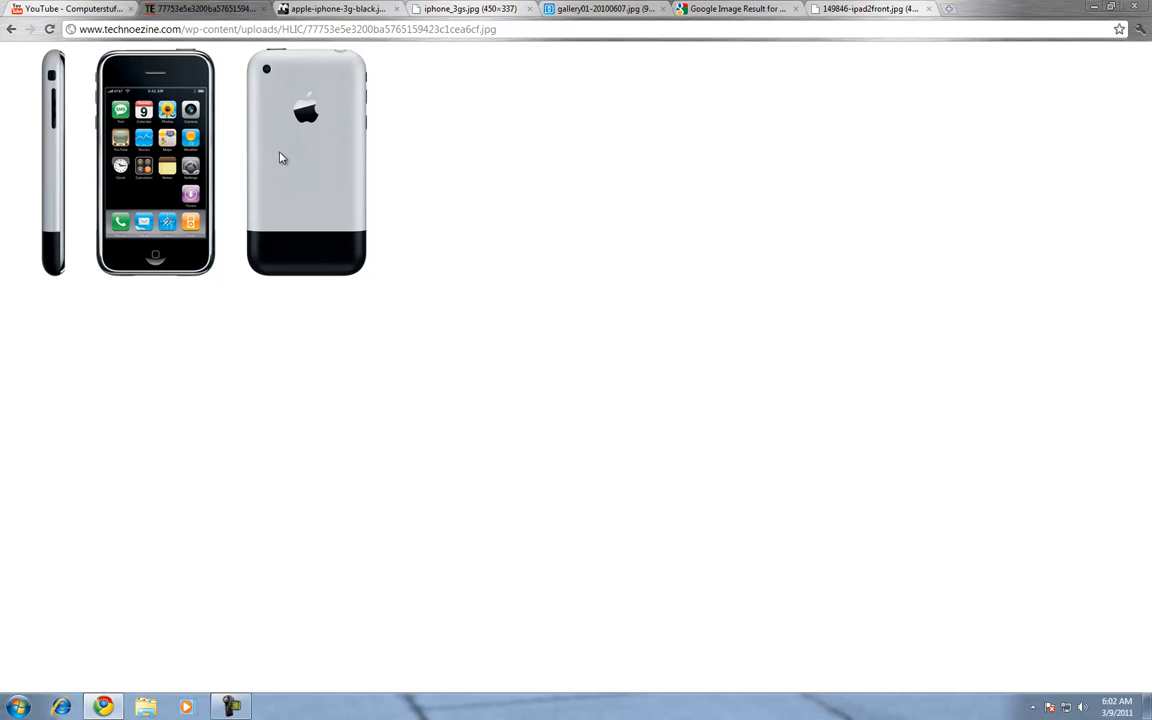
pyautogui.moveTo(148, 72)
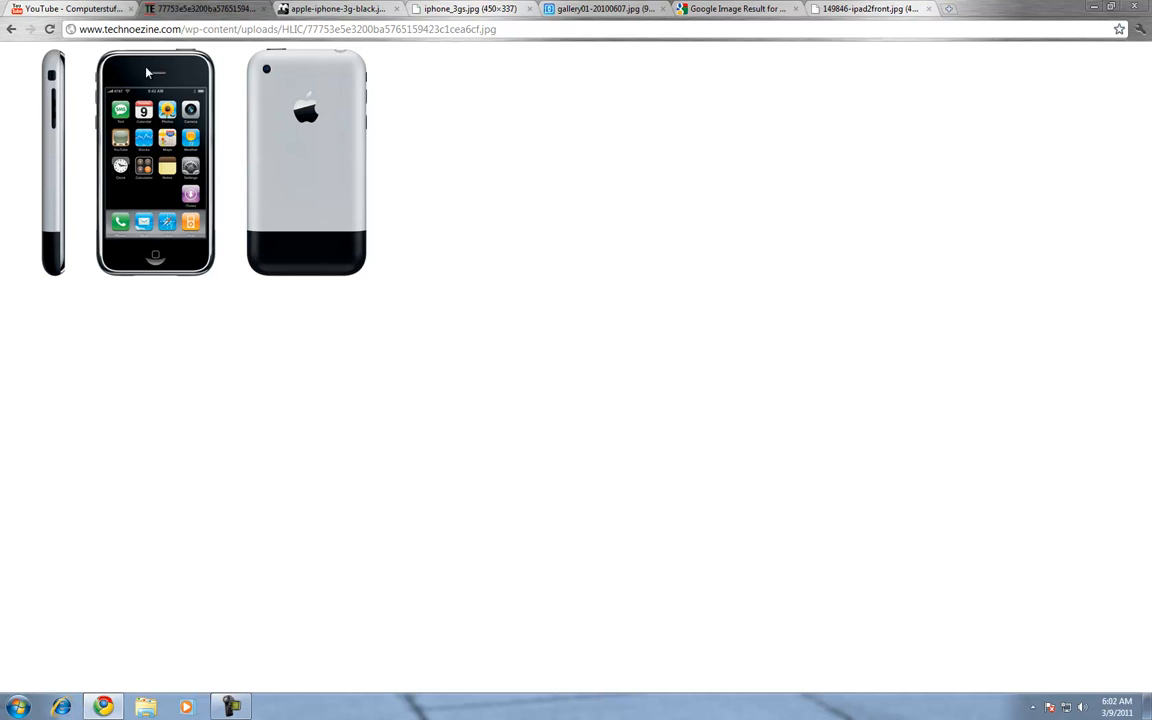
pyautogui.moveTo(344, 104)
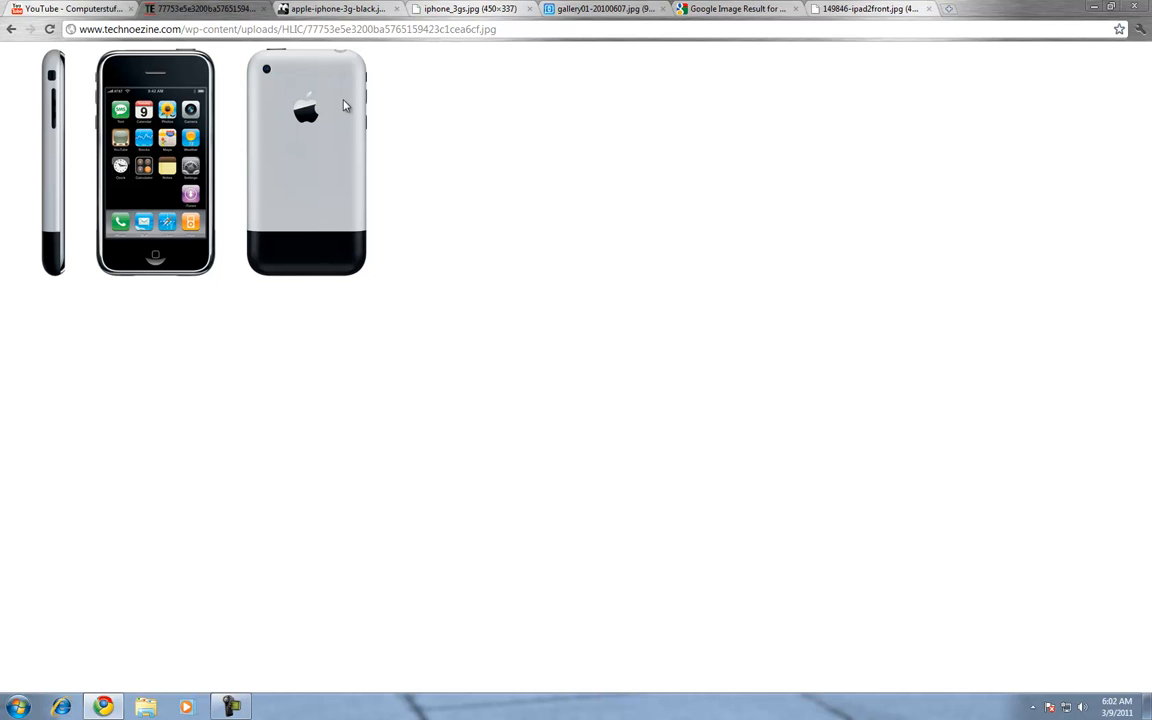
pyautogui.moveTo(168, 206)
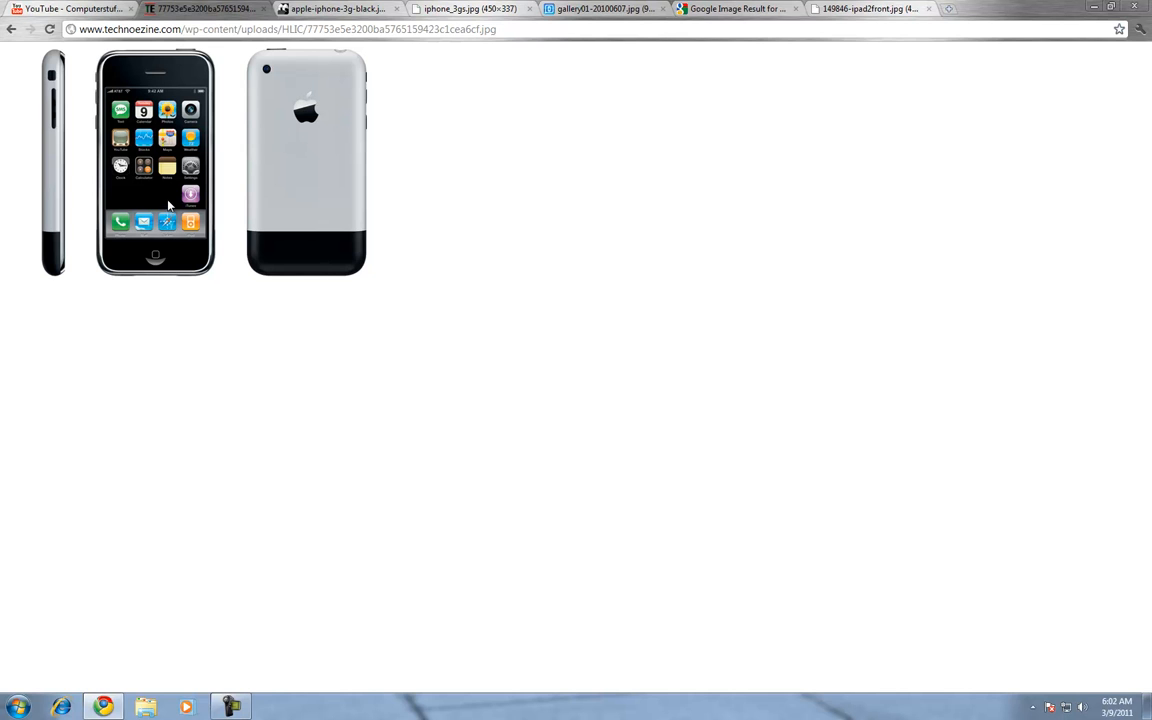
pyautogui.moveTo(180, 184)
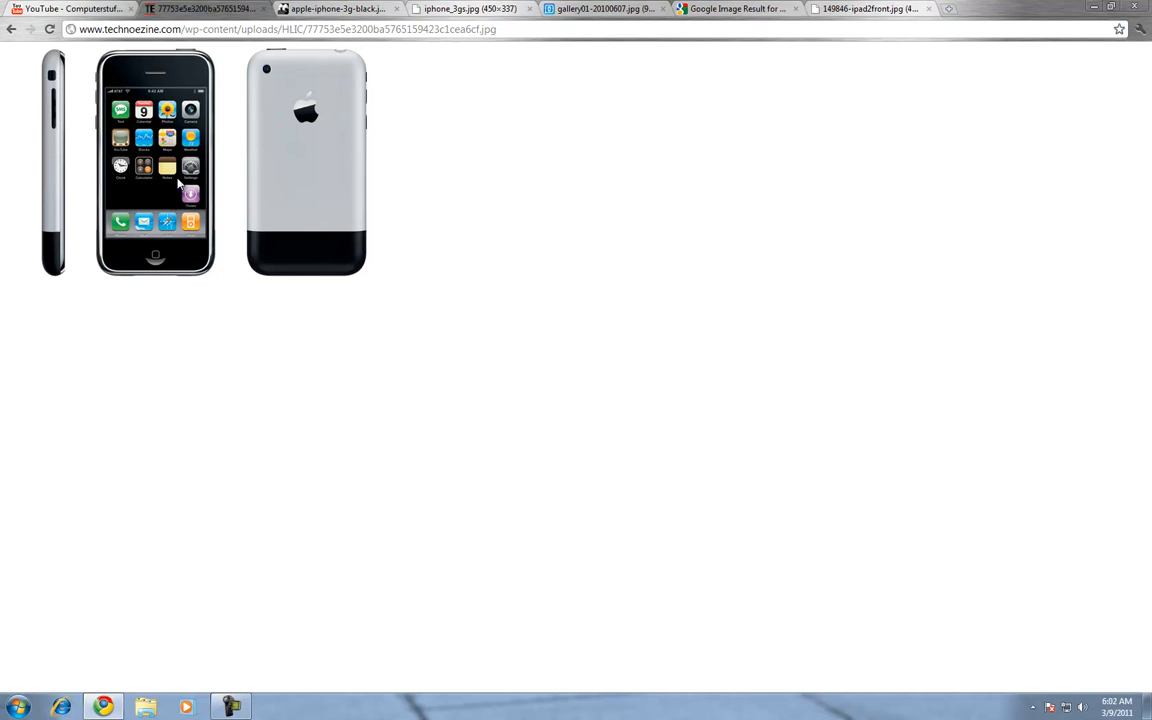
pyautogui.moveTo(184, 118)
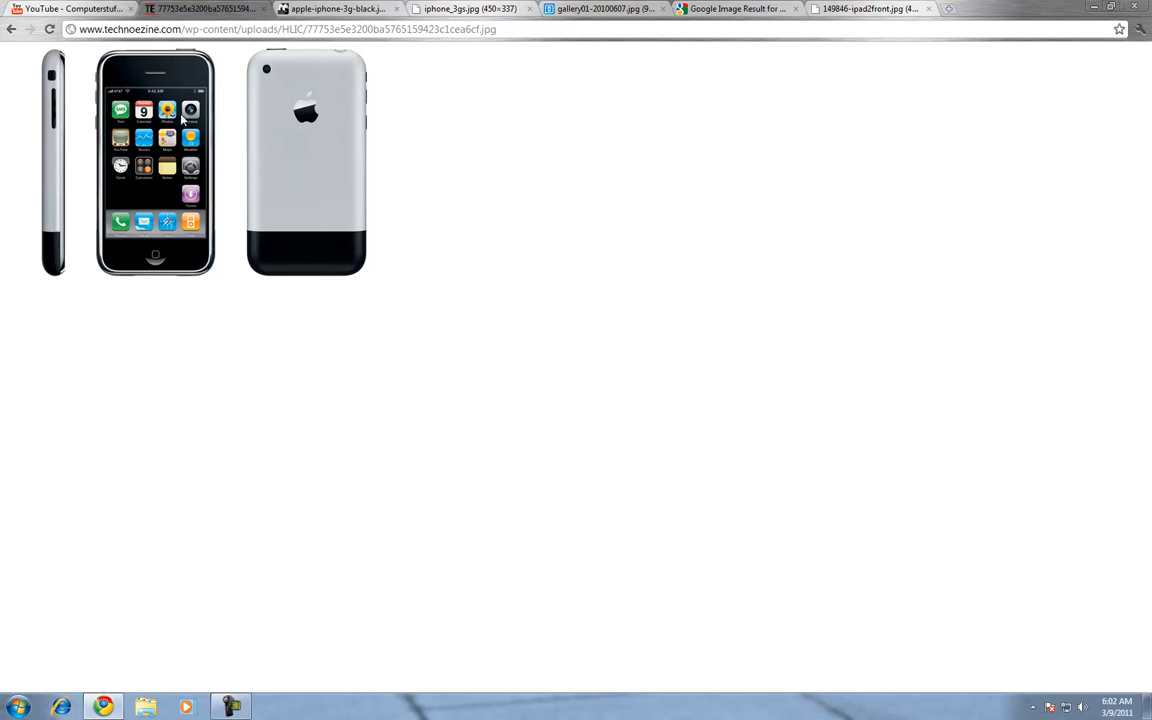
pyautogui.moveTo(258, 80)
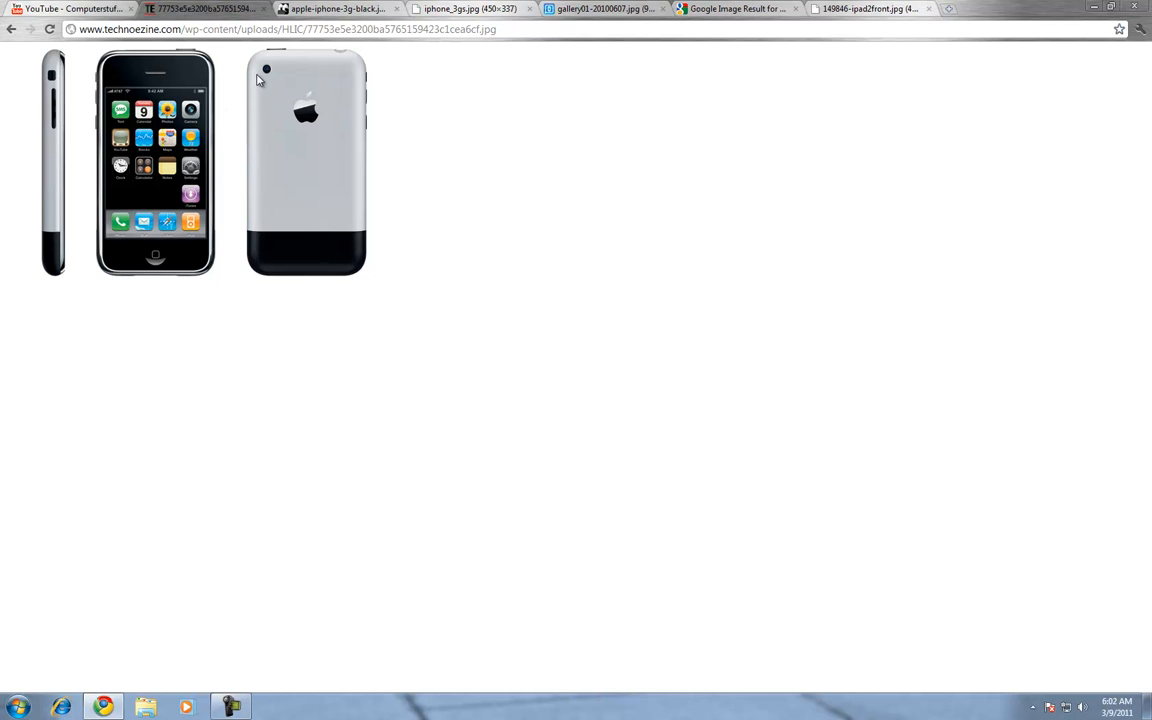
pyautogui.moveTo(224, 120)
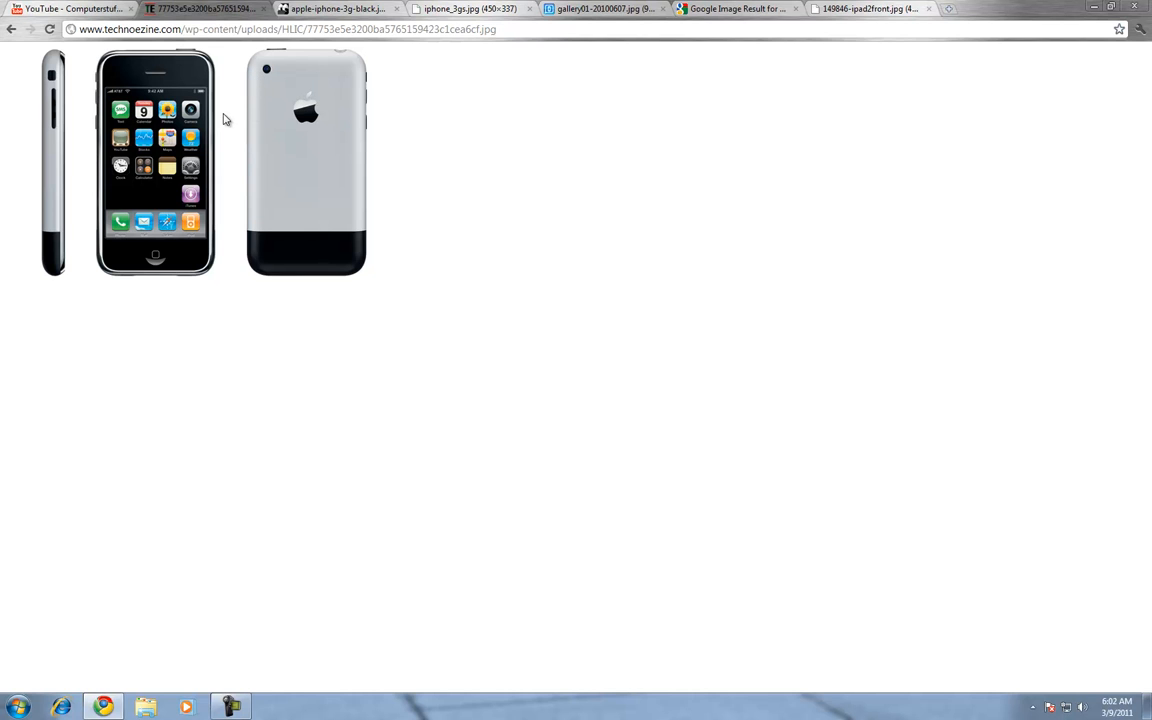
pyautogui.moveTo(396, 56)
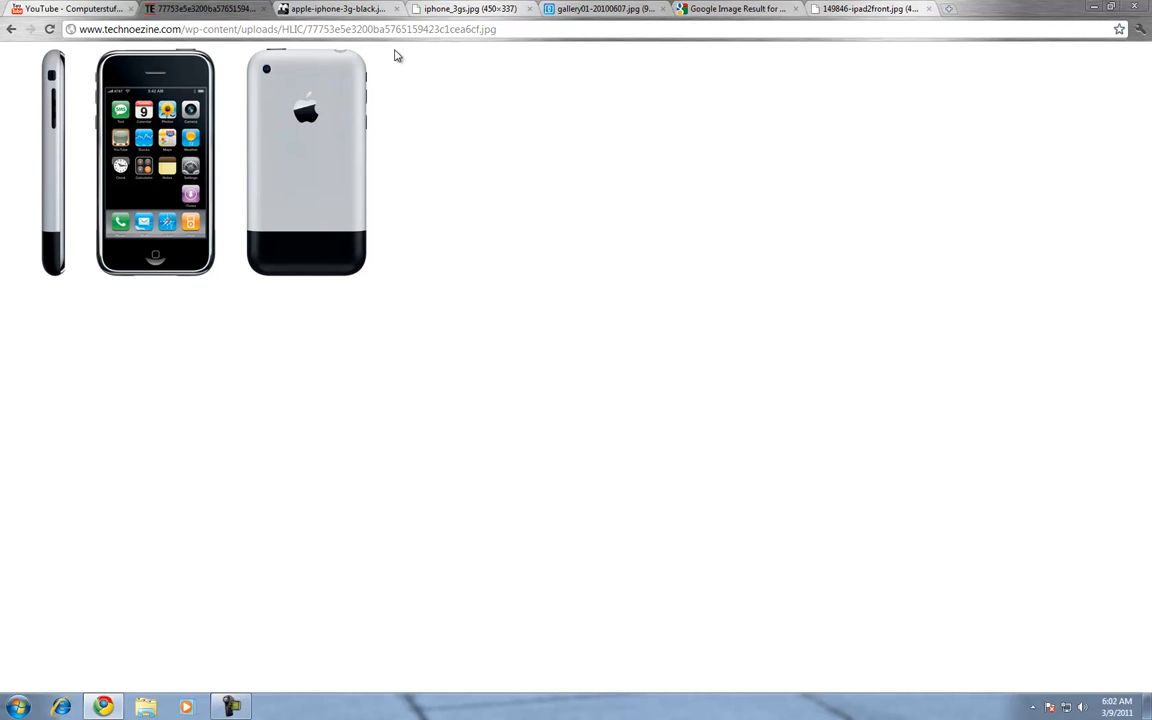
pyautogui.moveTo(364, 88)
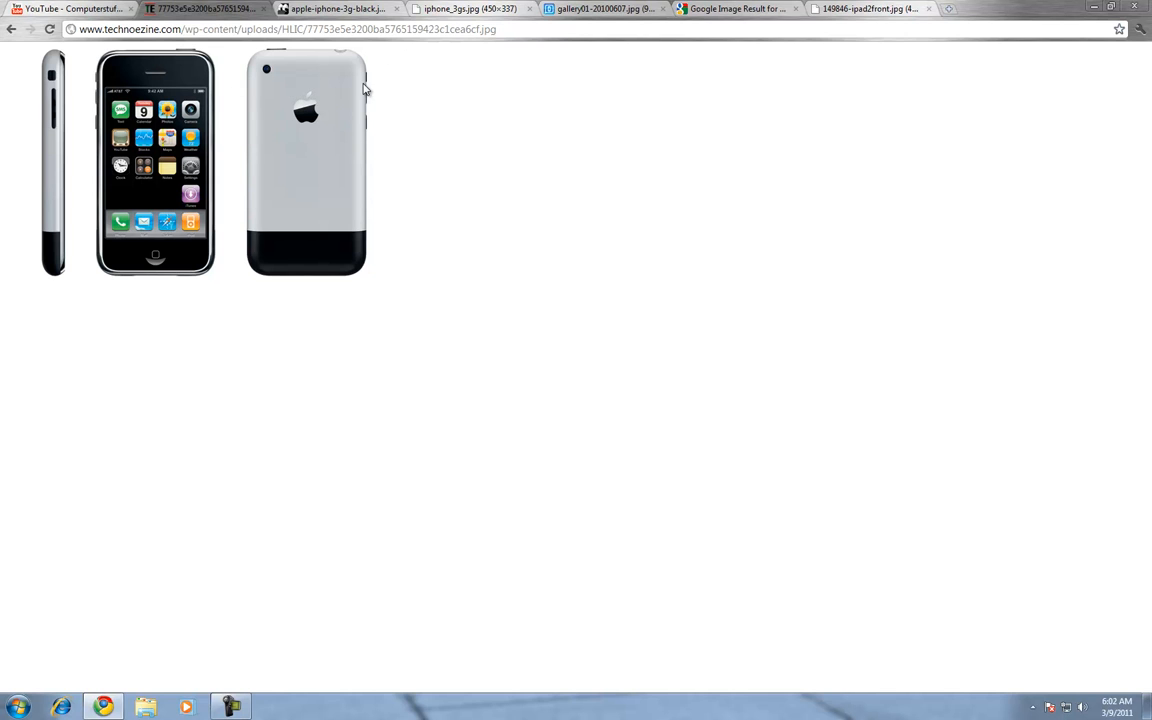
pyautogui.moveTo(366, 74)
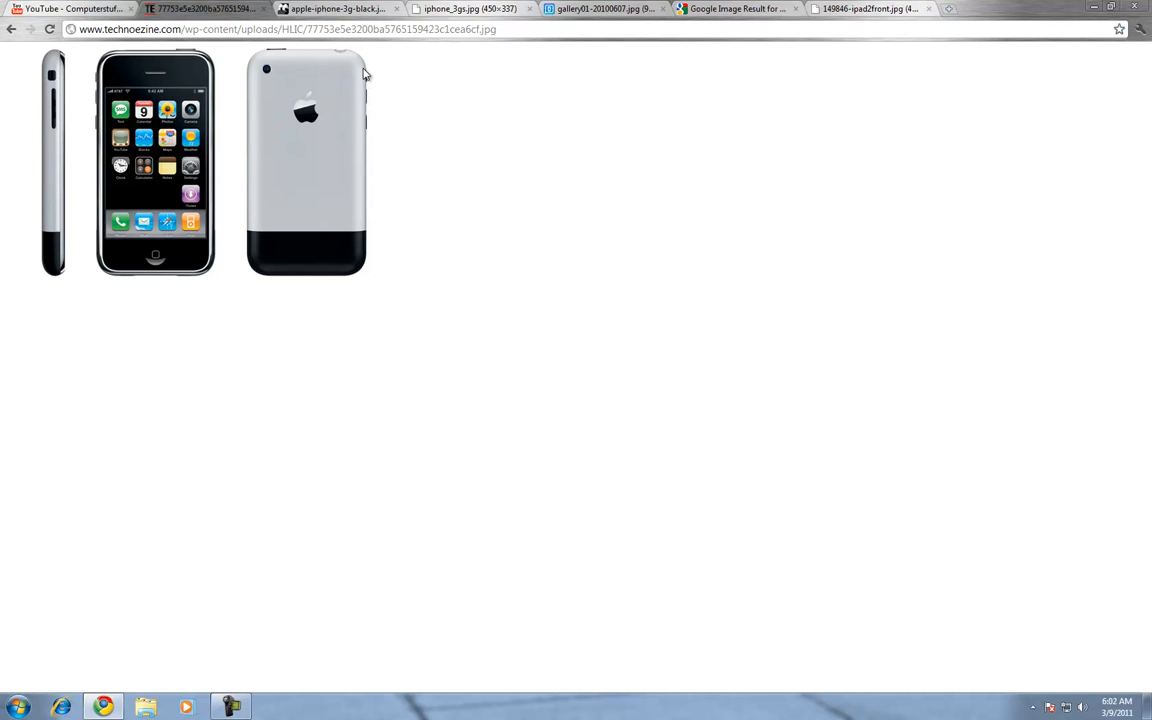
pyautogui.moveTo(318, 118)
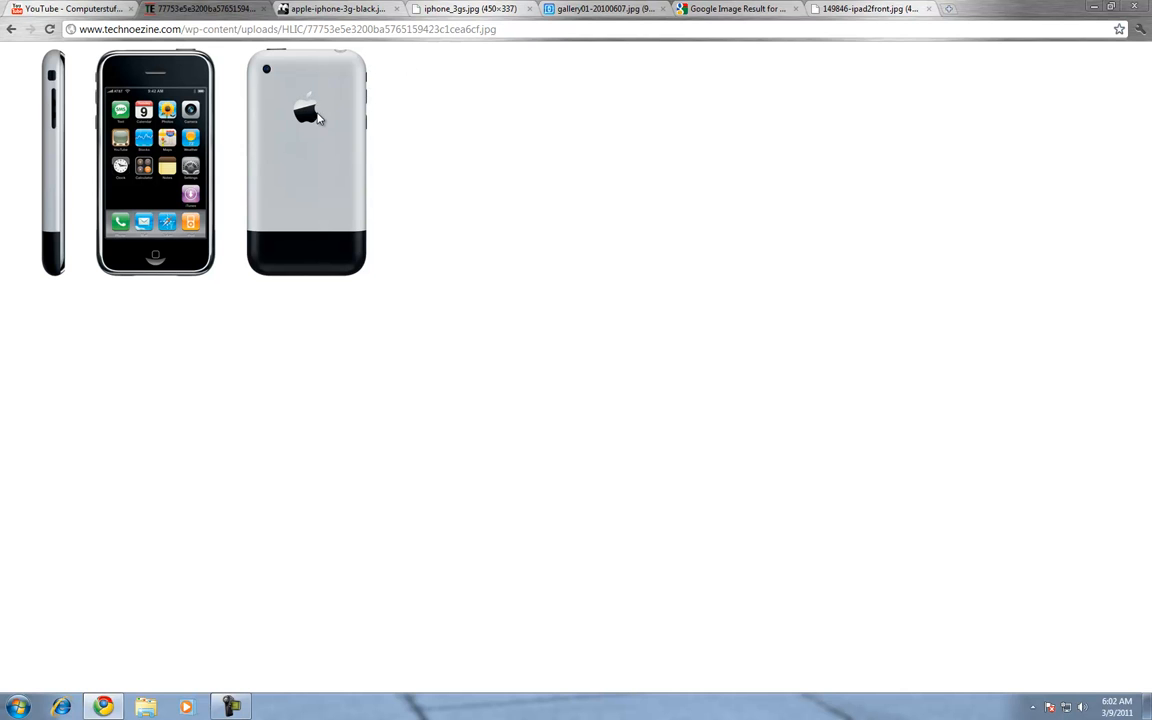
pyautogui.moveTo(262, 180)
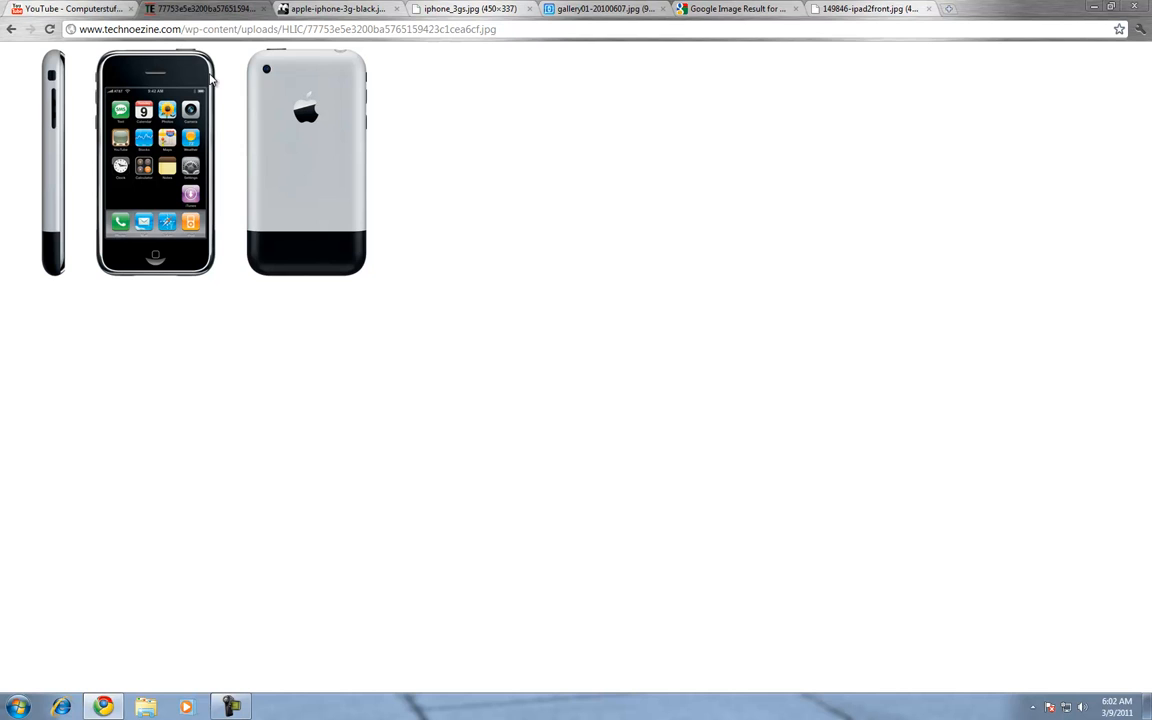
pyautogui.moveTo(344, 156)
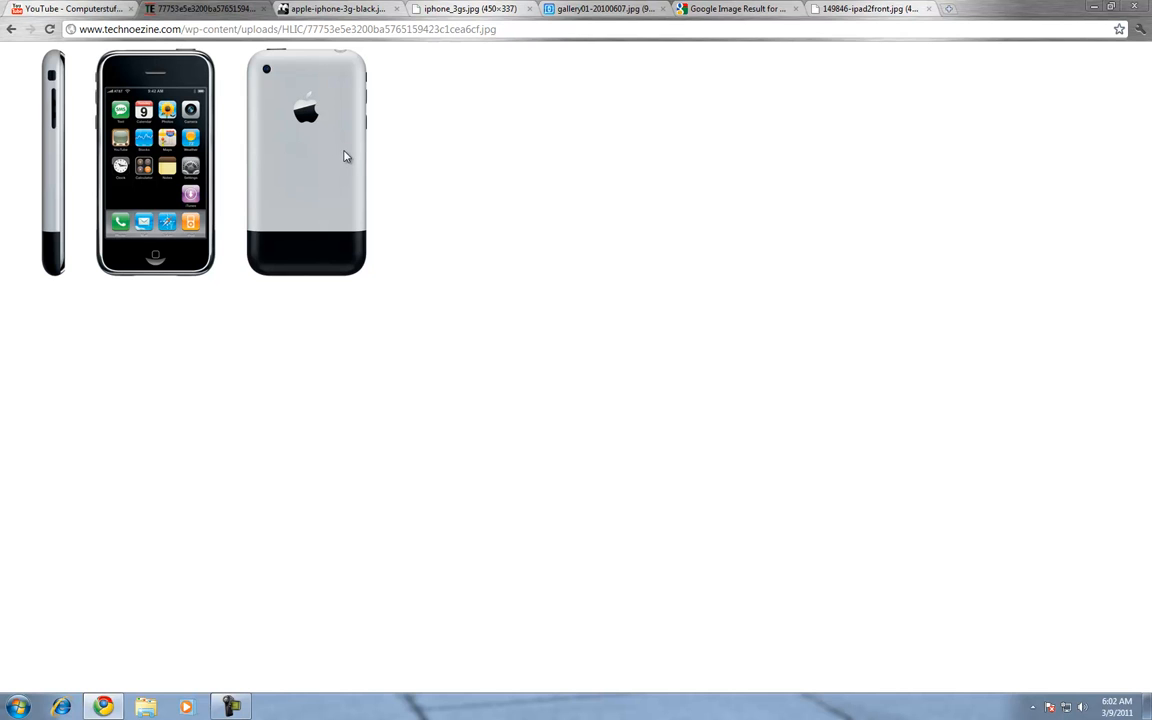
pyautogui.moveTo(356, 238)
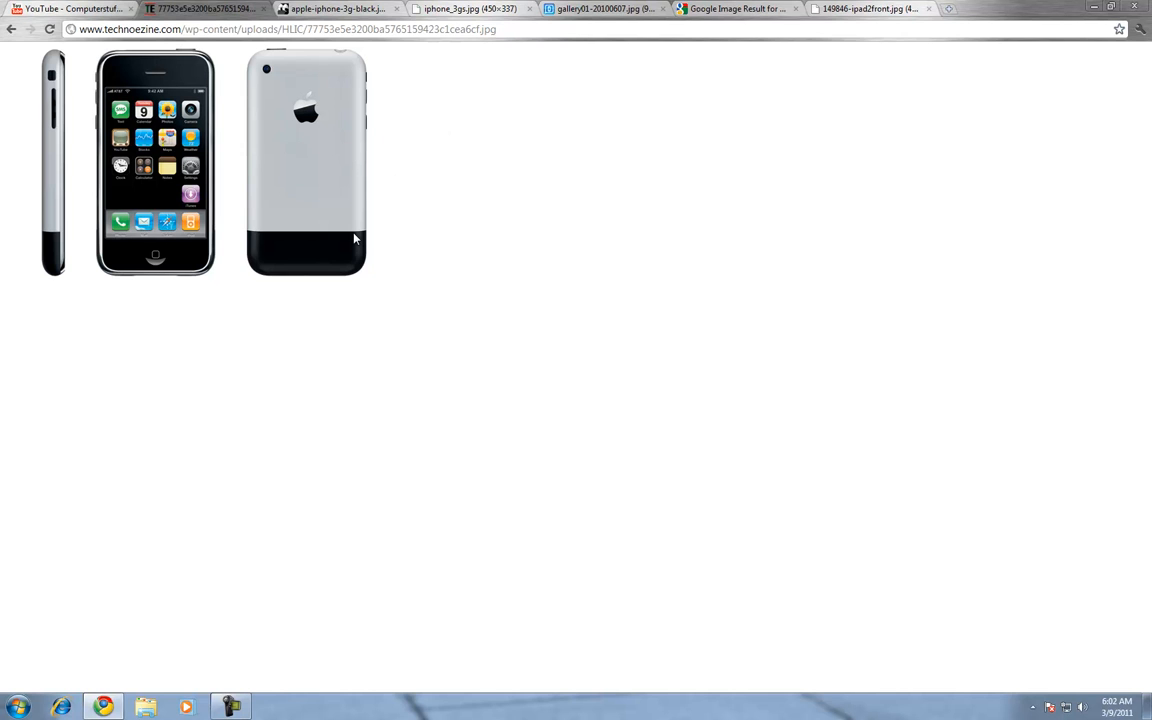
pyautogui.moveTo(362, 304)
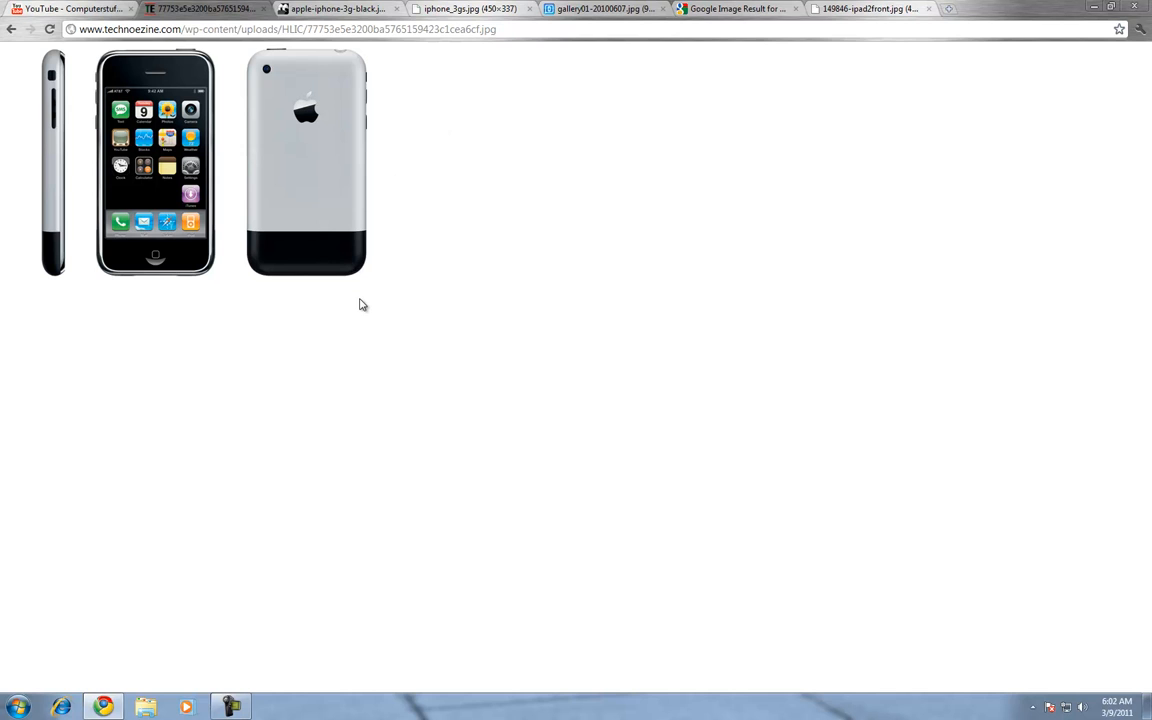
pyautogui.moveTo(348, 168)
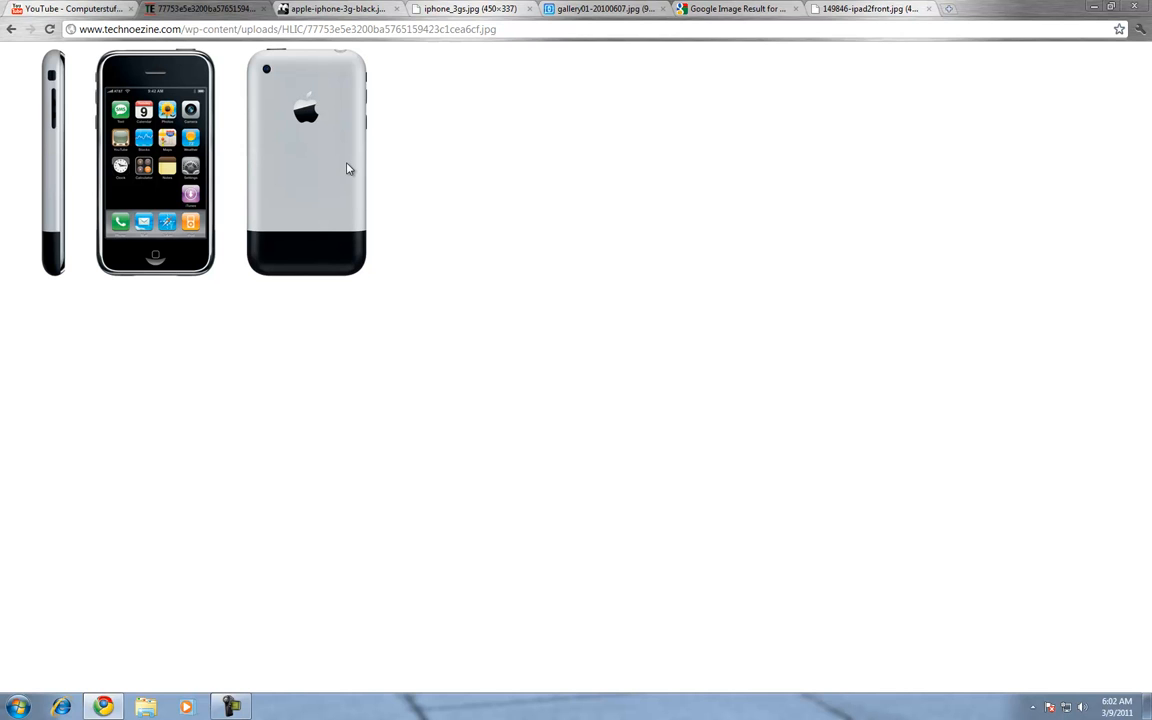
pyautogui.moveTo(348, 160)
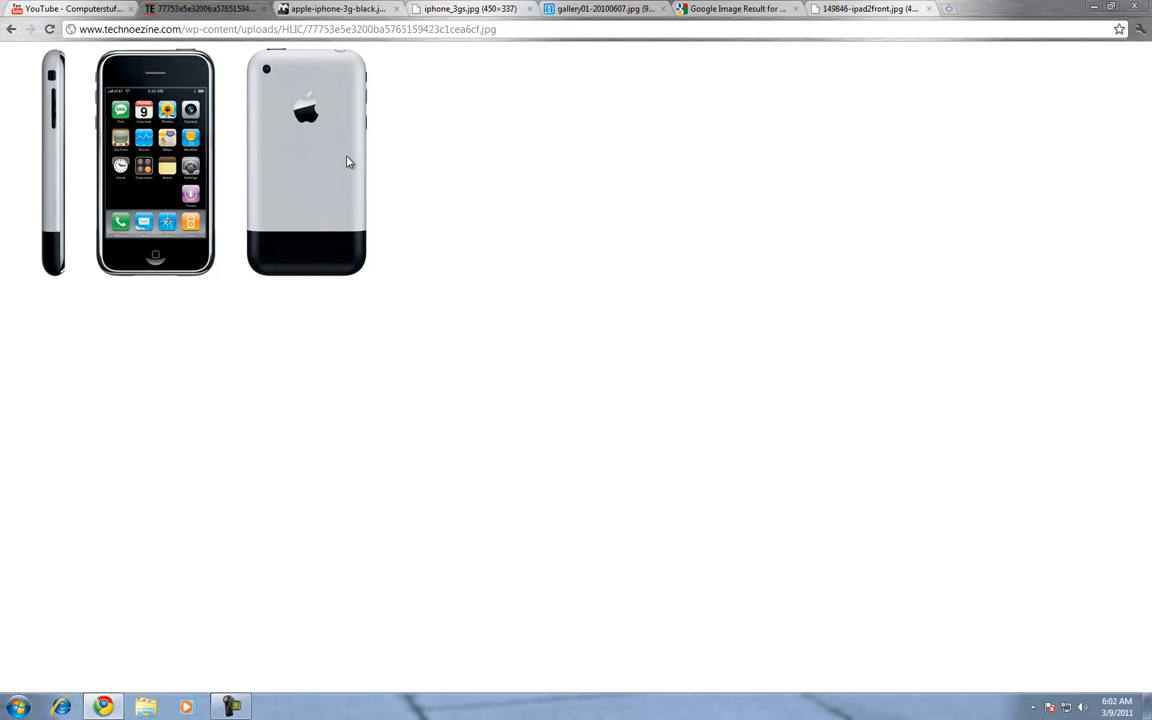
pyautogui.moveTo(336, 8)
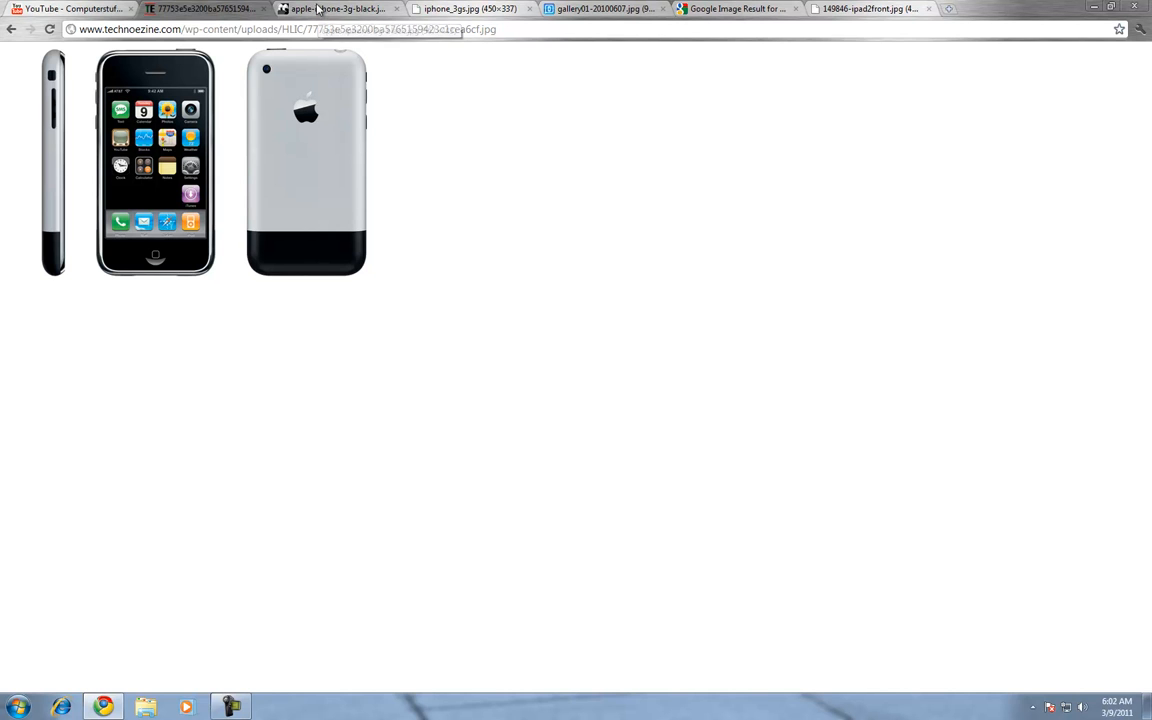
pyautogui.moveTo(336, 8)
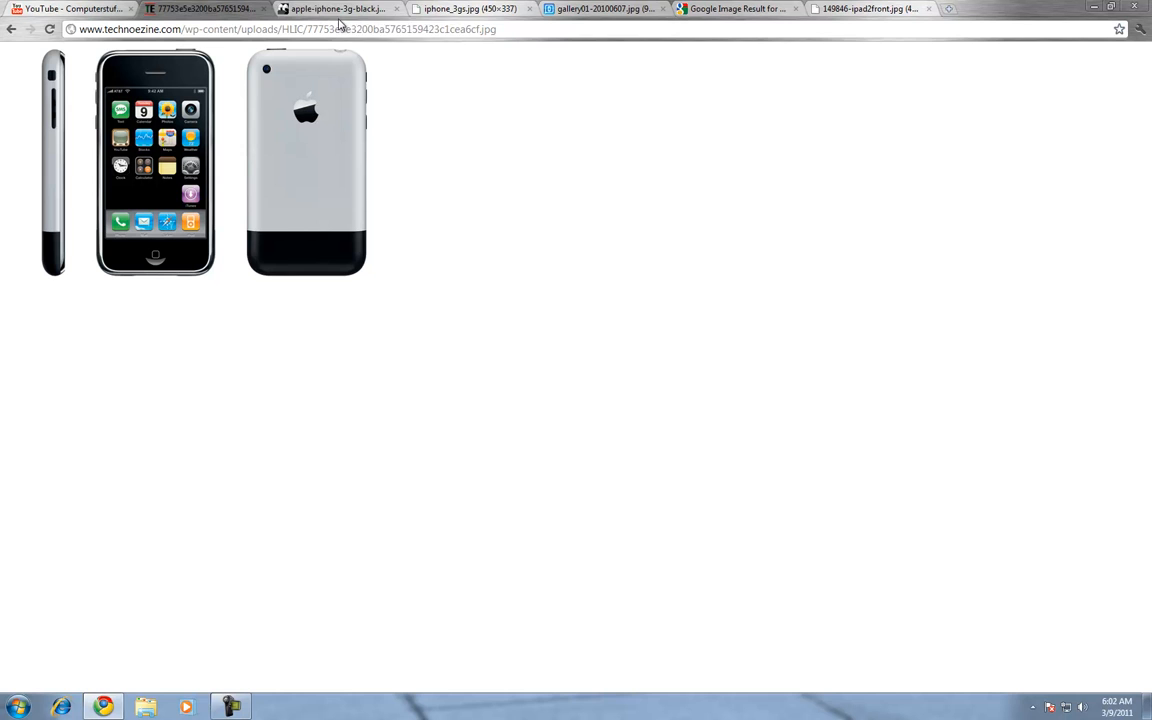
pyautogui.moveTo(238, 124)
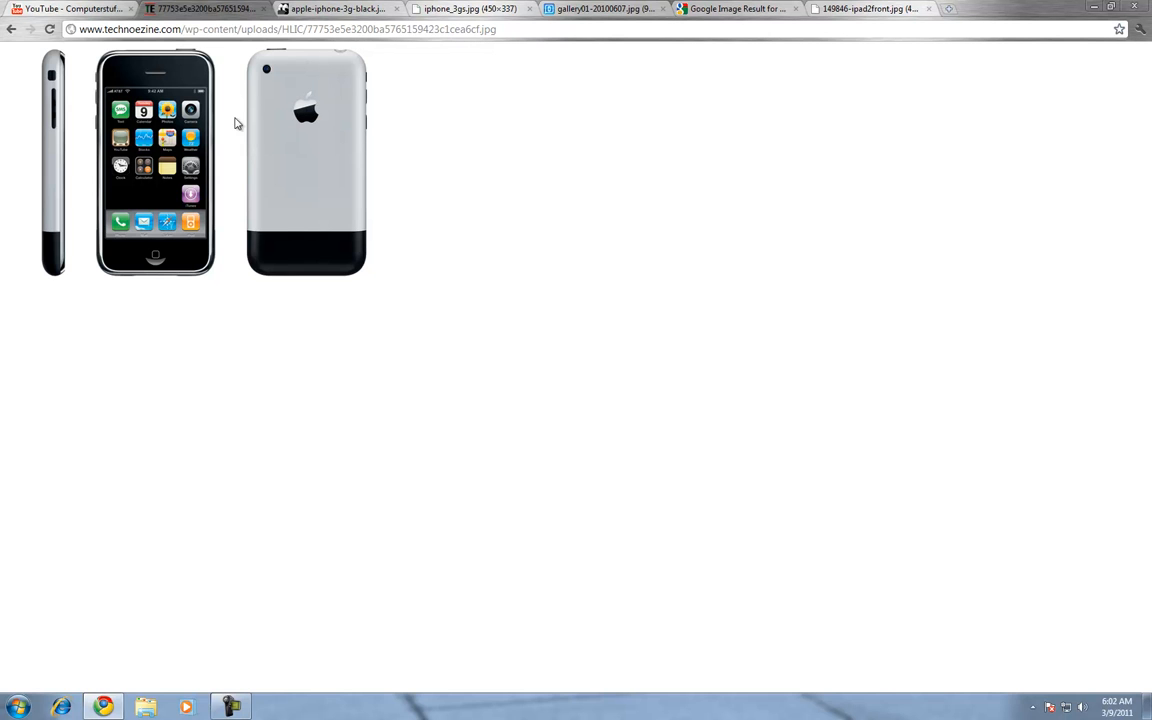
pyautogui.moveTo(278, 156)
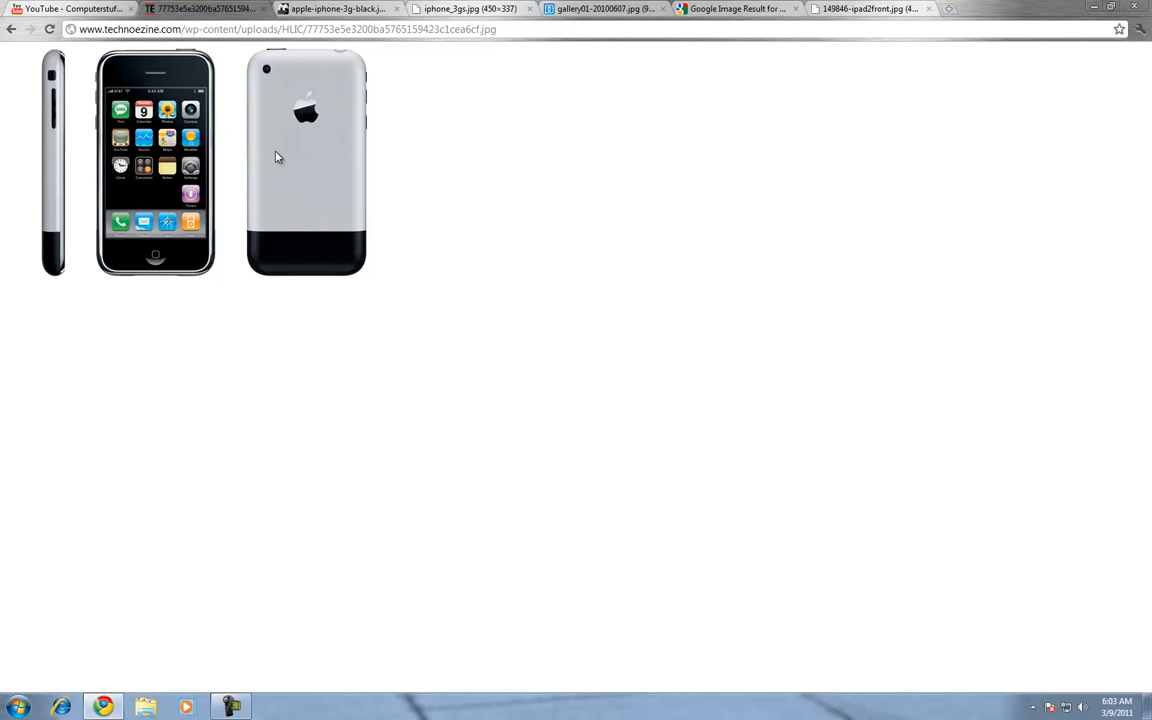
pyautogui.moveTo(236, 124)
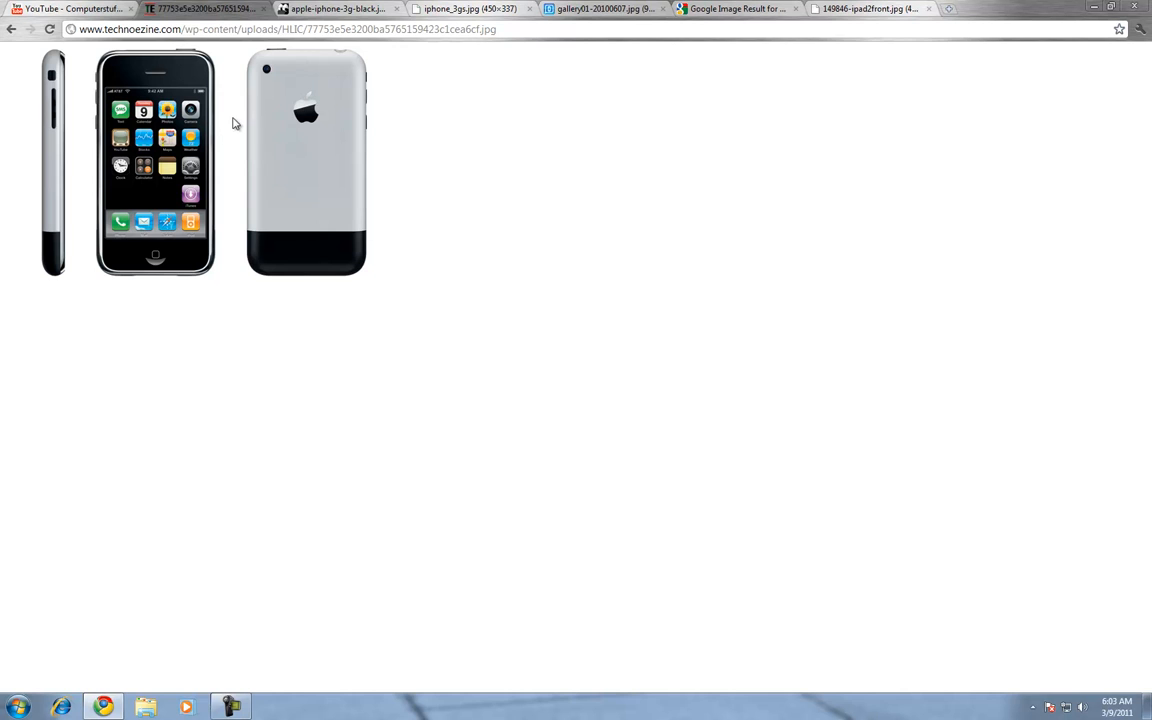
pyautogui.moveTo(178, 156)
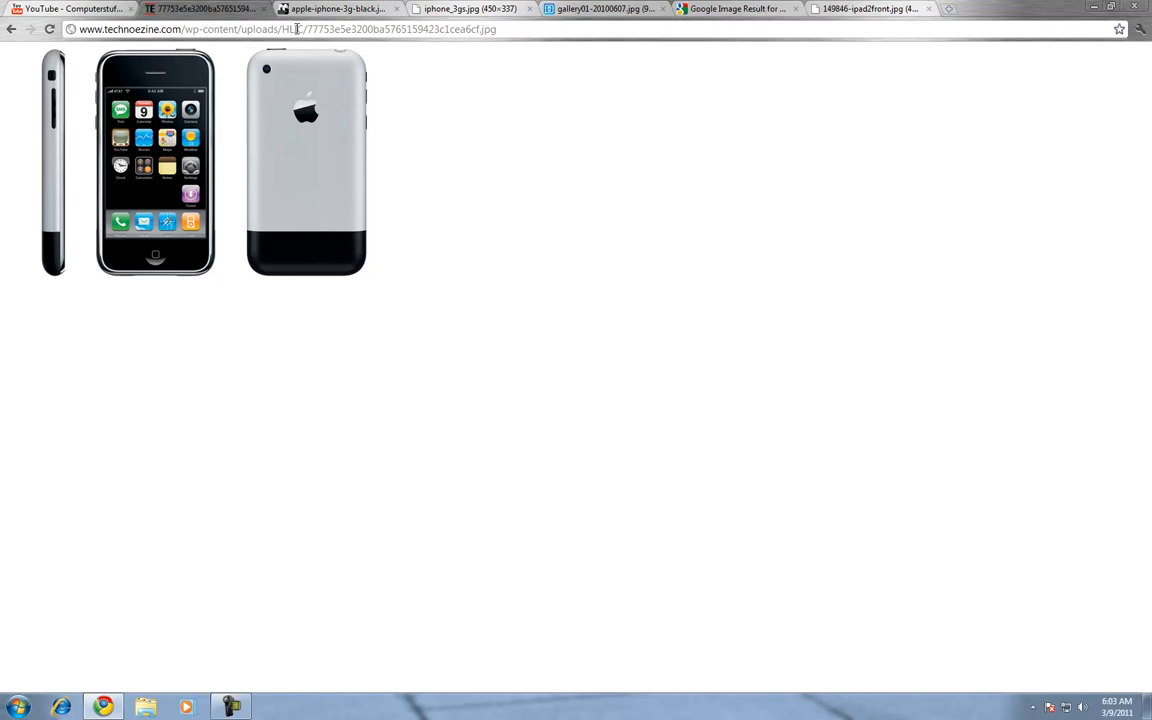
pyautogui.moveTo(230, 142)
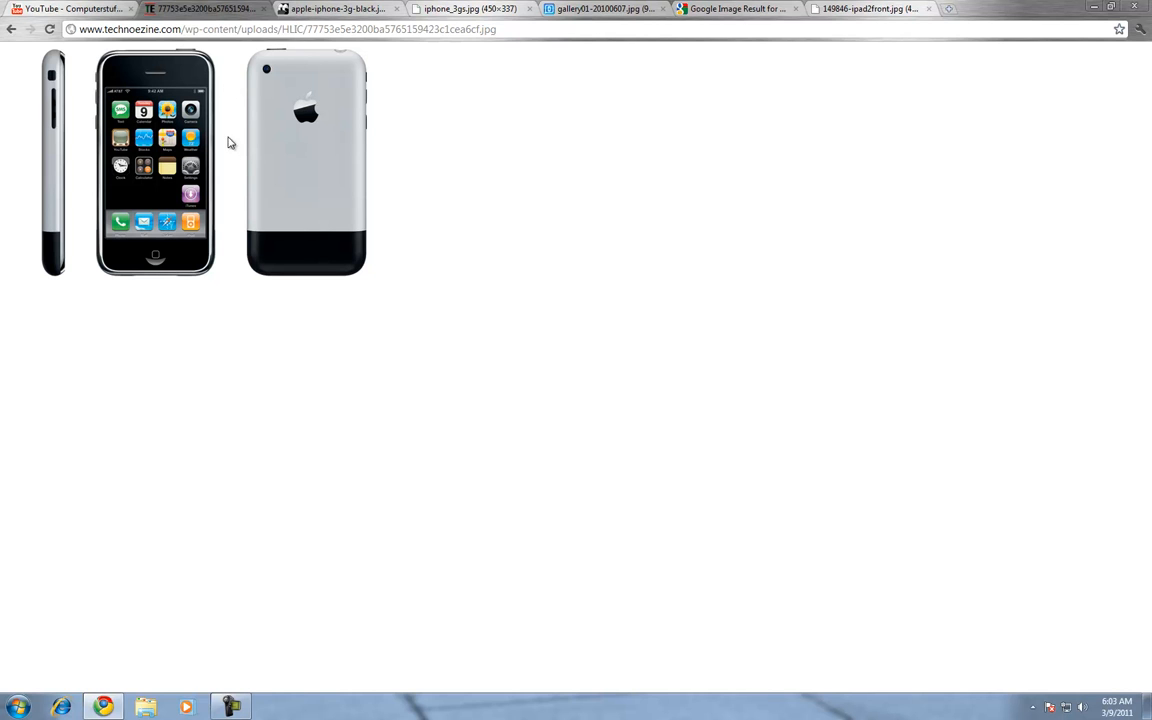
pyautogui.moveTo(302, 100)
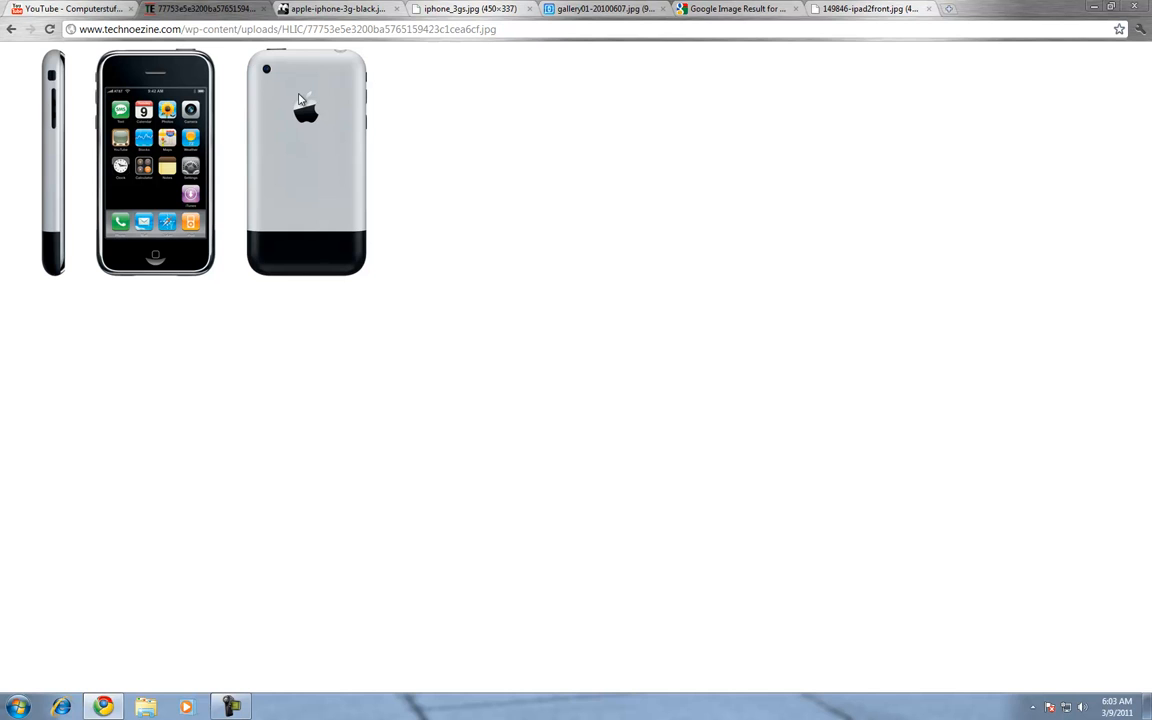
pyautogui.moveTo(314, 24)
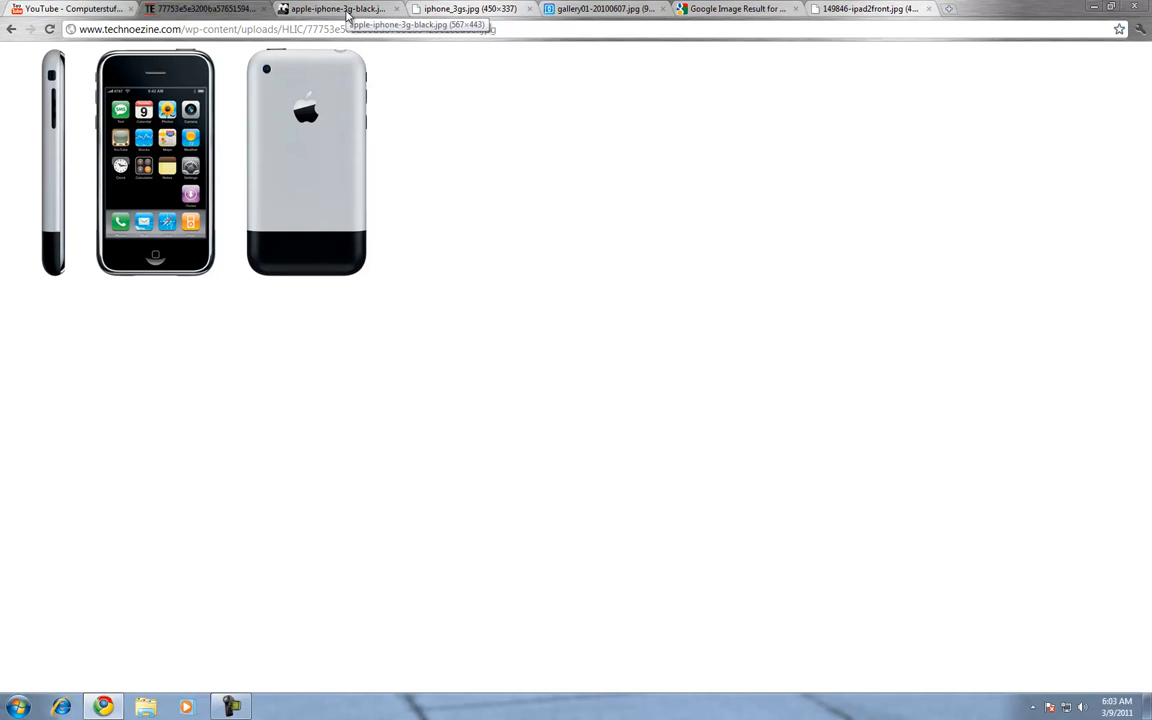
# View the black iPhone 3G image, then switch to the iPhone 3GS image tab
pyautogui.click(338, 8)
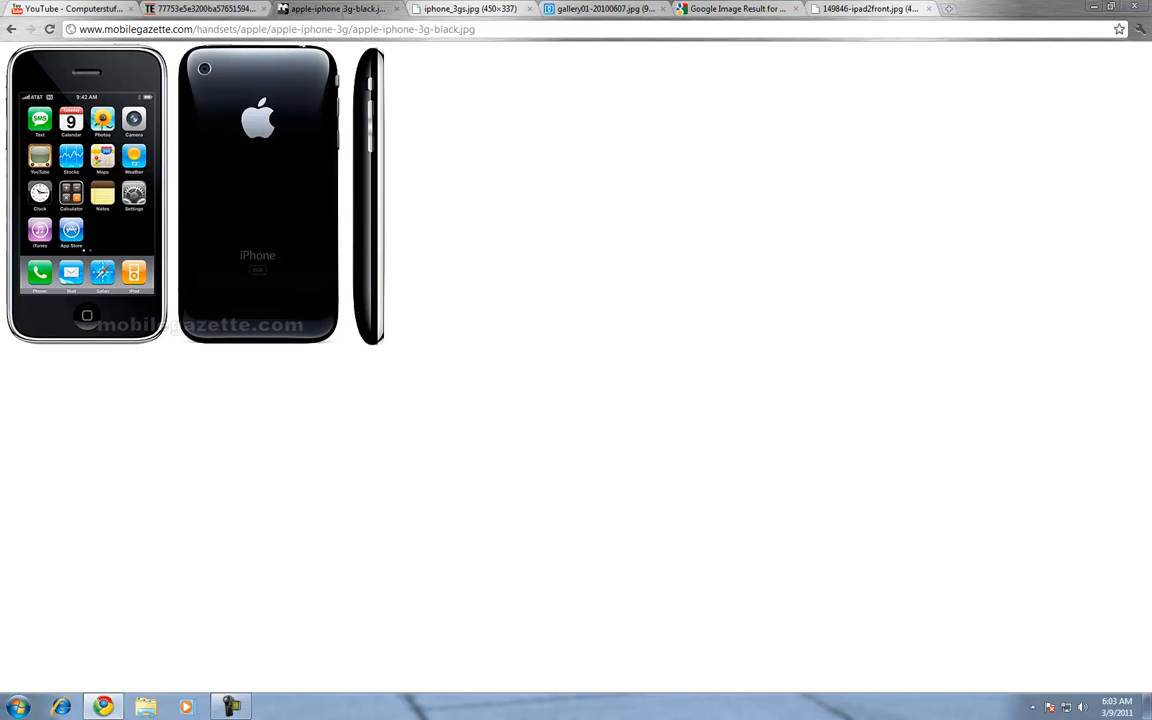
pyautogui.moveTo(334, 124)
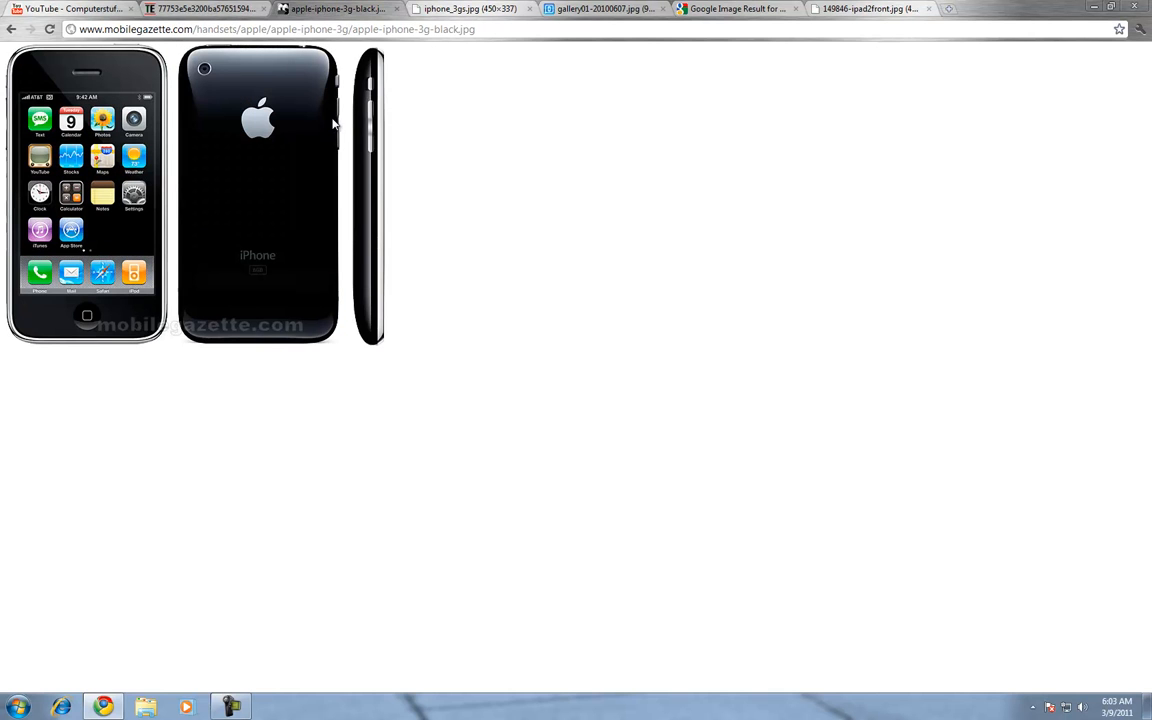
pyautogui.moveTo(96, 116)
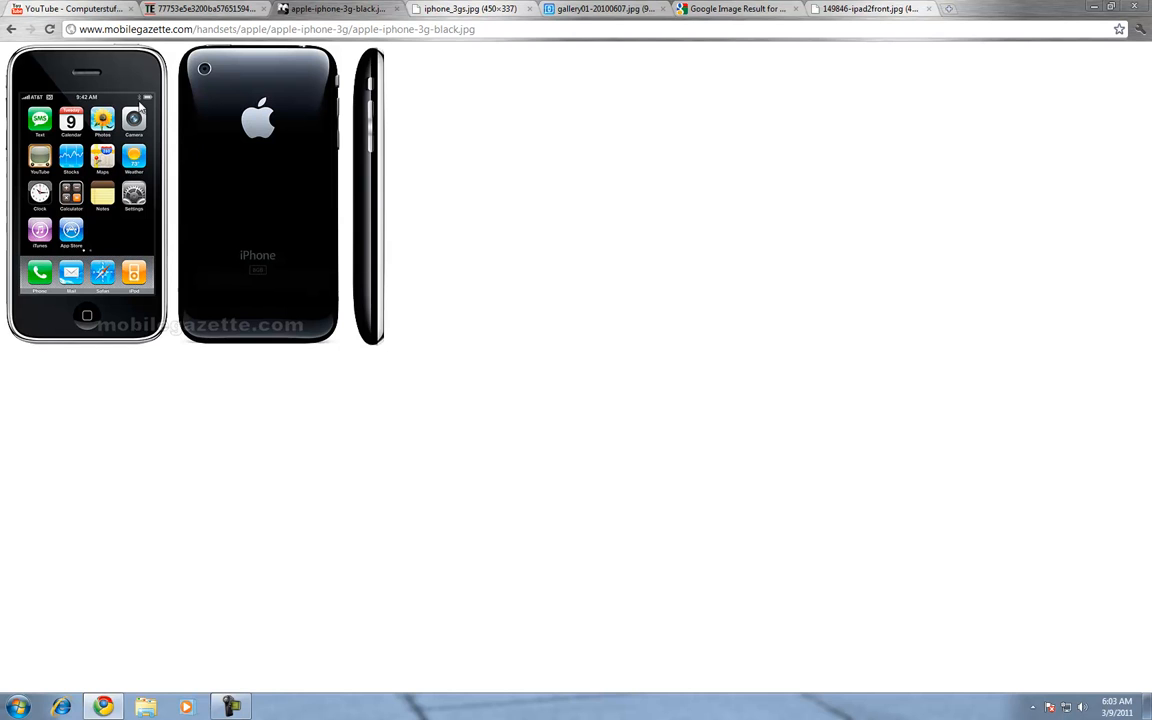
pyautogui.moveTo(162, 170)
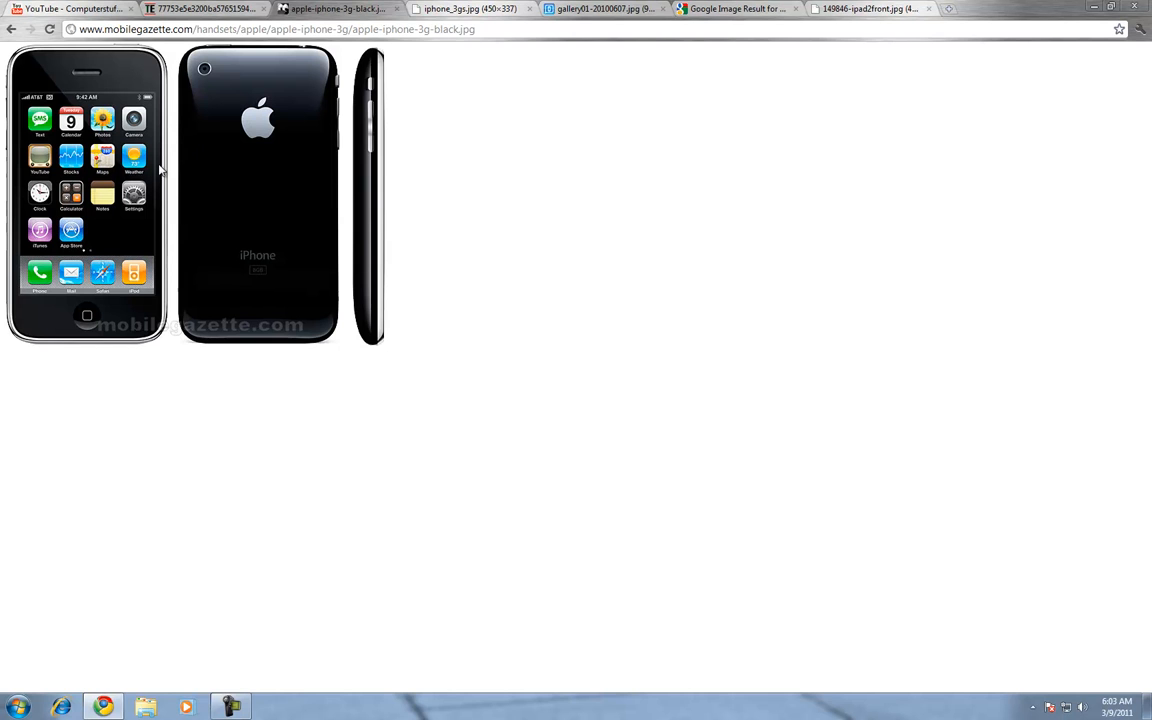
pyautogui.moveTo(224, 68)
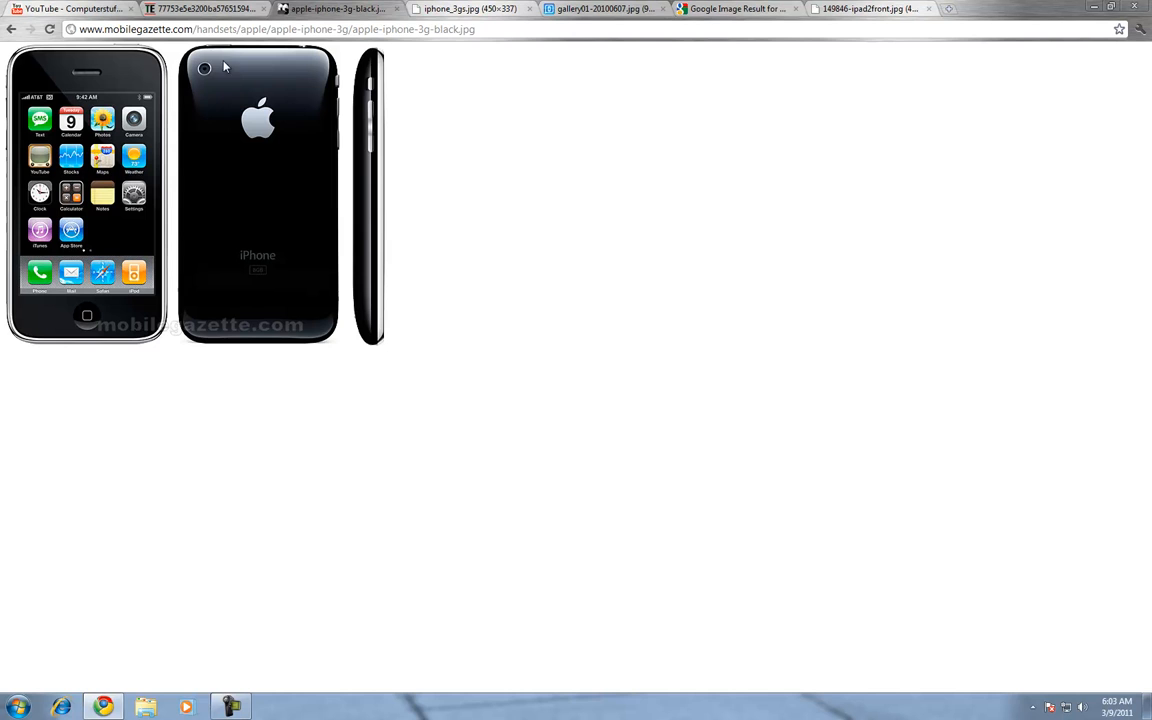
pyautogui.moveTo(124, 184)
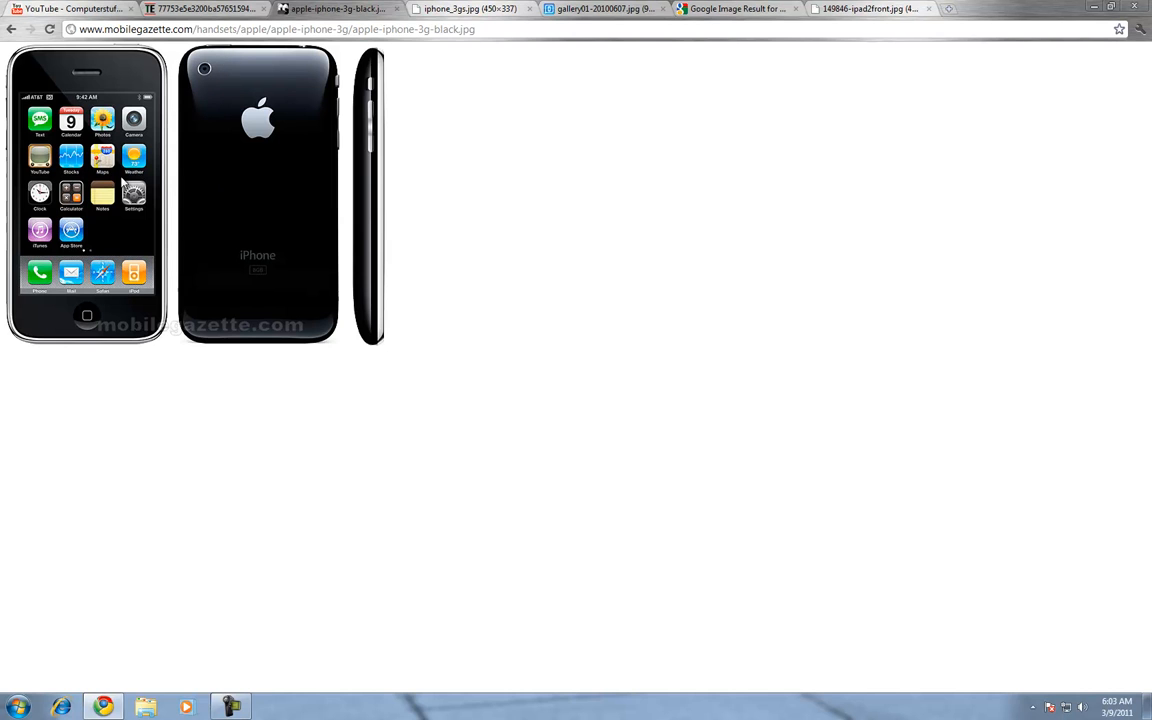
pyautogui.moveTo(212, 236)
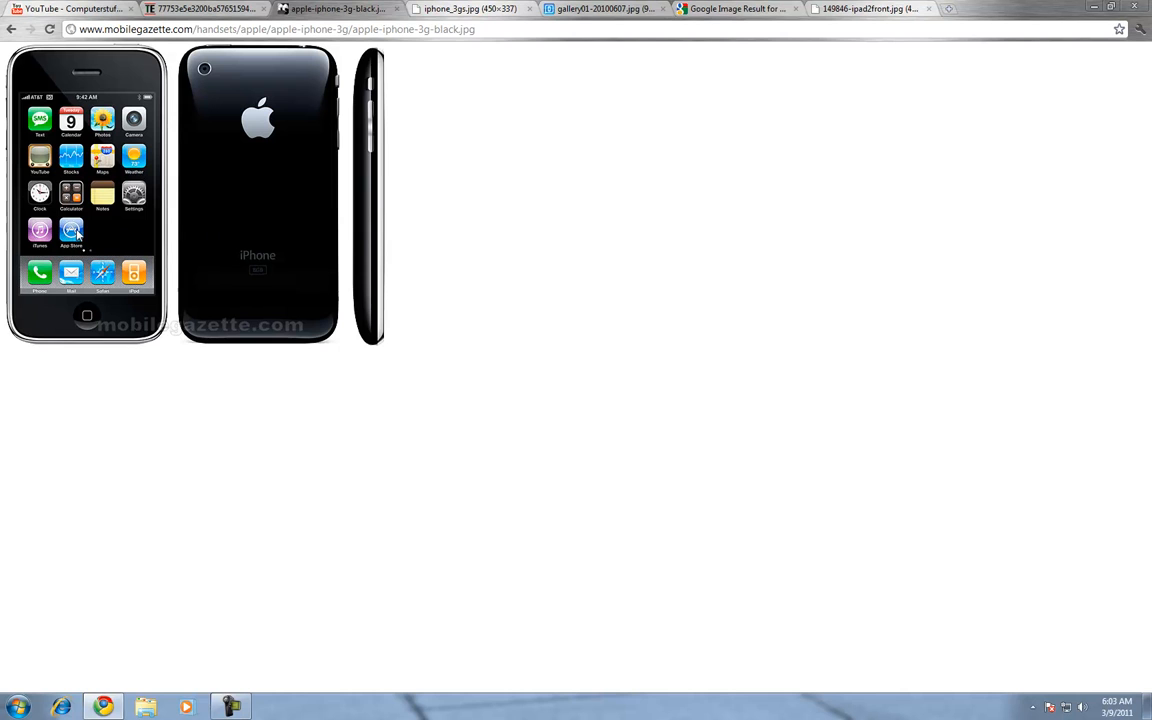
pyautogui.moveTo(176, 210)
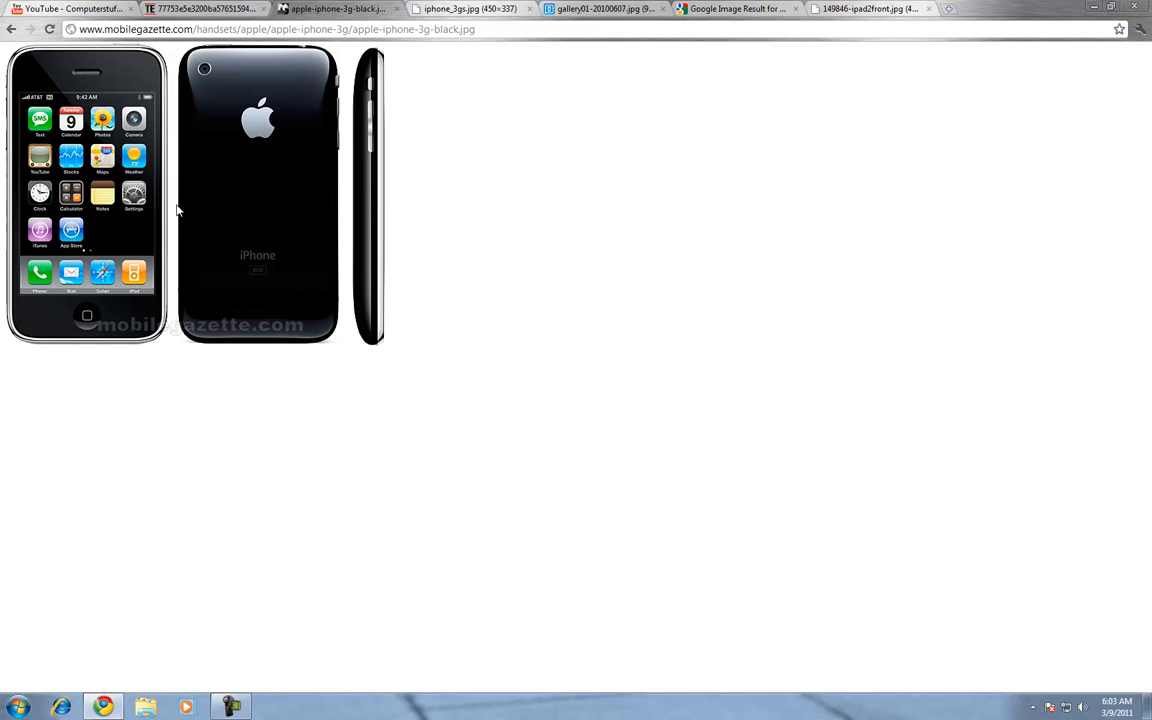
pyautogui.moveTo(422, 62)
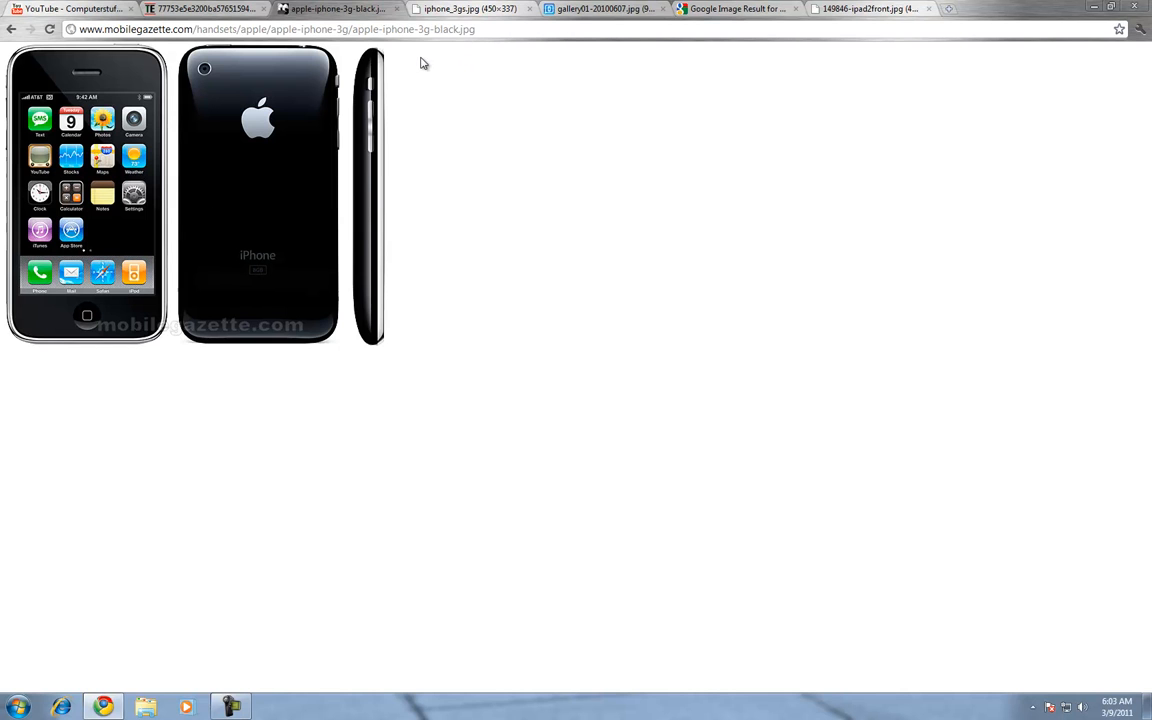
pyautogui.click(470, 8)
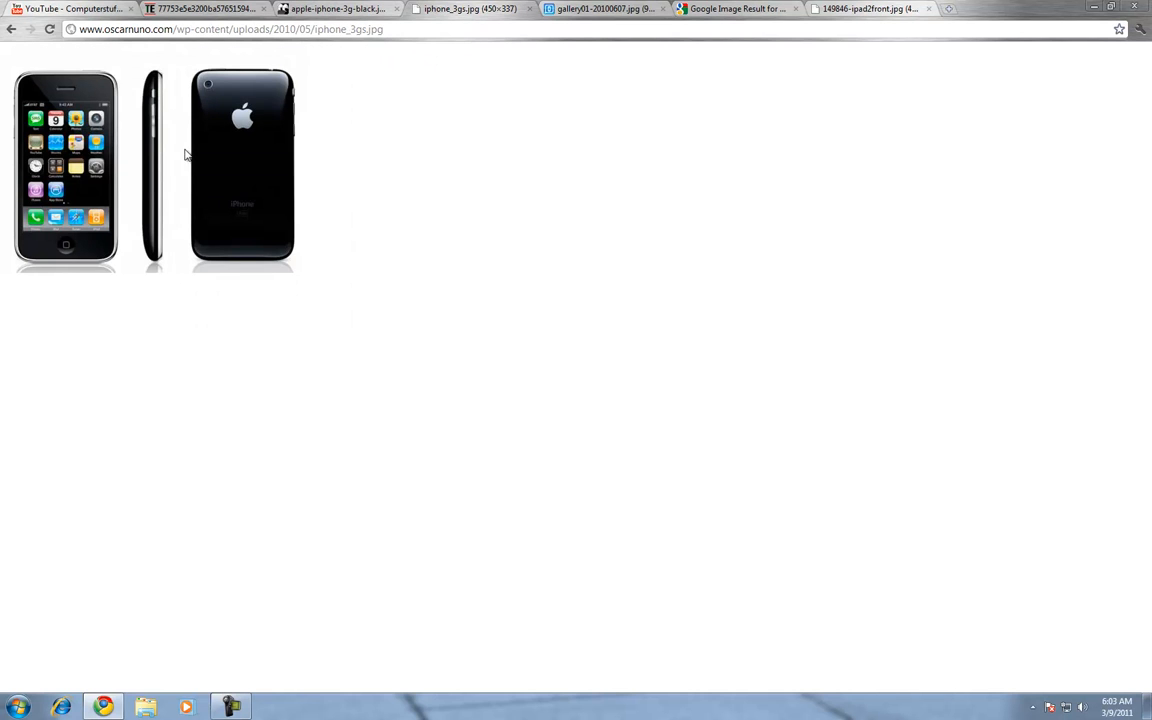
pyautogui.moveTo(276, 124)
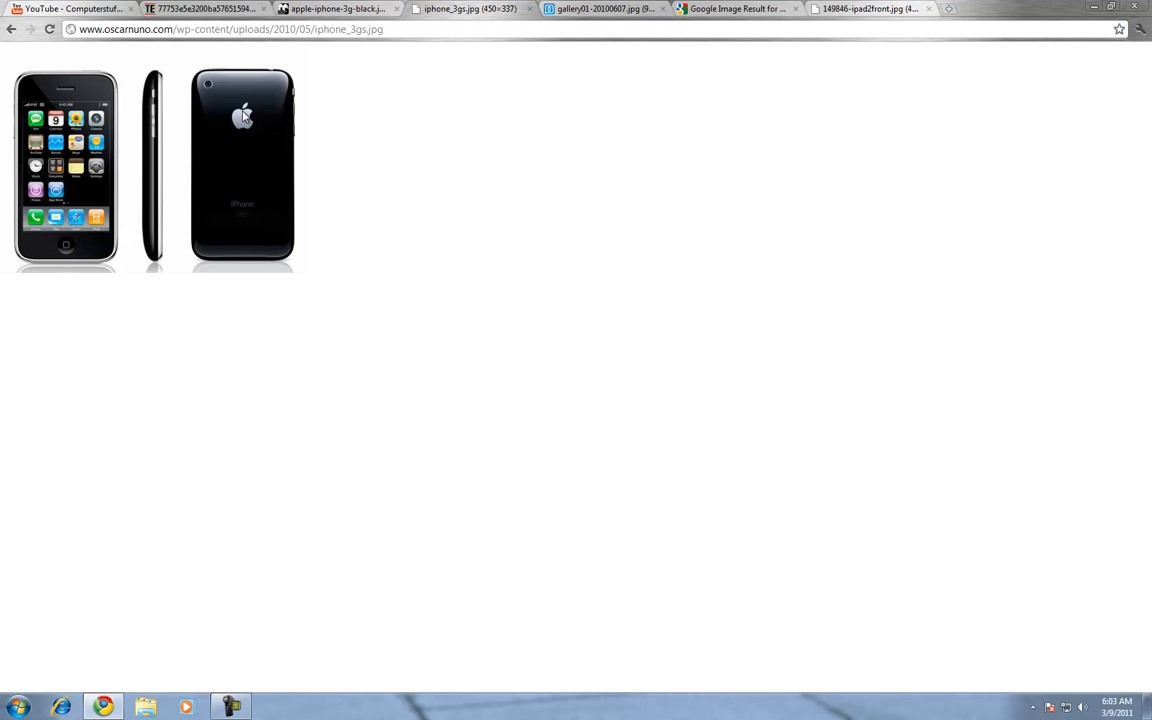
pyautogui.moveTo(160, 180)
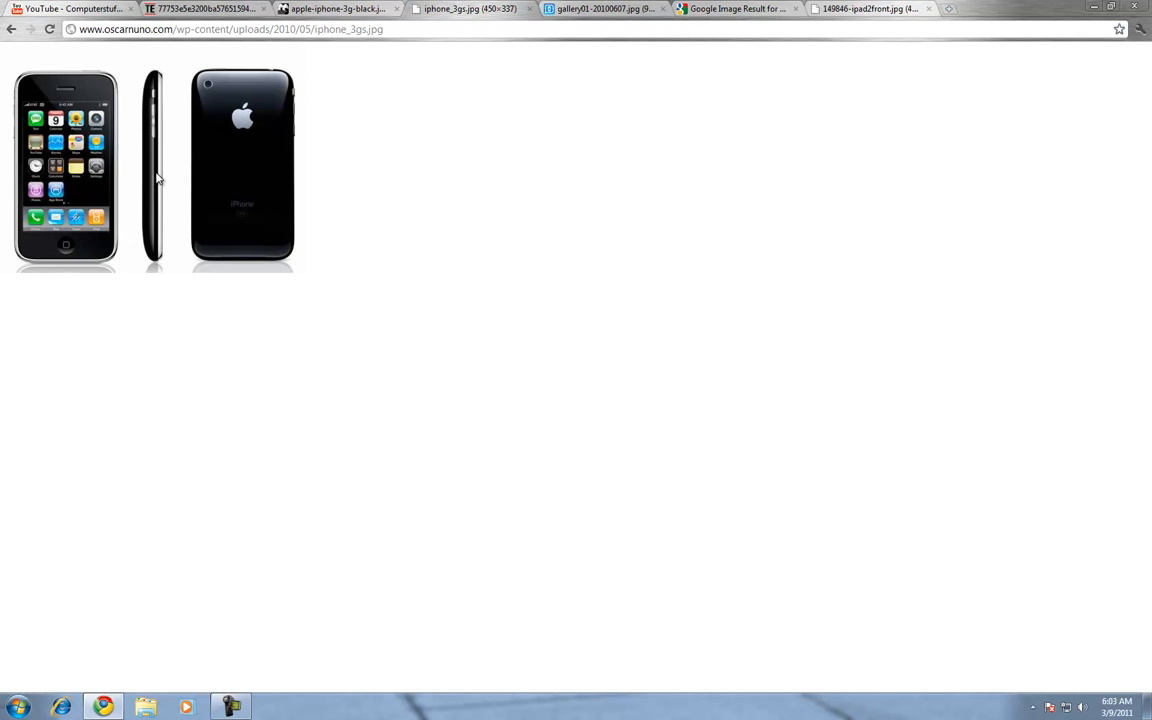
pyautogui.moveTo(214, 152)
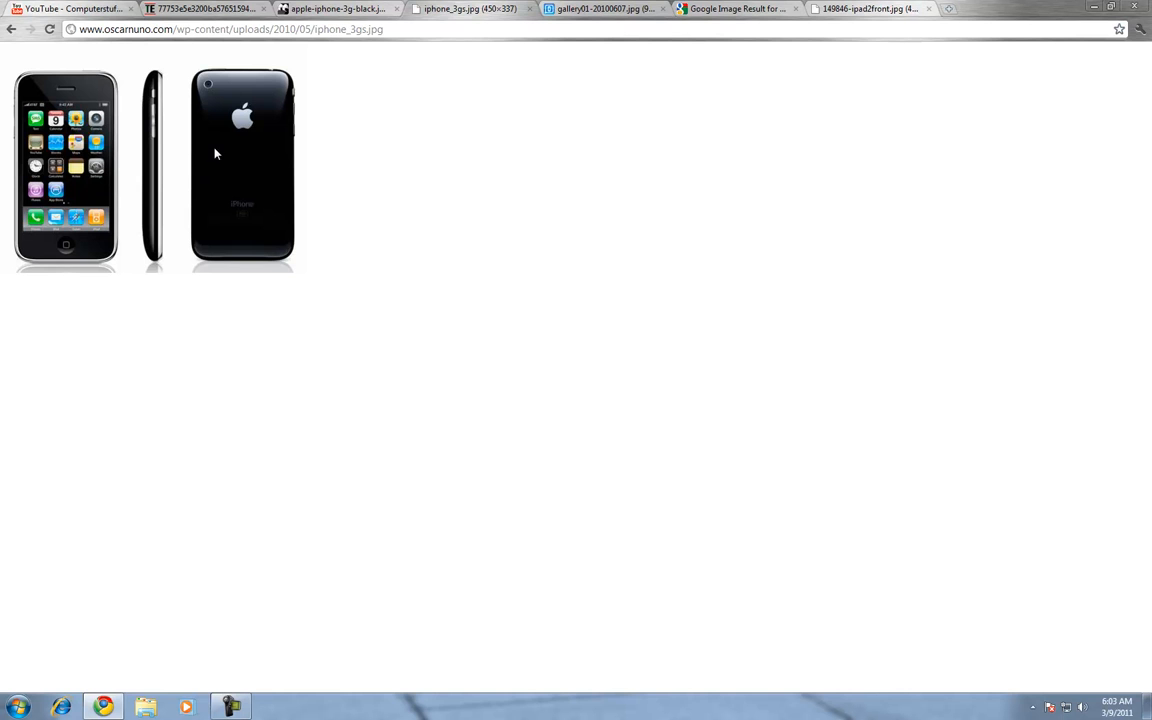
pyautogui.moveTo(284, 108)
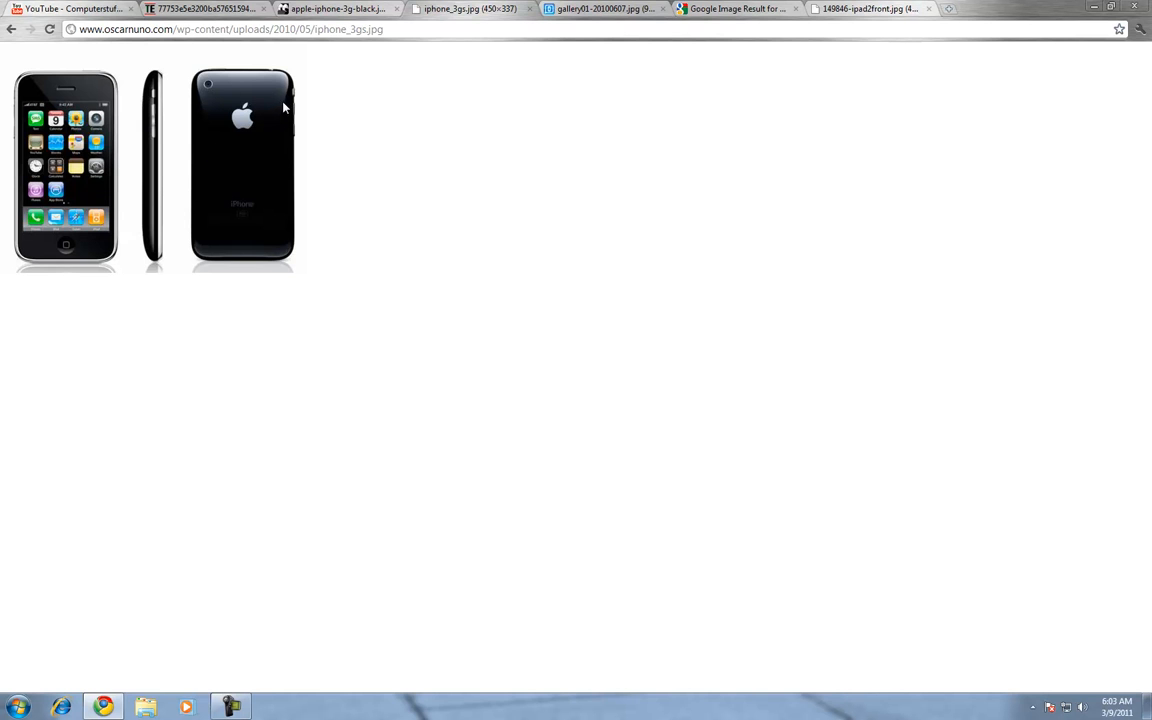
# Cycle through the iPhone 4, original iPad and iPad 2 front image tabs
pyautogui.click(600, 8)
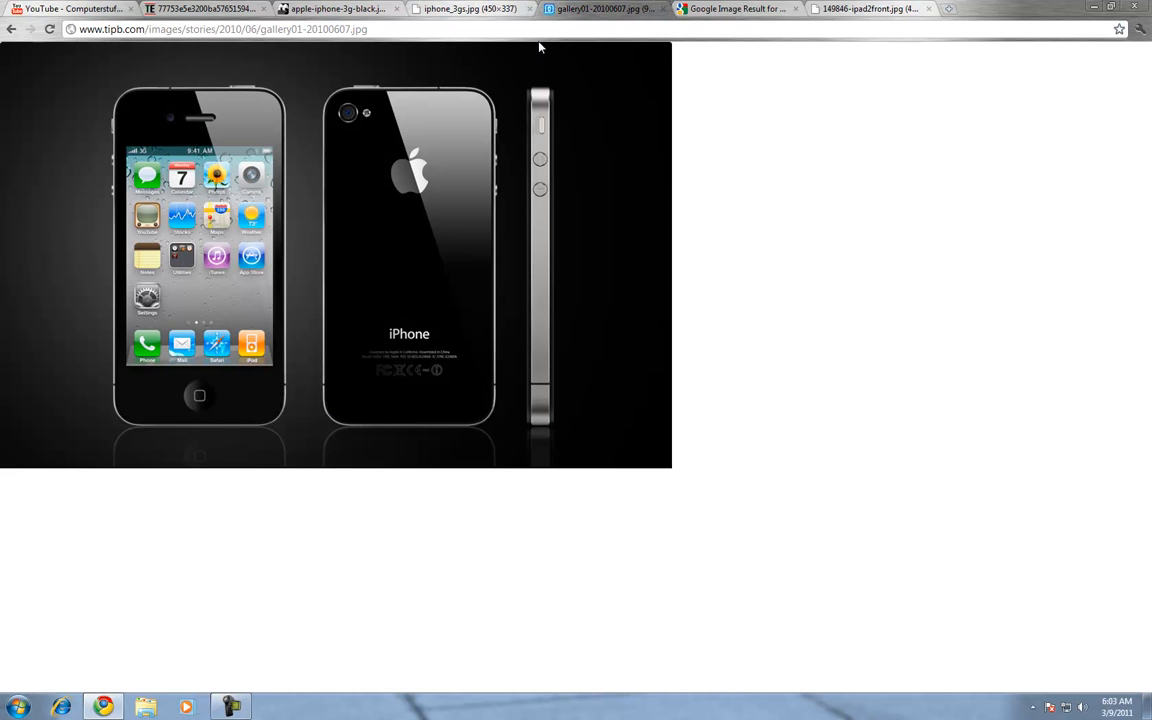
pyautogui.moveTo(420, 106)
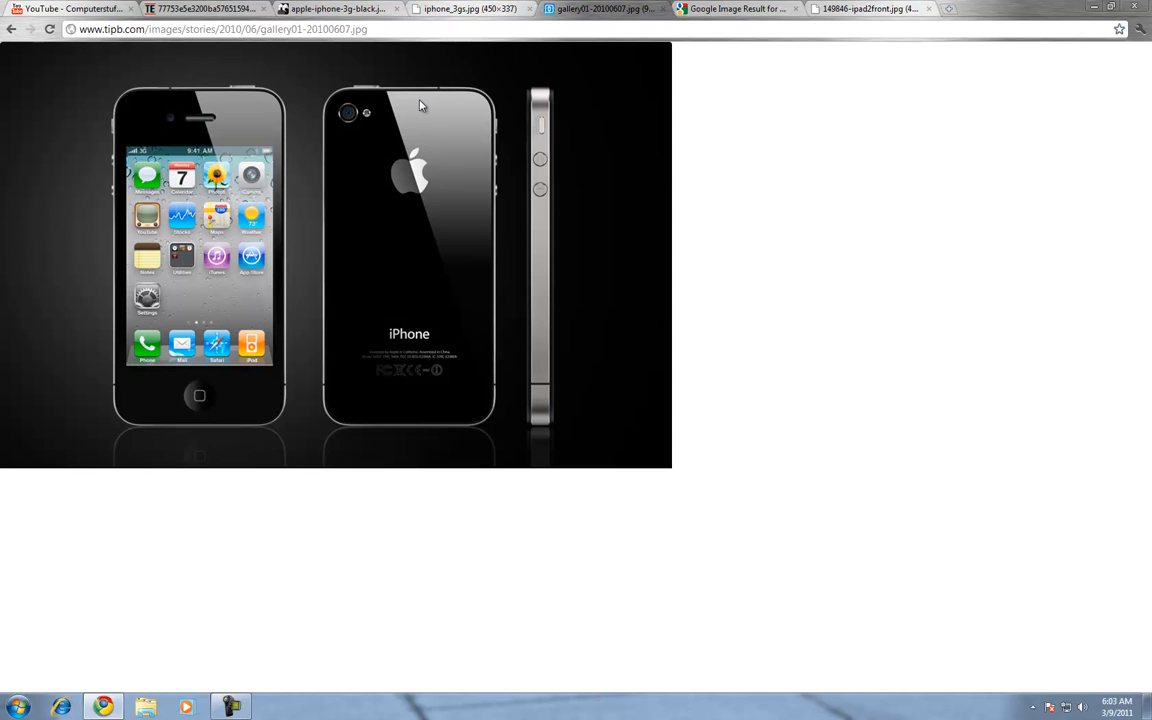
pyautogui.moveTo(408, 160)
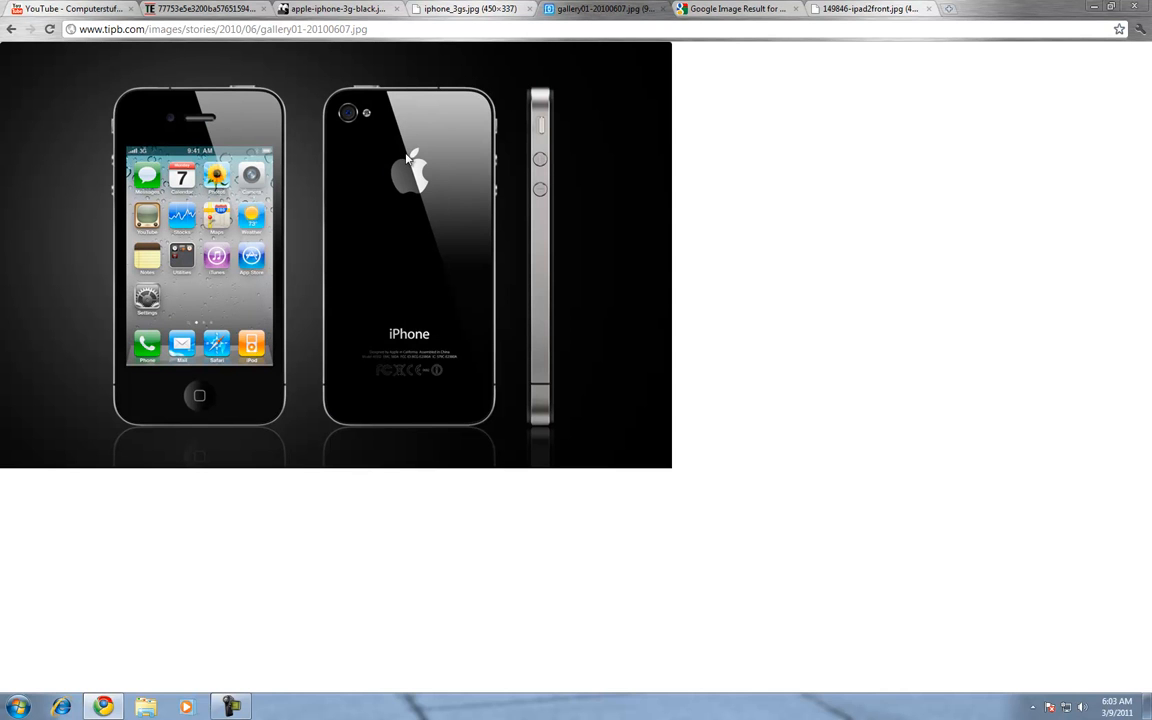
pyautogui.moveTo(372, 124)
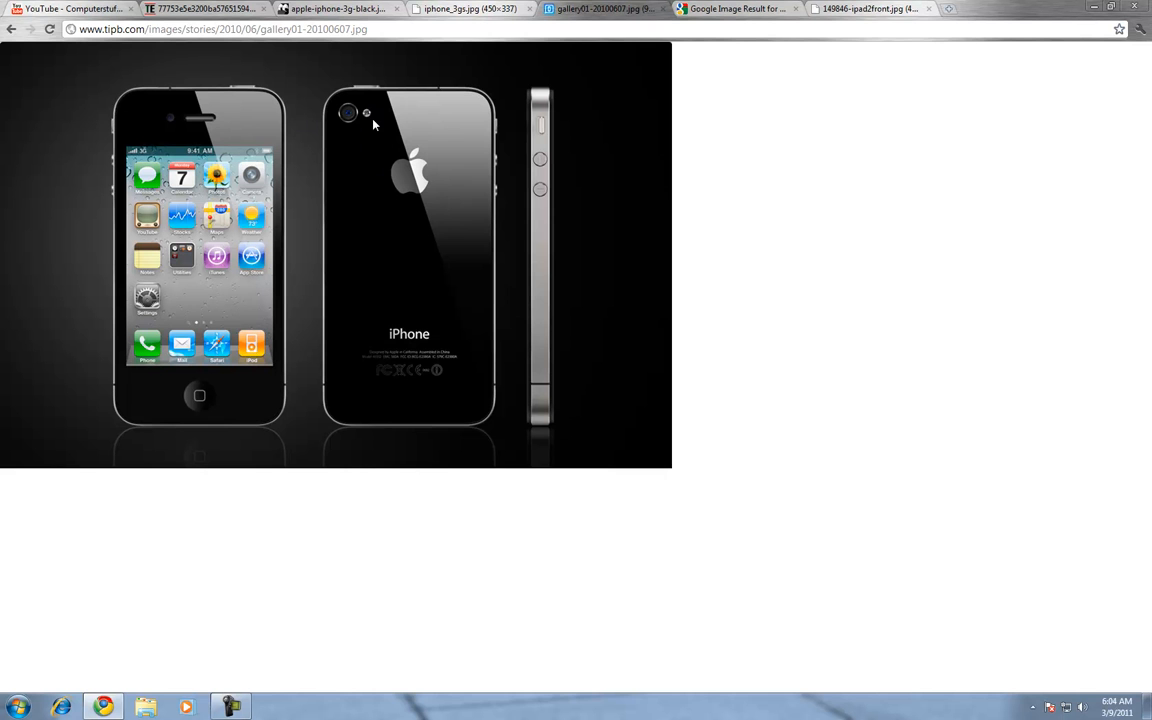
pyautogui.moveTo(700, 20)
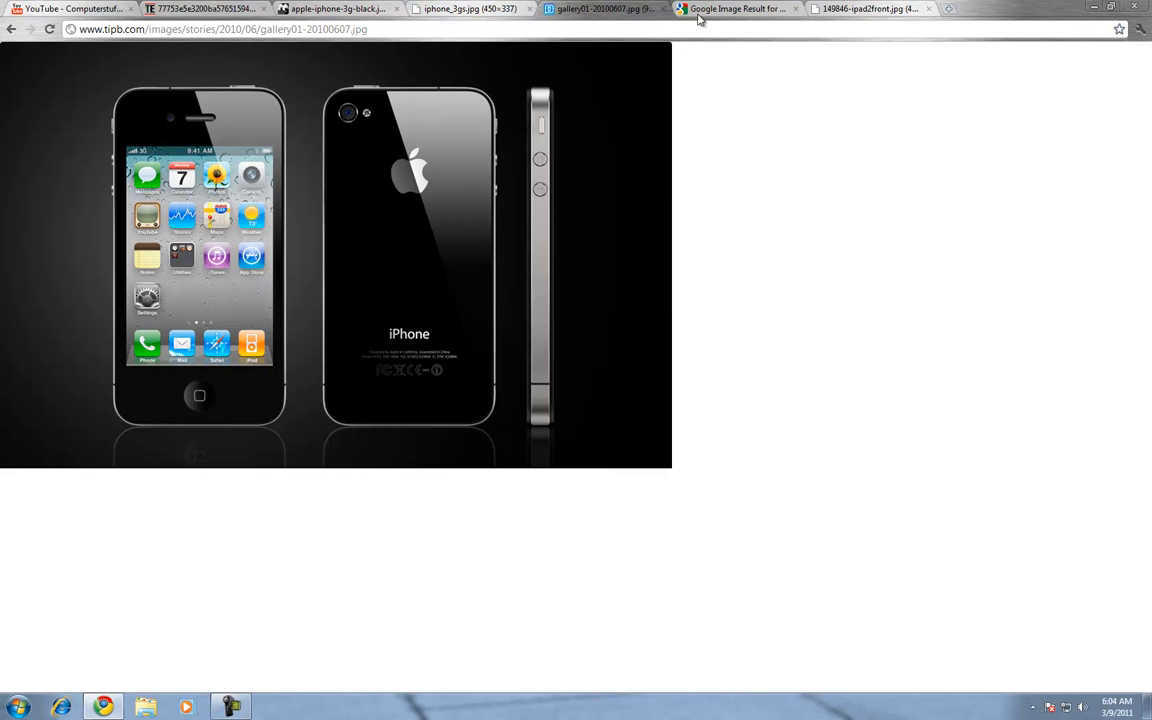
pyautogui.click(736, 8)
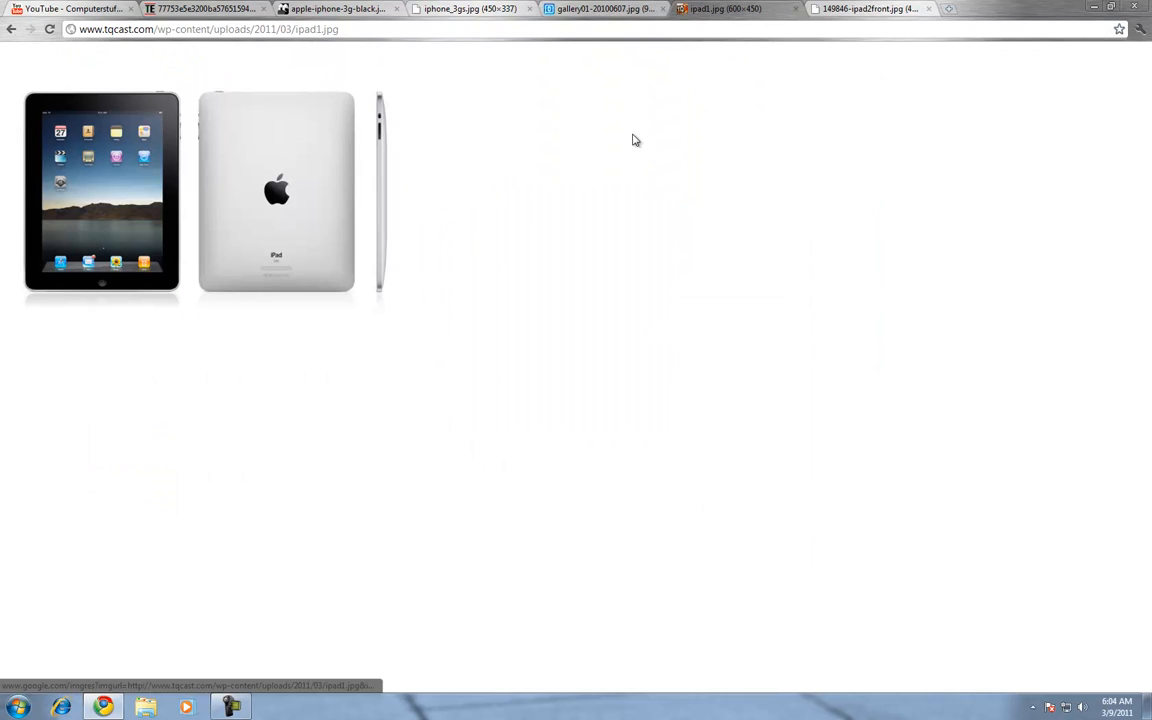
pyautogui.moveTo(298, 124)
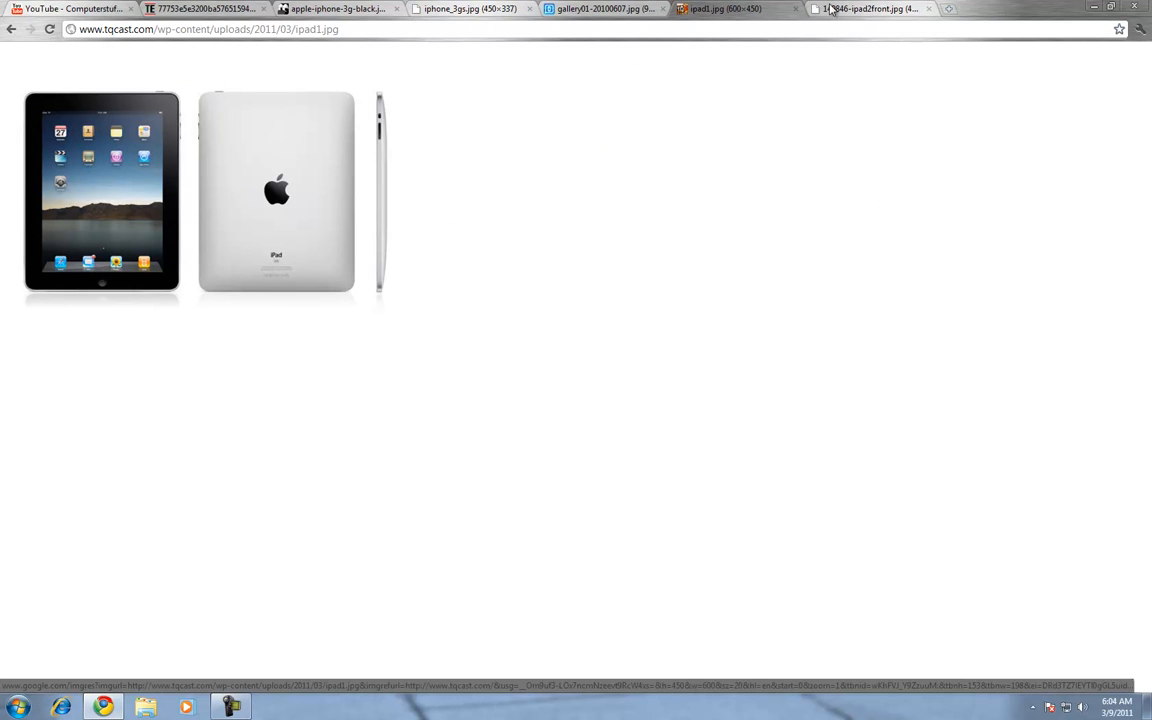
pyautogui.click(864, 8)
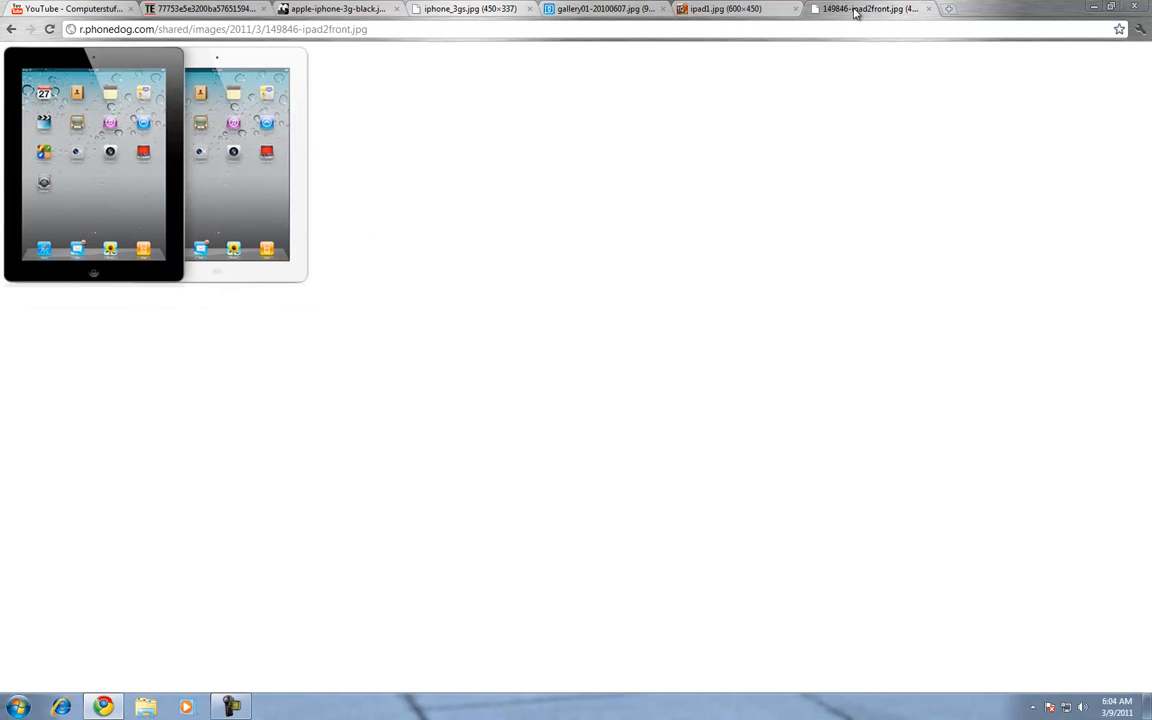
pyautogui.moveTo(210, 48)
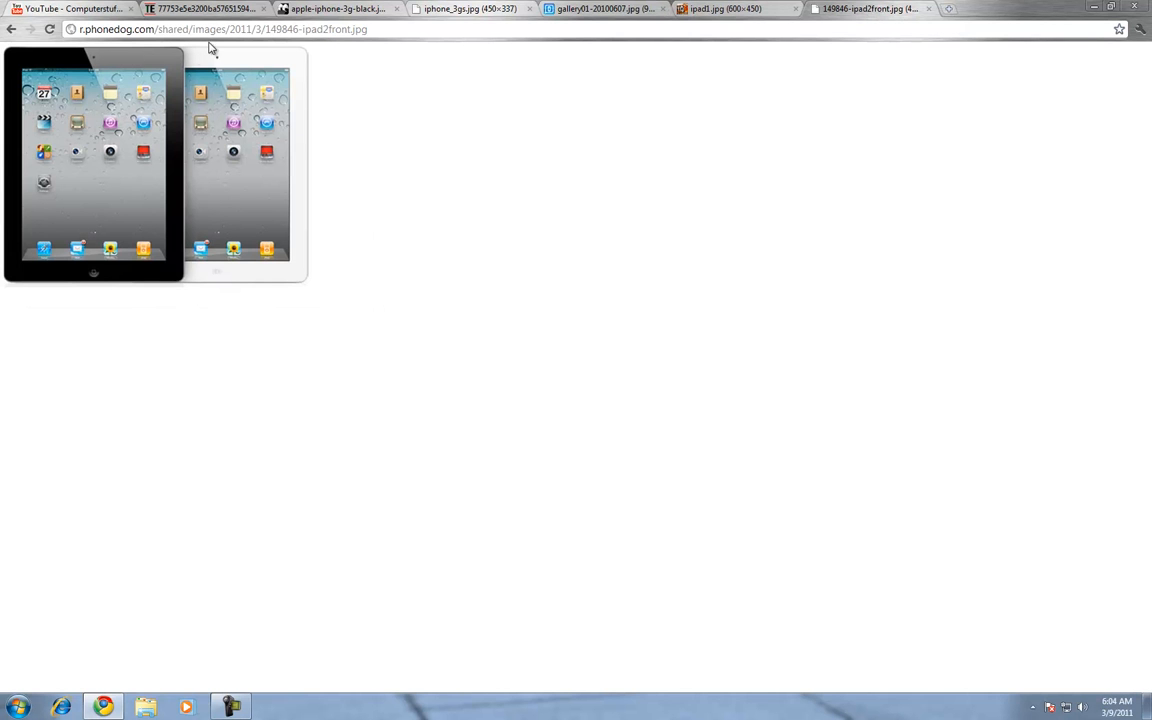
pyautogui.moveTo(190, 162)
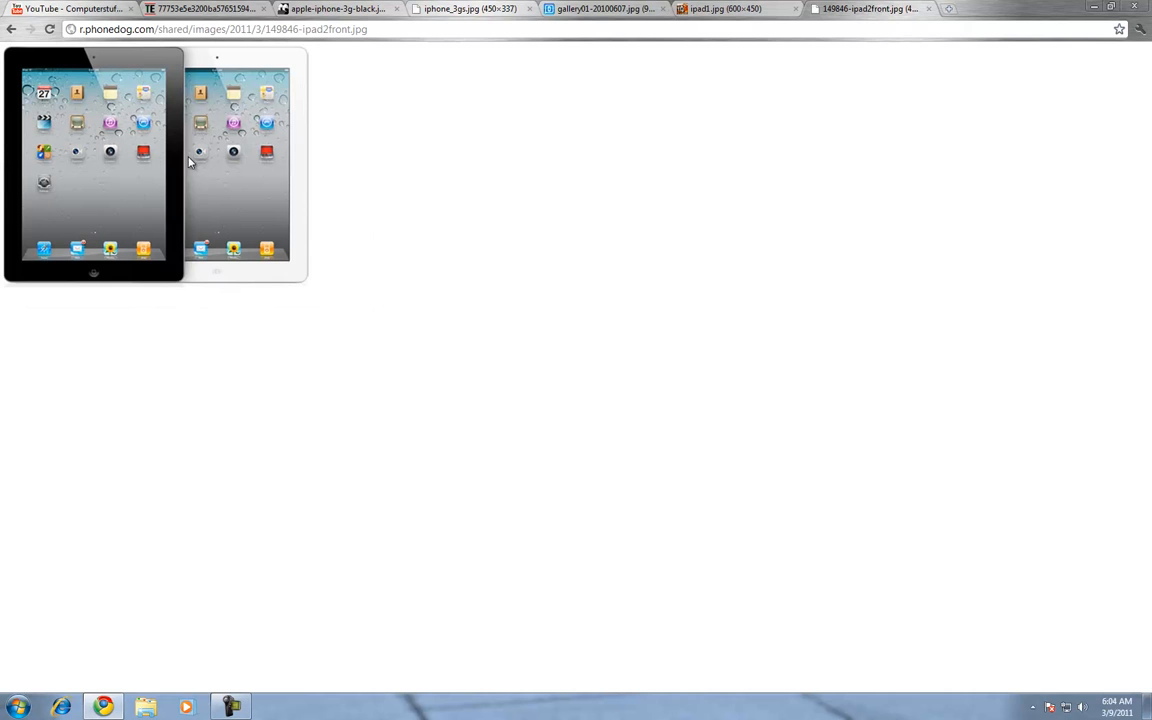
pyautogui.moveTo(252, 128)
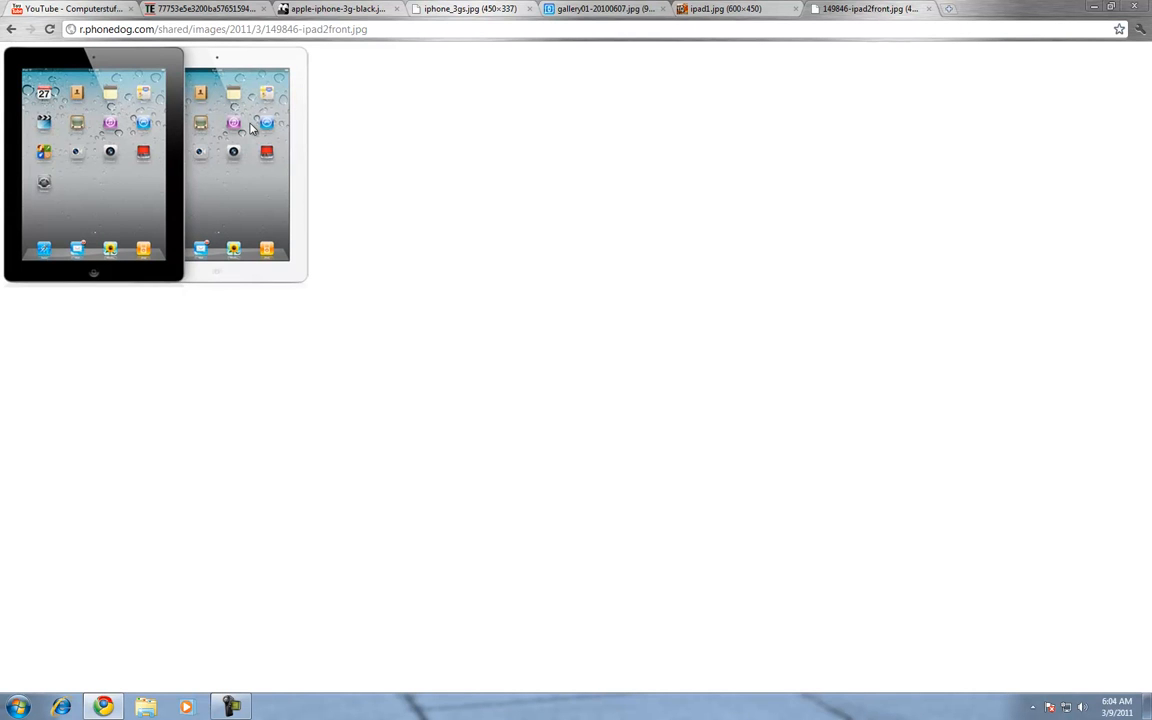
pyautogui.moveTo(376, 112)
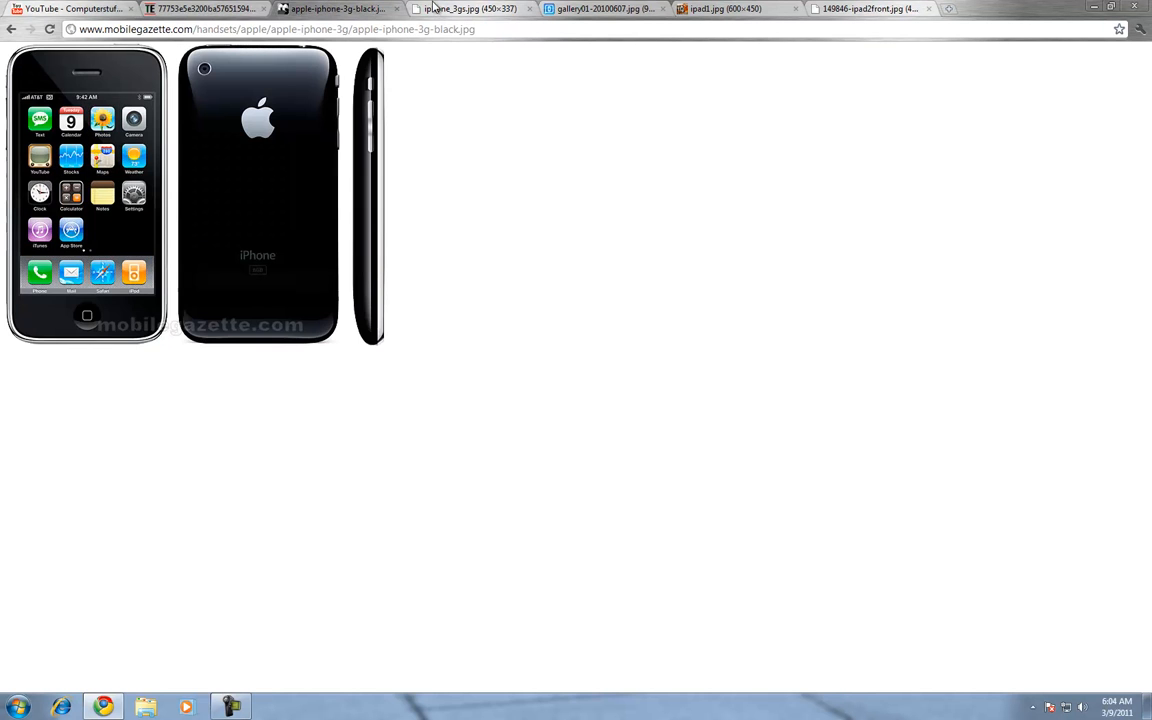
pyautogui.click(600, 8)
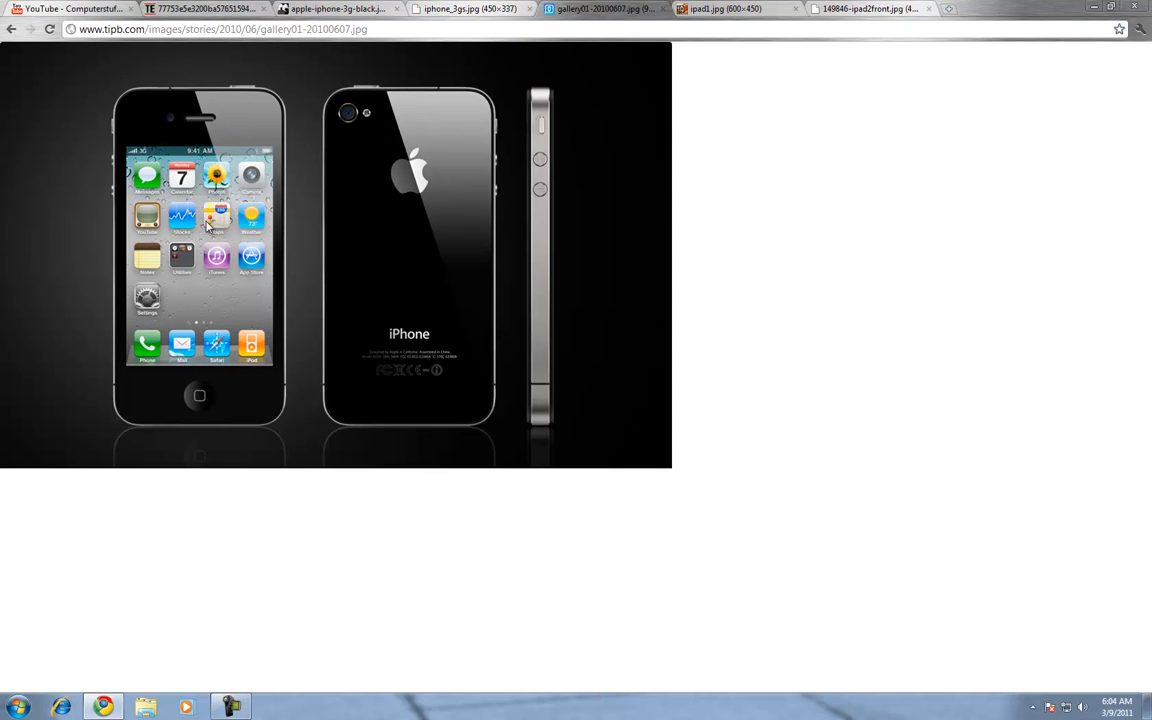
pyautogui.moveTo(184, 230)
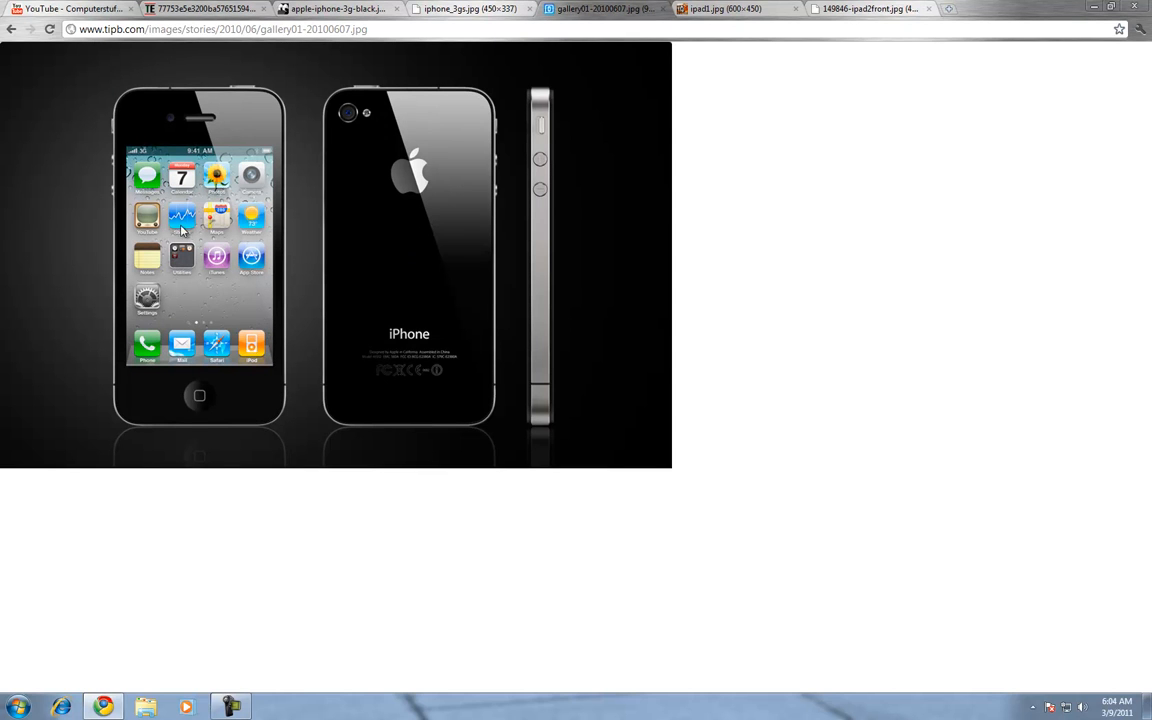
pyautogui.moveTo(292, 212)
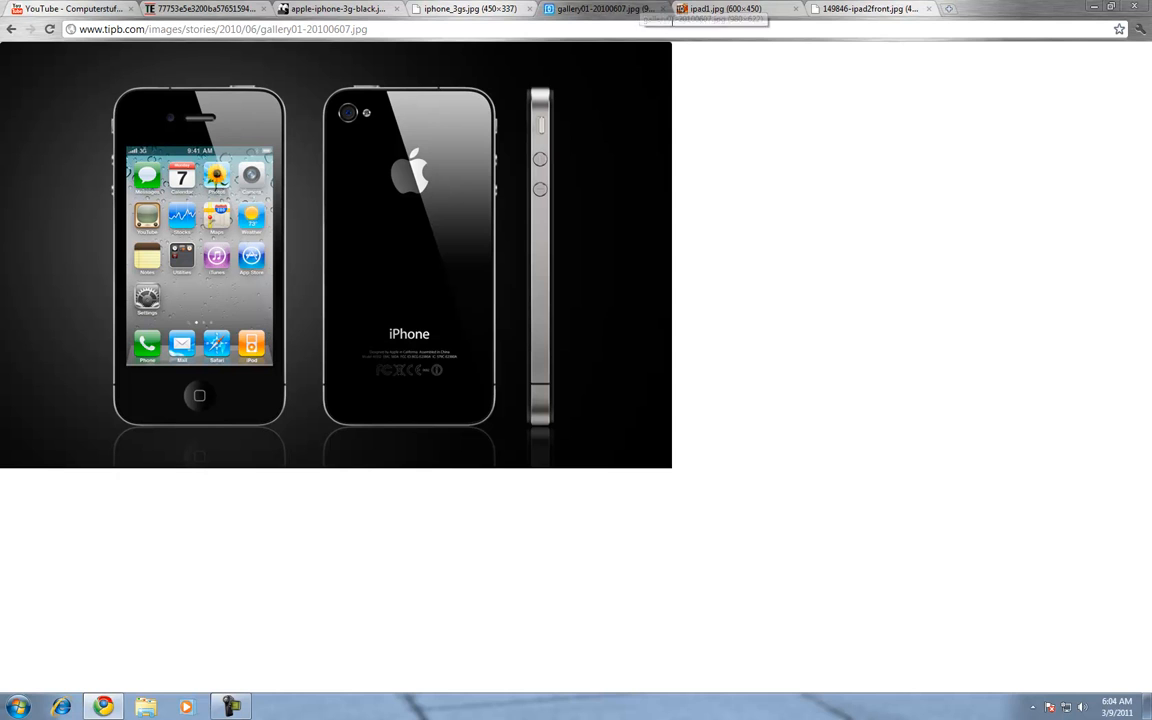
pyautogui.moveTo(600, 288)
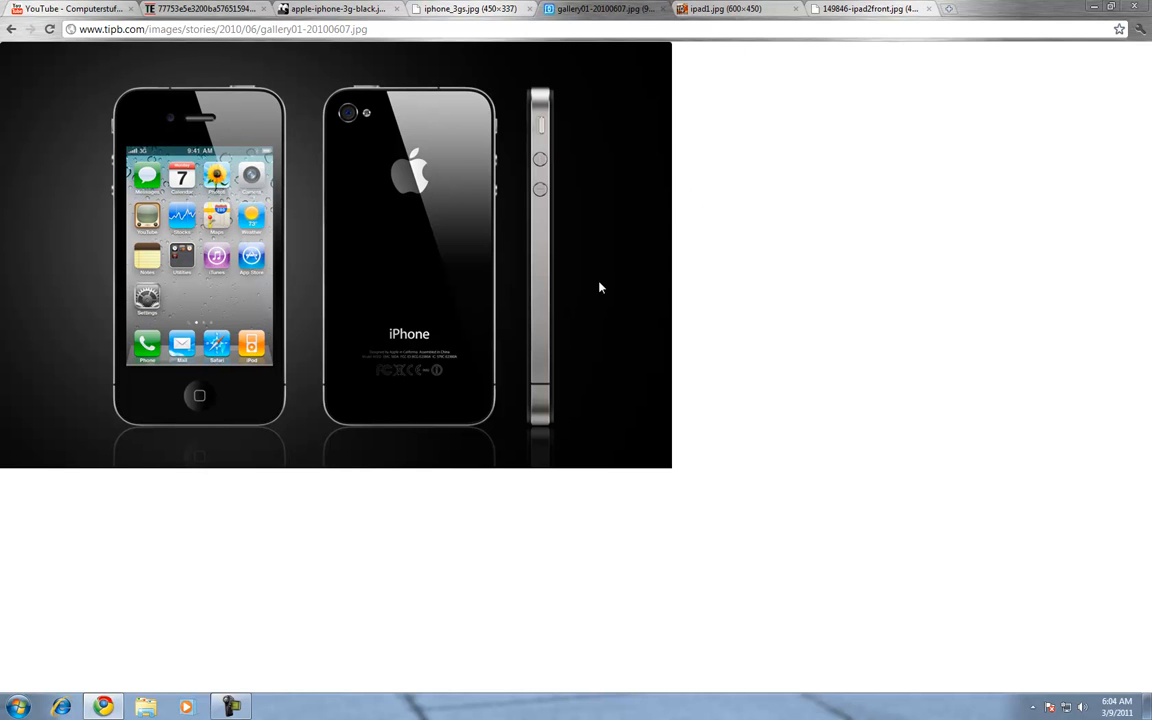
pyautogui.moveTo(678, 208)
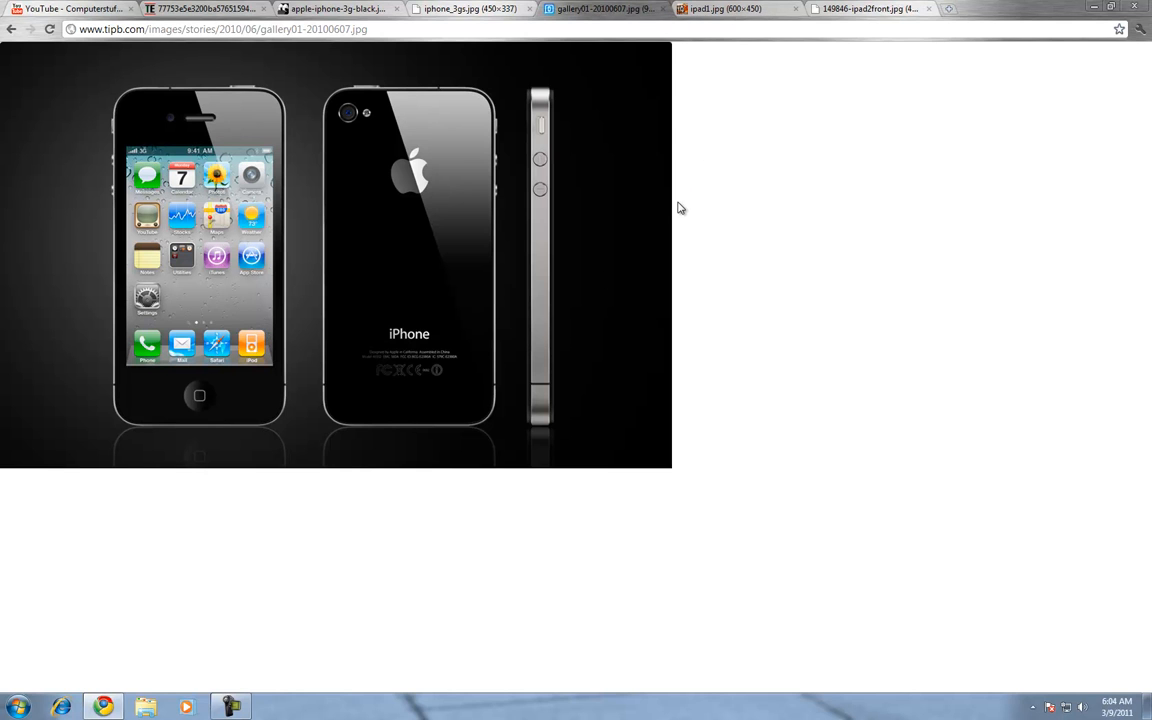
pyautogui.moveTo(604, 50)
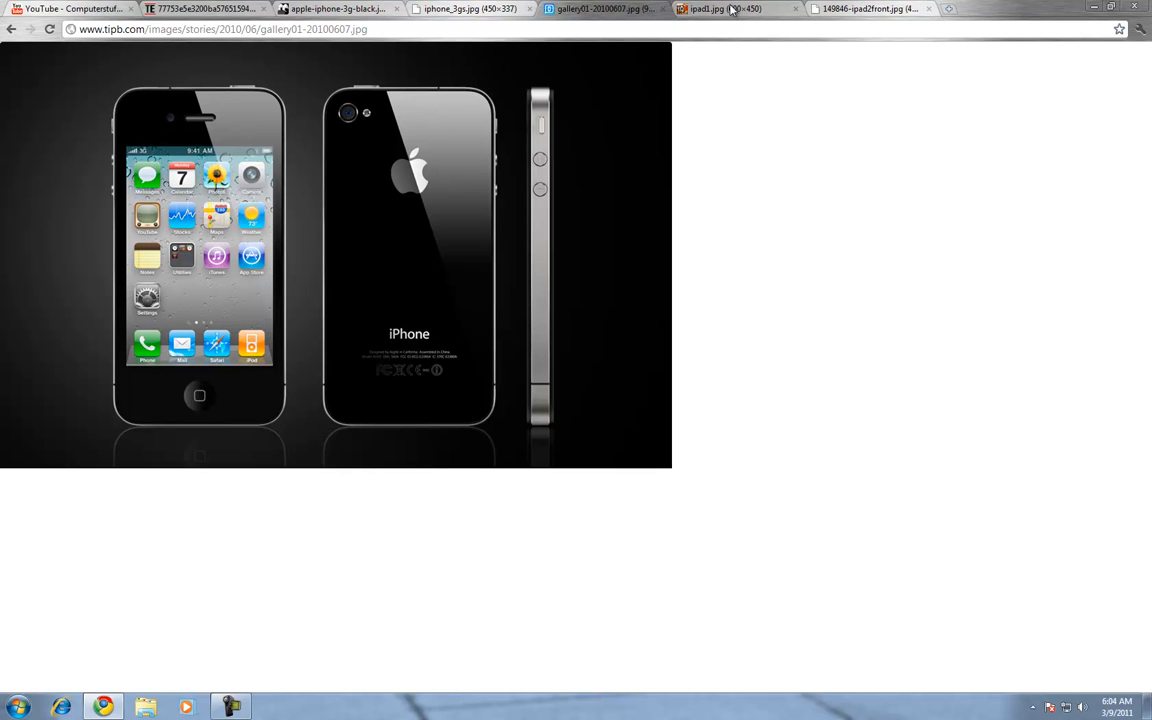
# View the original iPad image, then switch to the iPad 2 front image tab
pyautogui.click(720, 8)
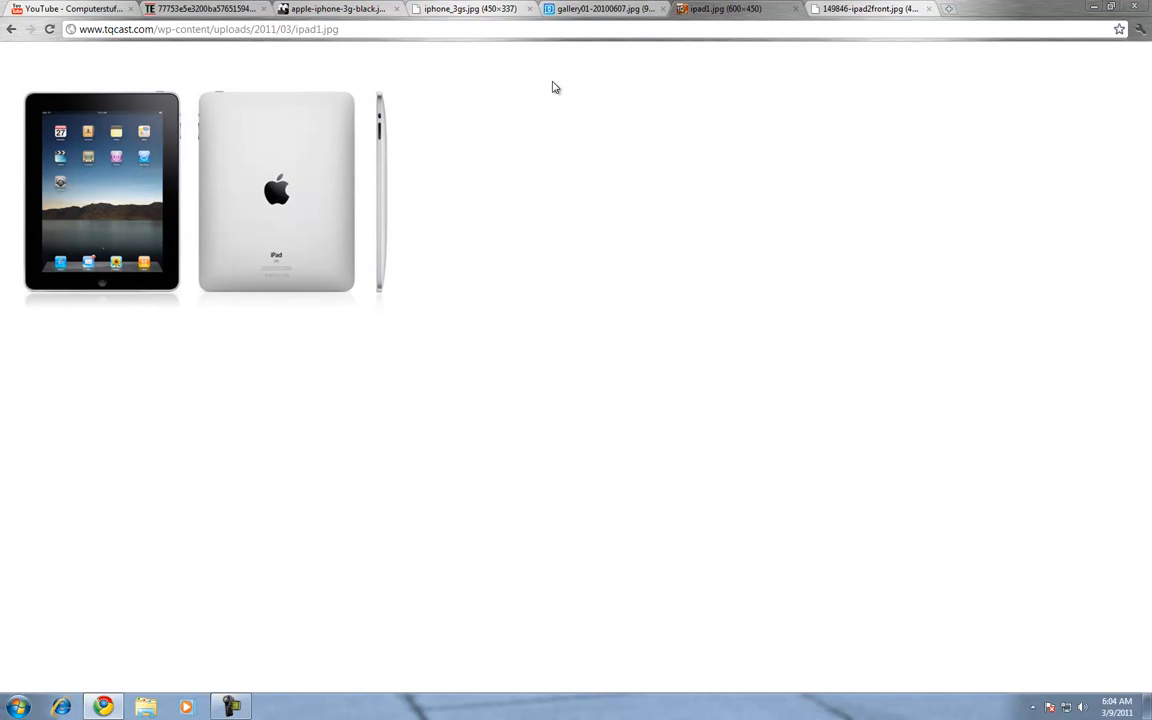
pyautogui.moveTo(128, 206)
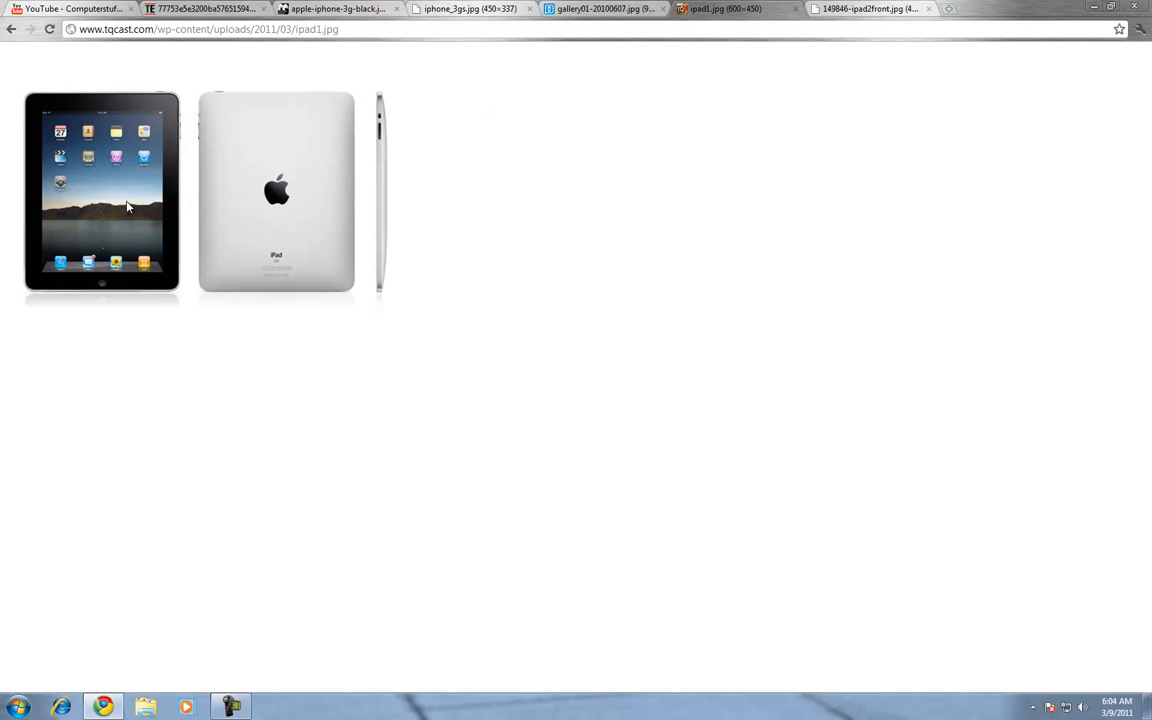
pyautogui.moveTo(124, 136)
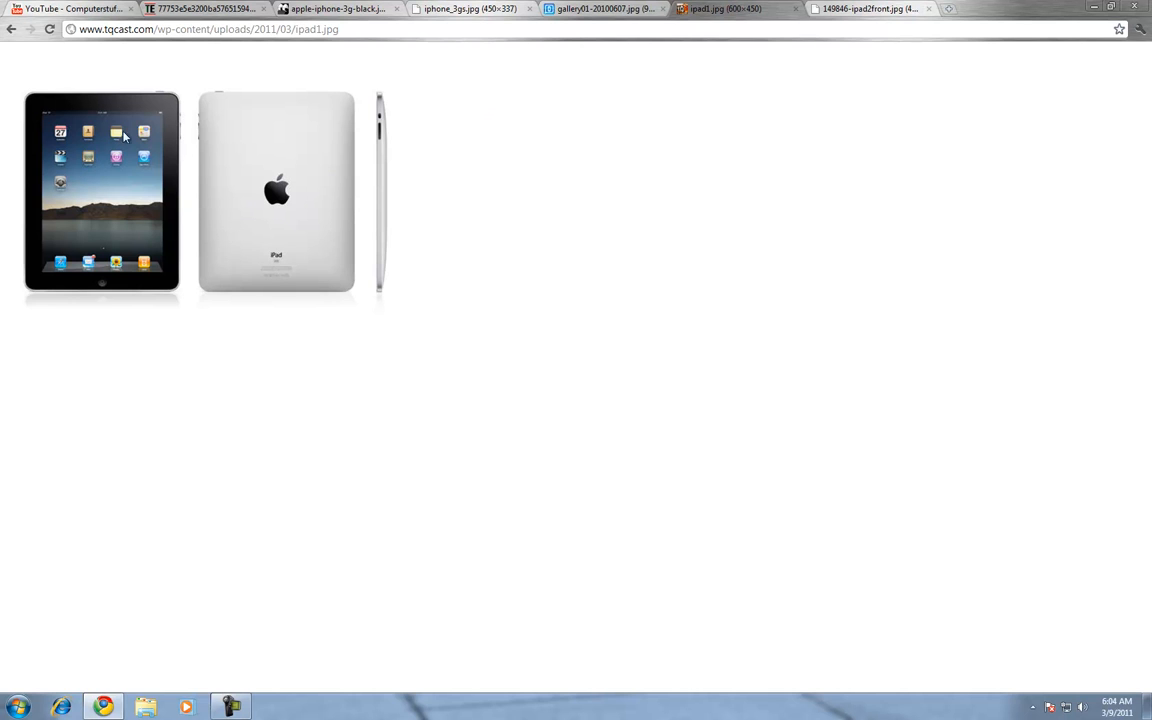
pyautogui.moveTo(276, 156)
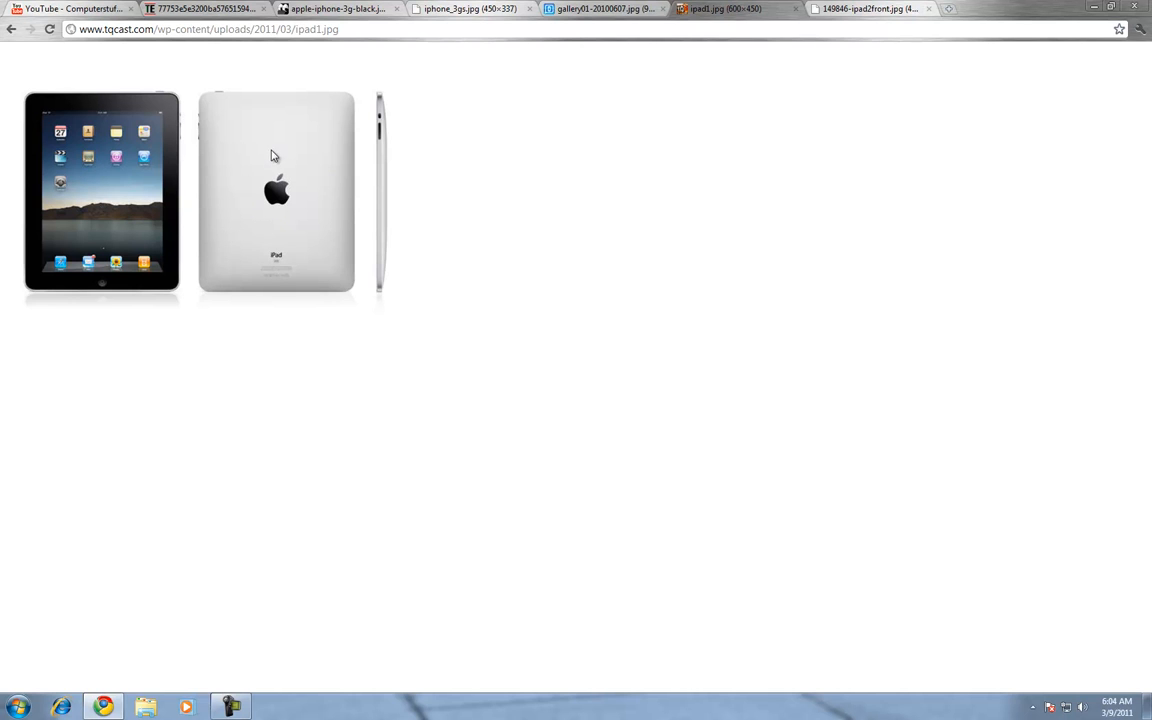
pyautogui.click(870, 8)
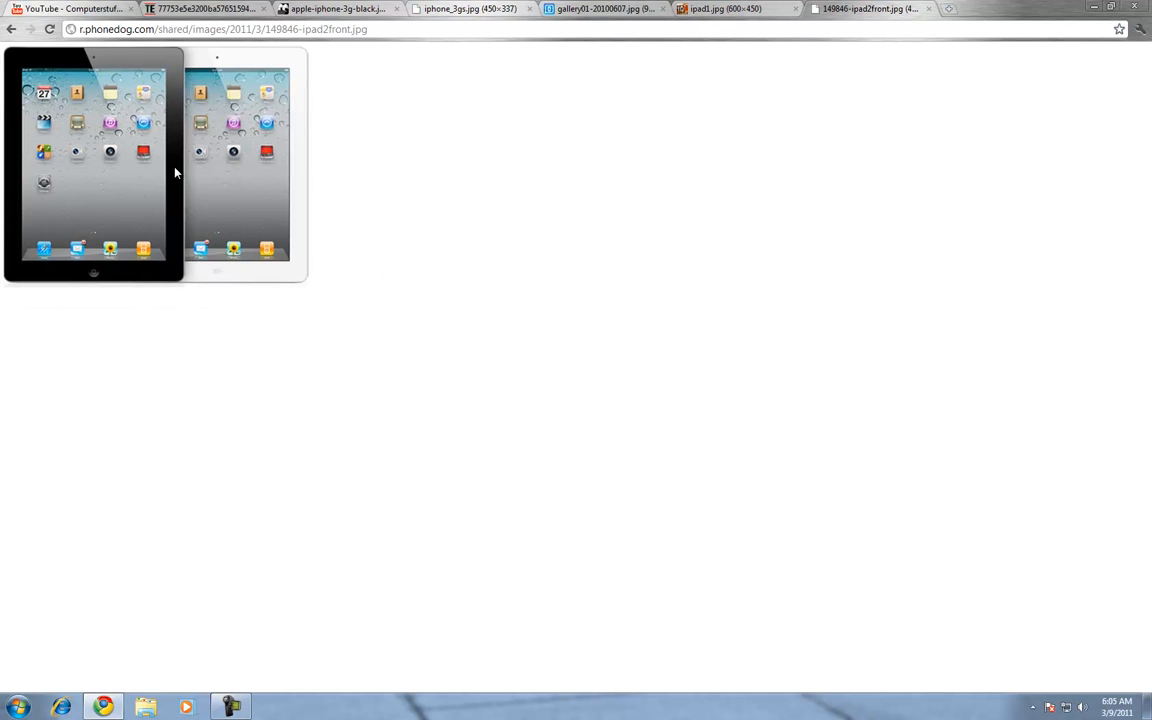
pyautogui.moveTo(400, 140)
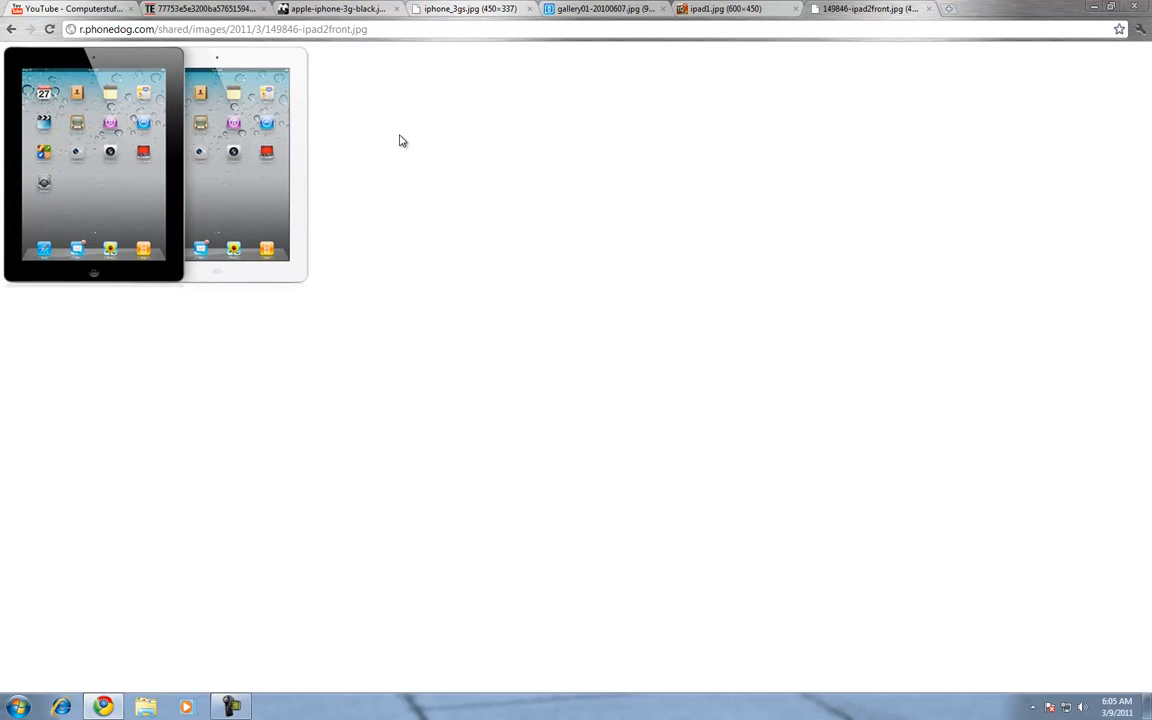
pyautogui.moveTo(424, 480)
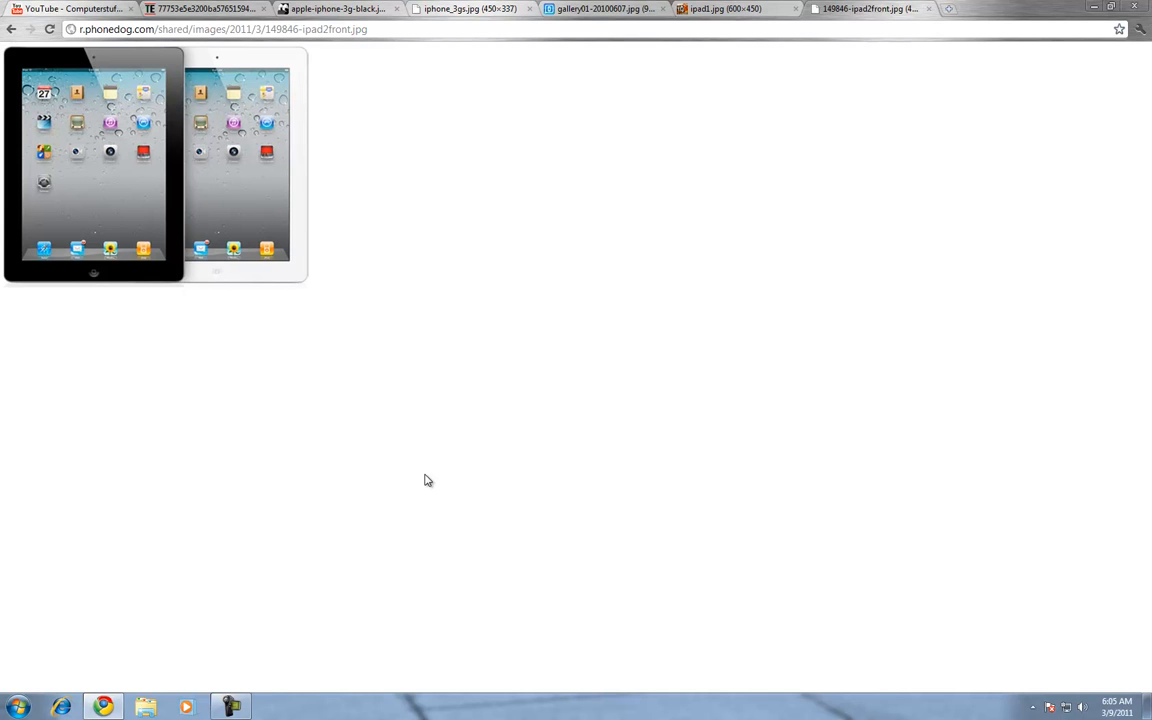
pyautogui.moveTo(420, 448)
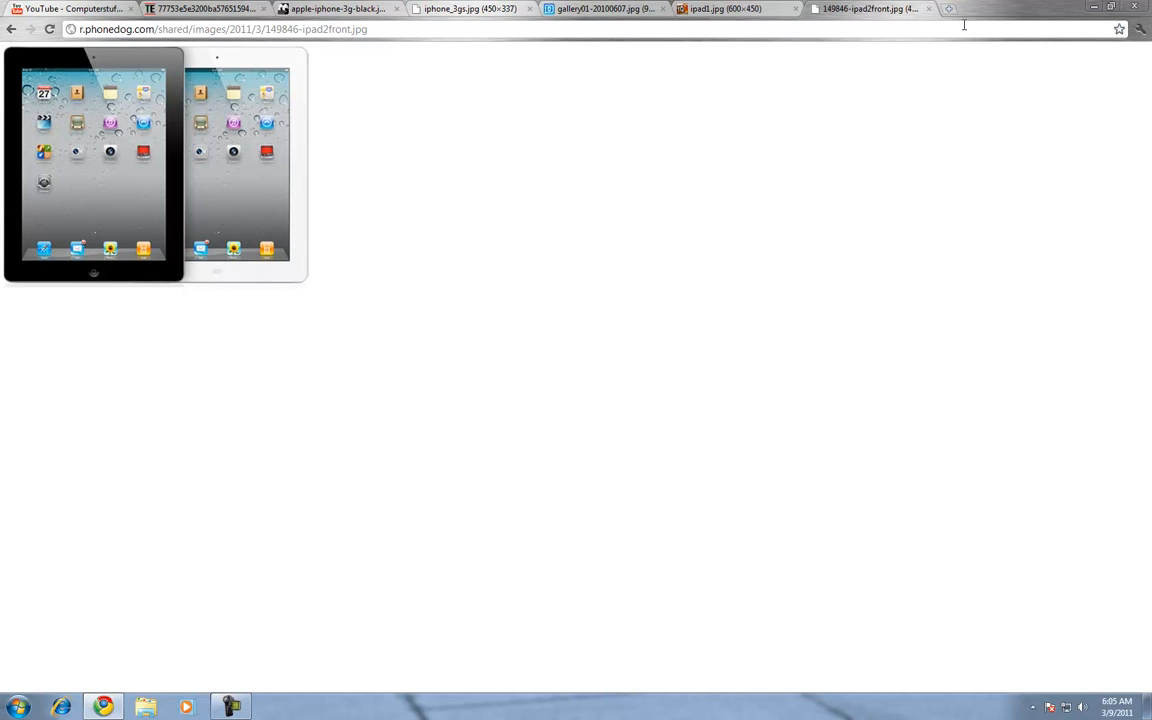
pyautogui.moveTo(910, 66)
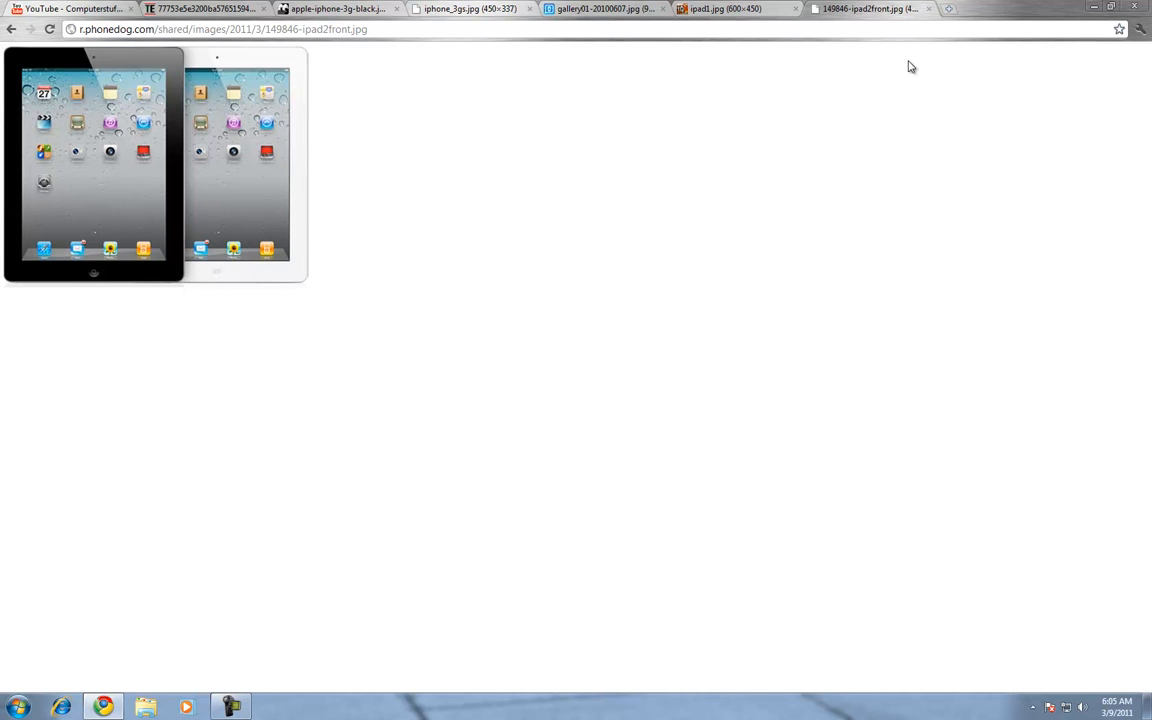
pyautogui.moveTo(910, 128)
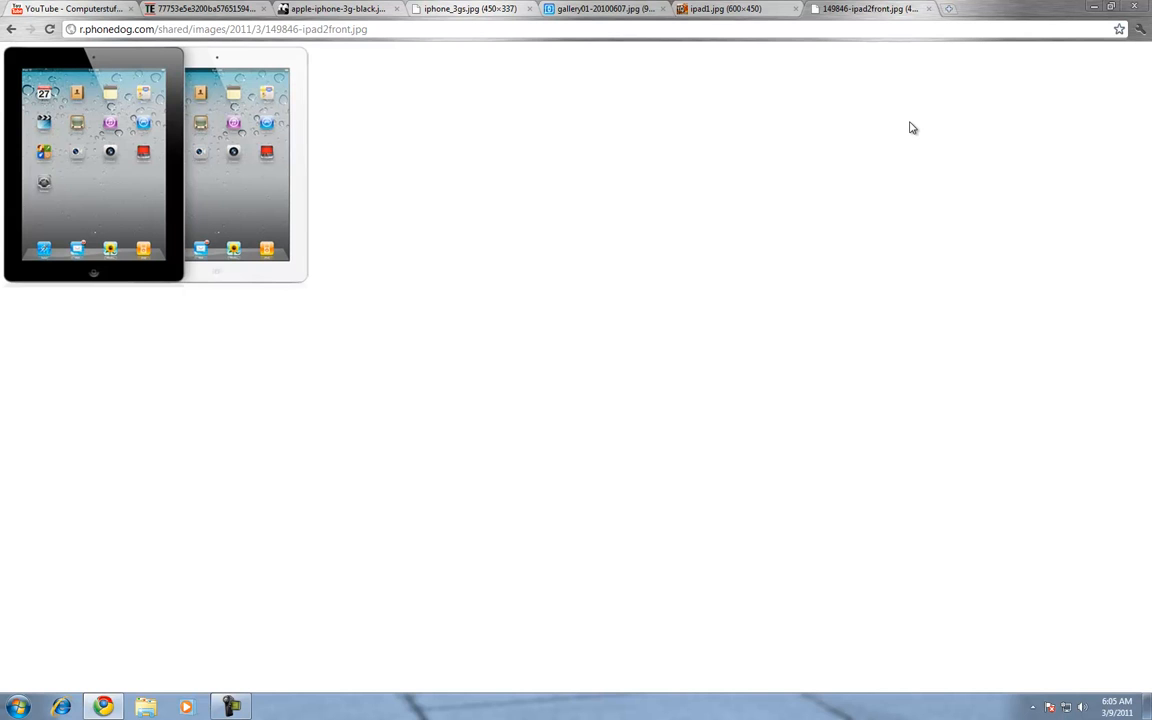
pyautogui.moveTo(828, 8)
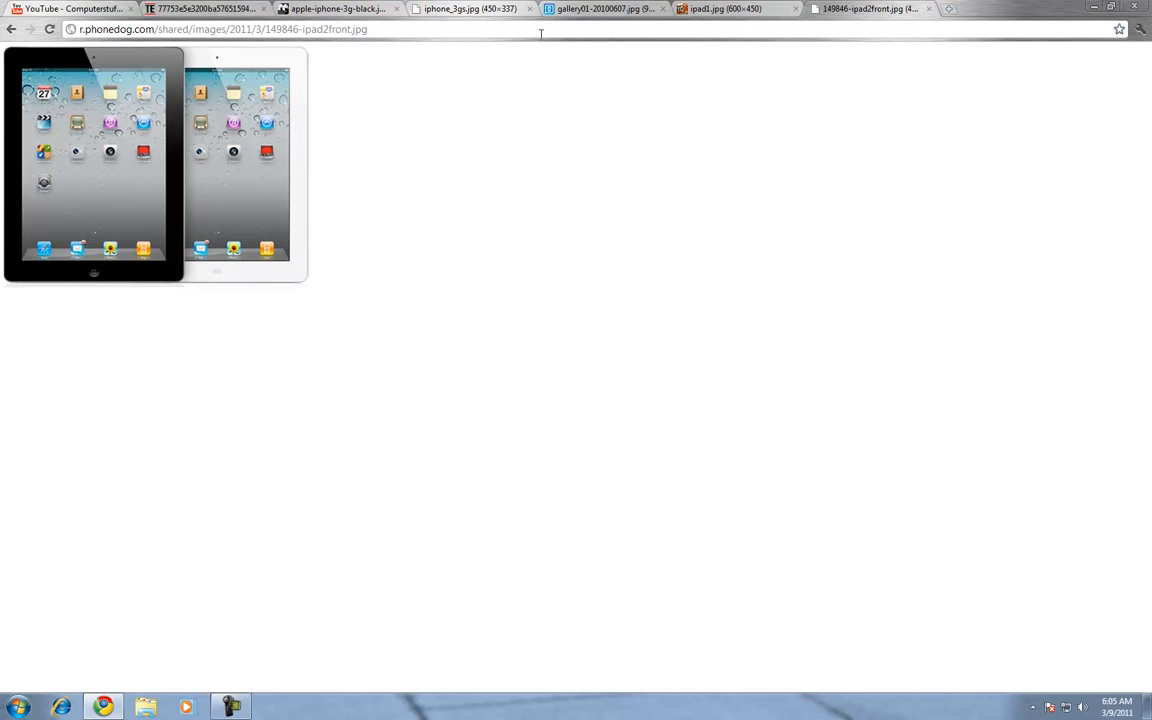
pyautogui.moveTo(796, 28)
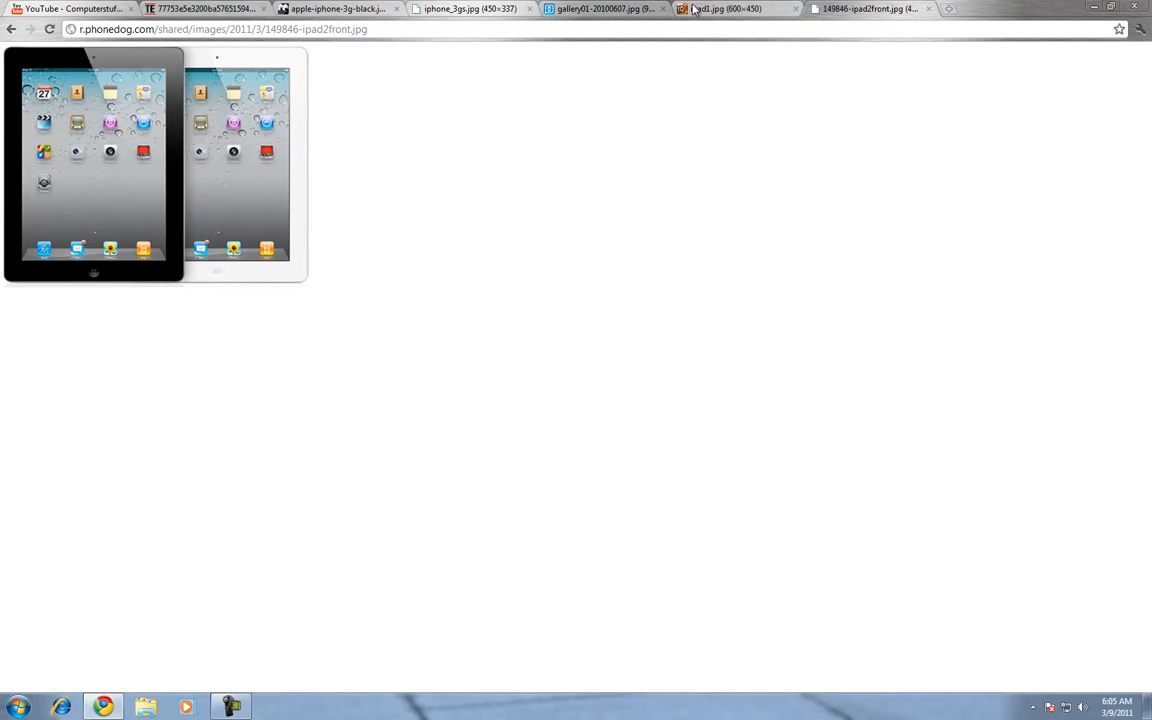
pyautogui.moveTo(724, 24)
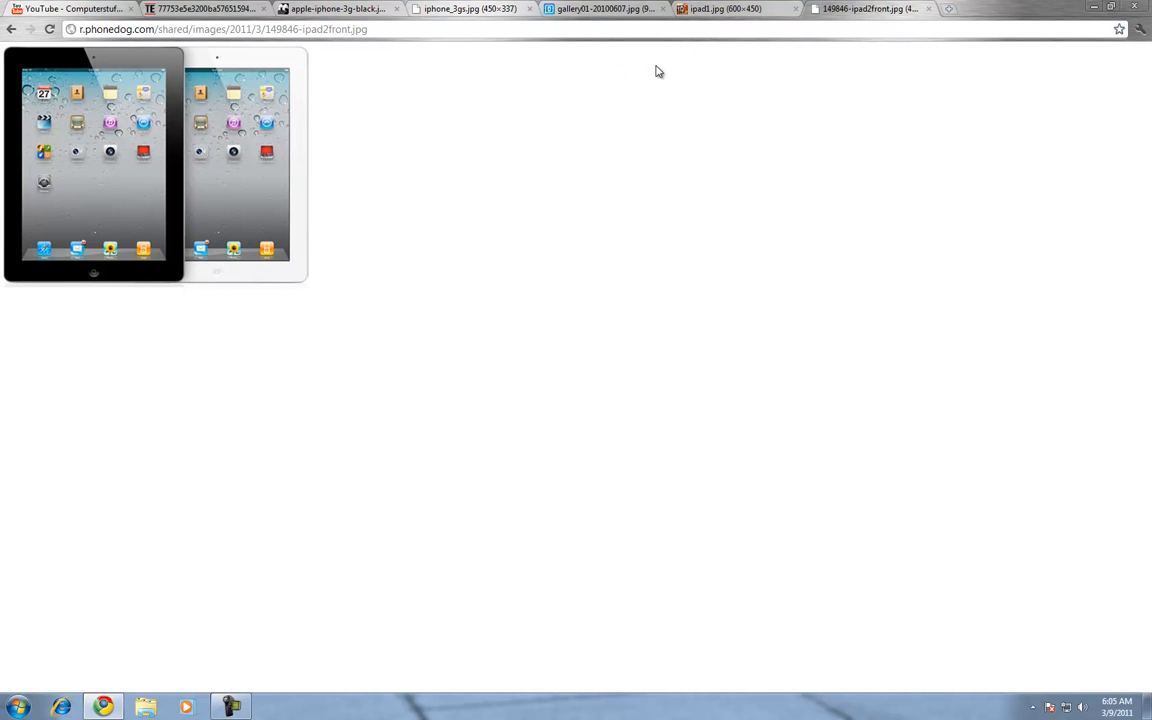
pyautogui.moveTo(564, 124)
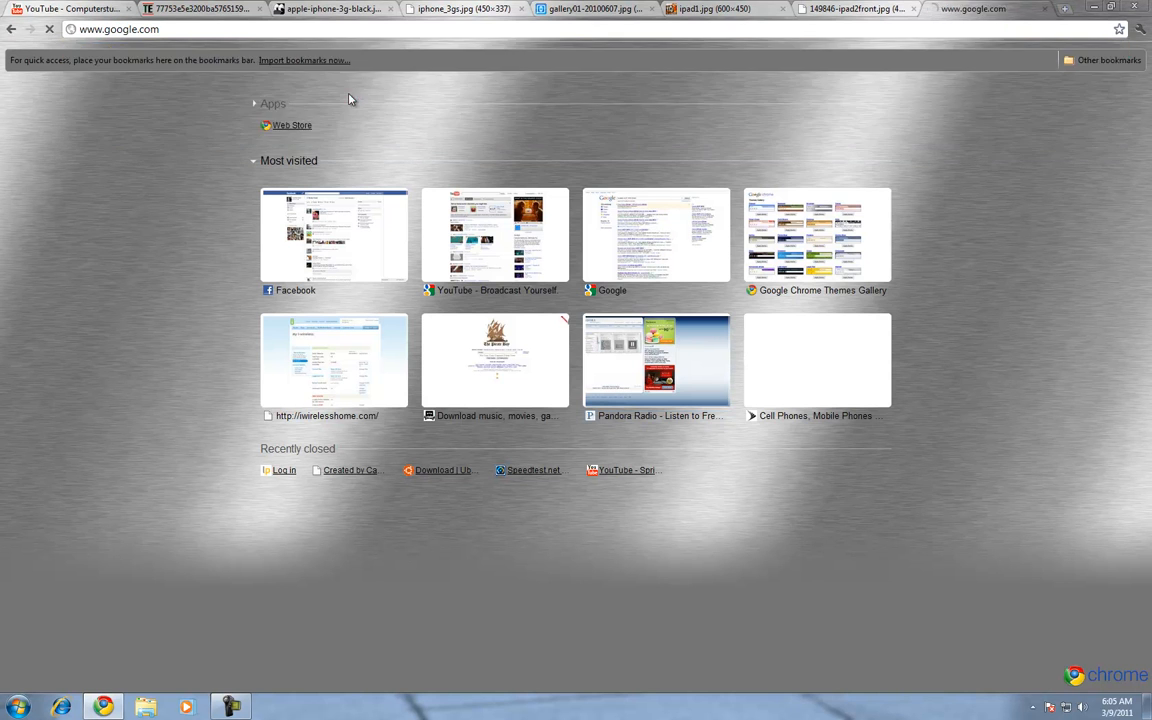
# Search Google for "evo 4g images" and open an HTC Evo 4G result at full size
pyautogui.write('evo')
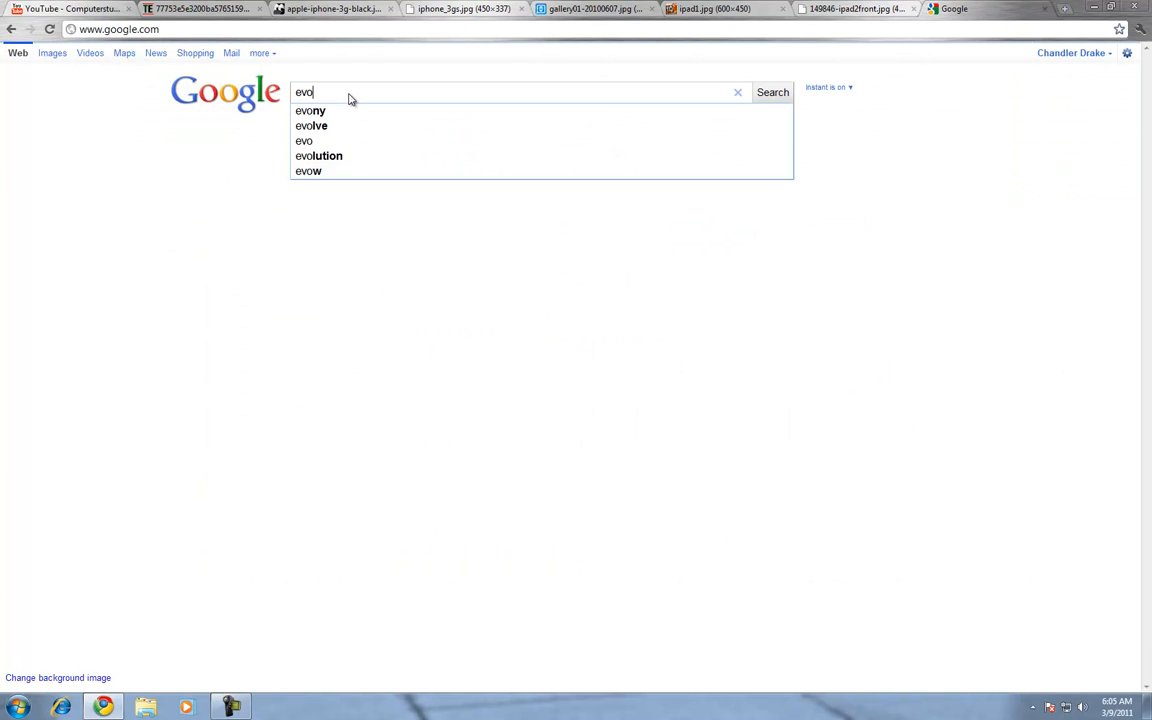
pyautogui.write('4g images')
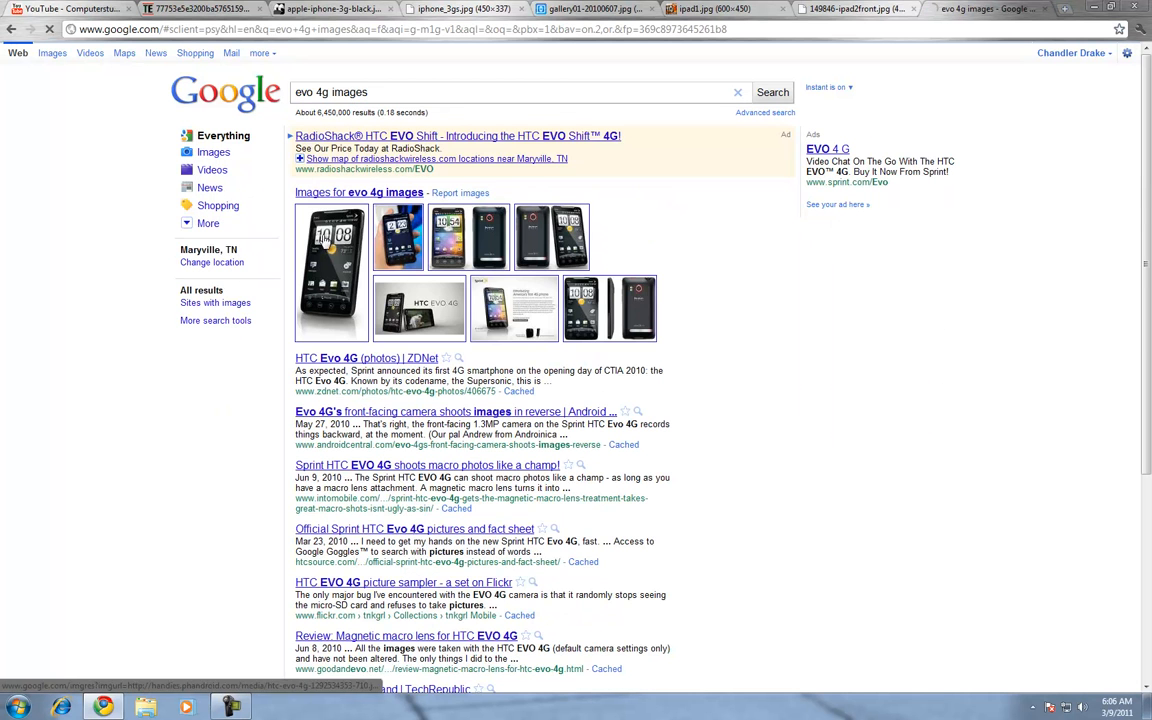
pyautogui.click(332, 236)
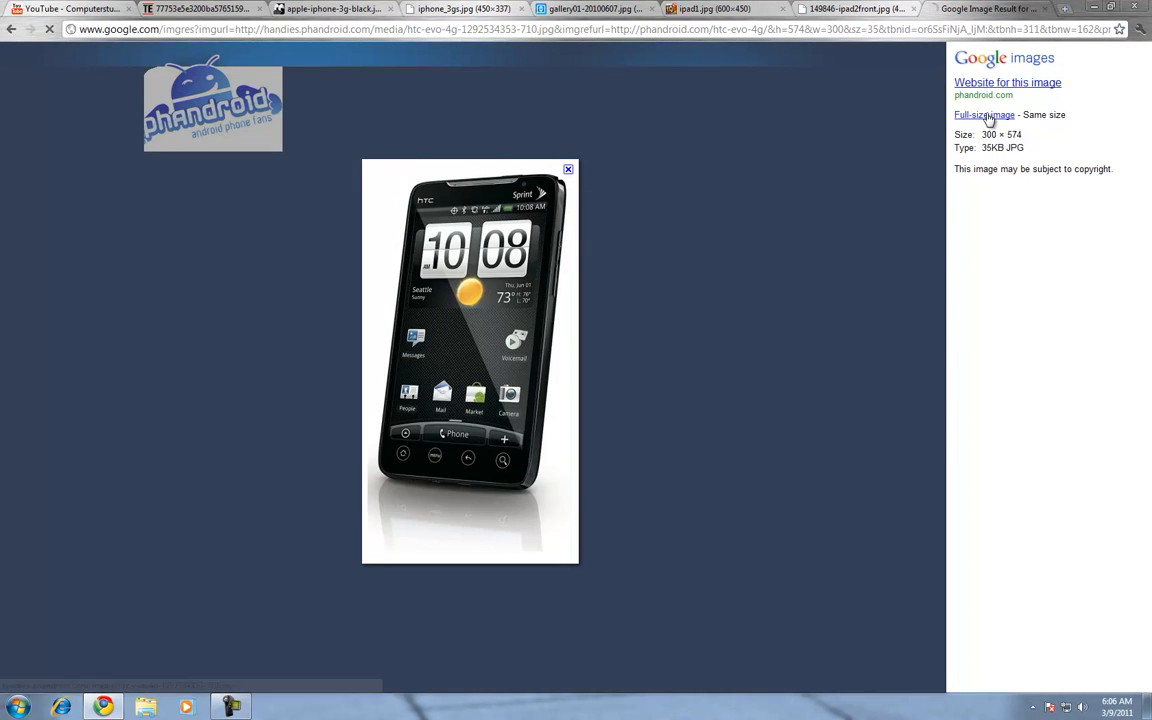
pyautogui.click(984, 114)
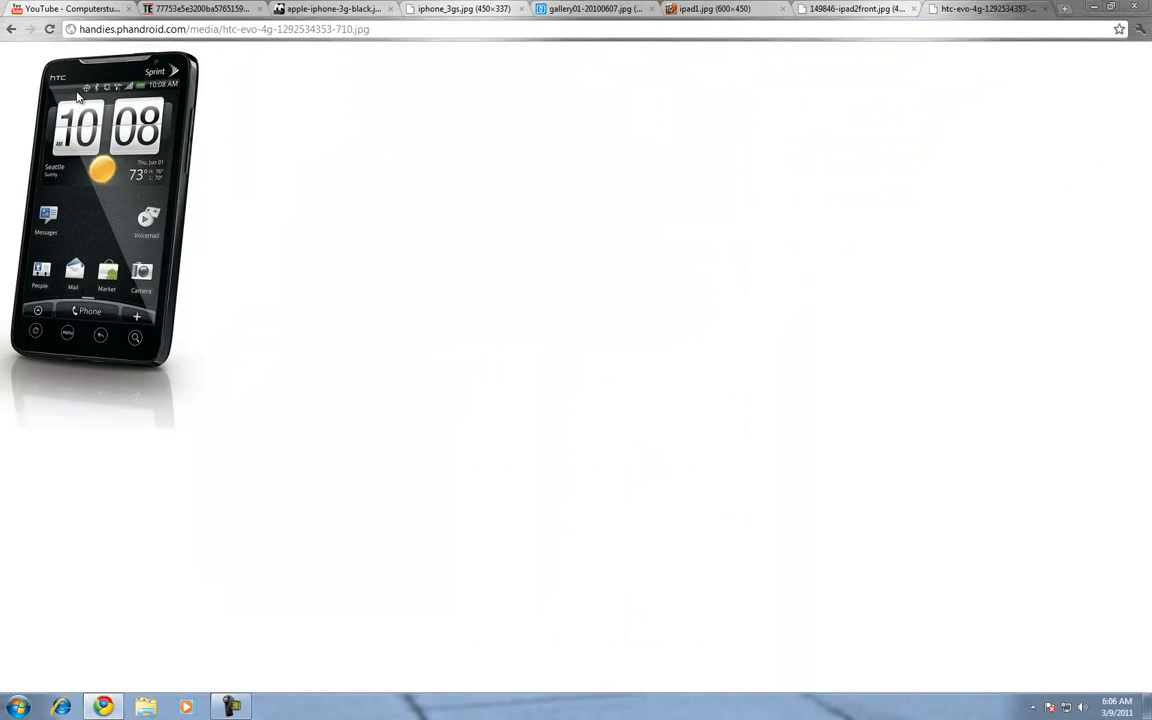
pyautogui.moveTo(176, 90)
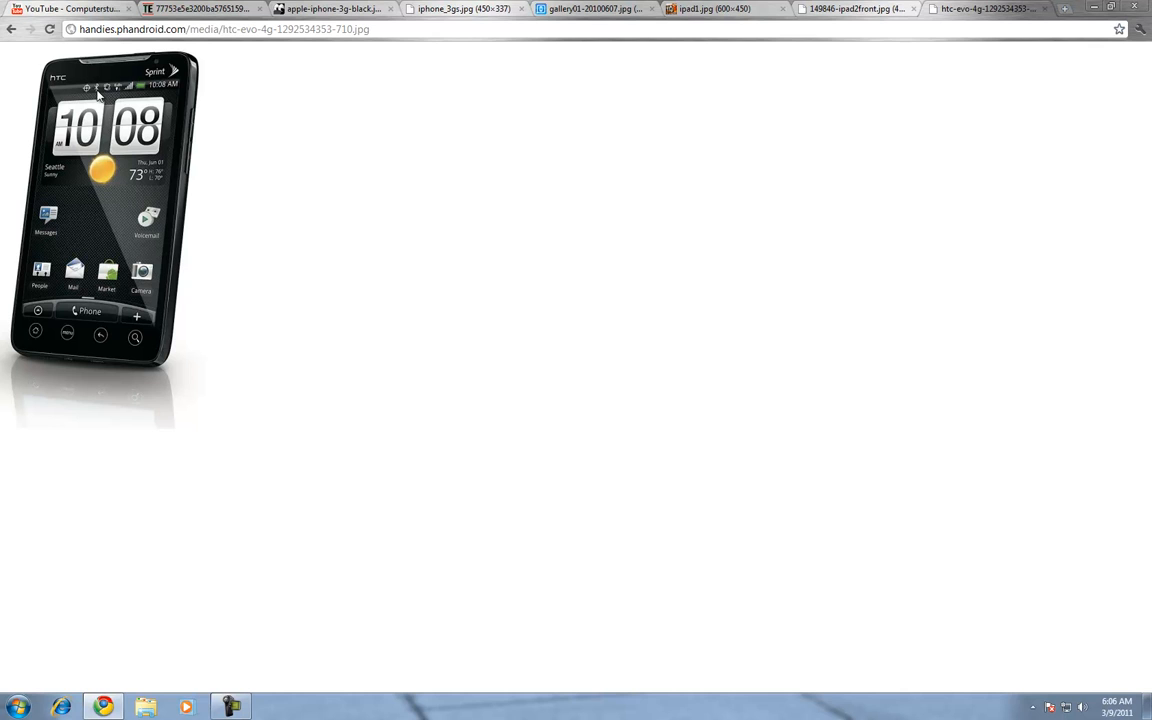
pyautogui.moveTo(210, 128)
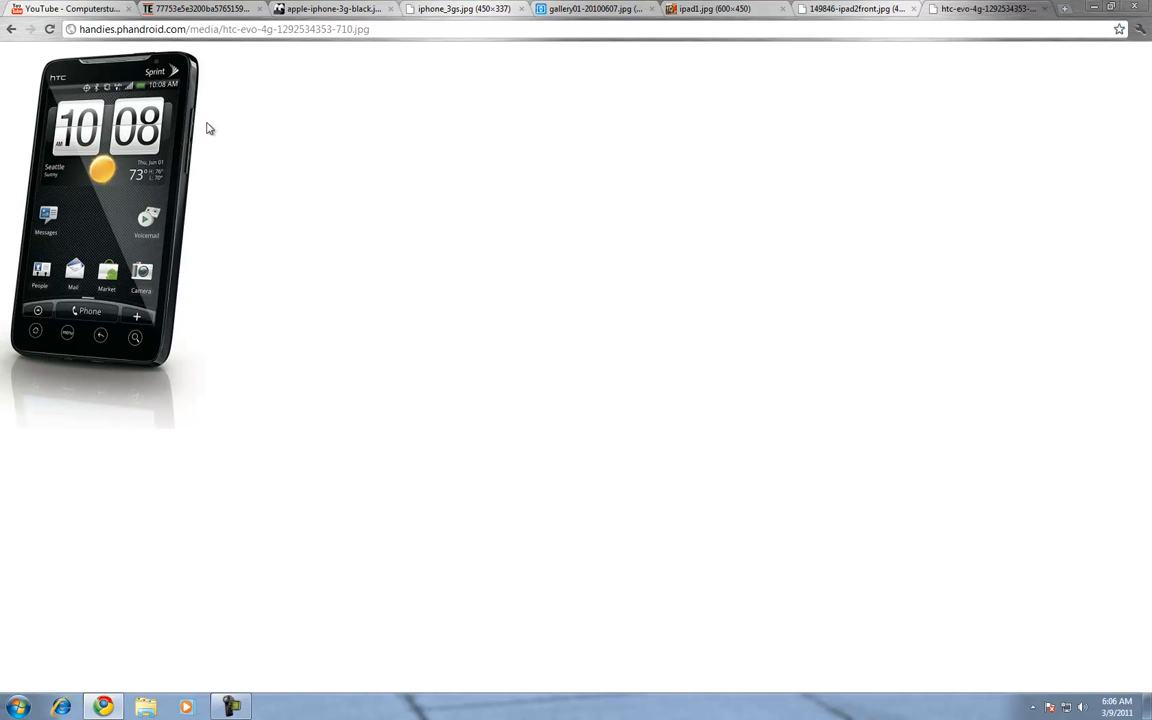
pyautogui.moveTo(180, 82)
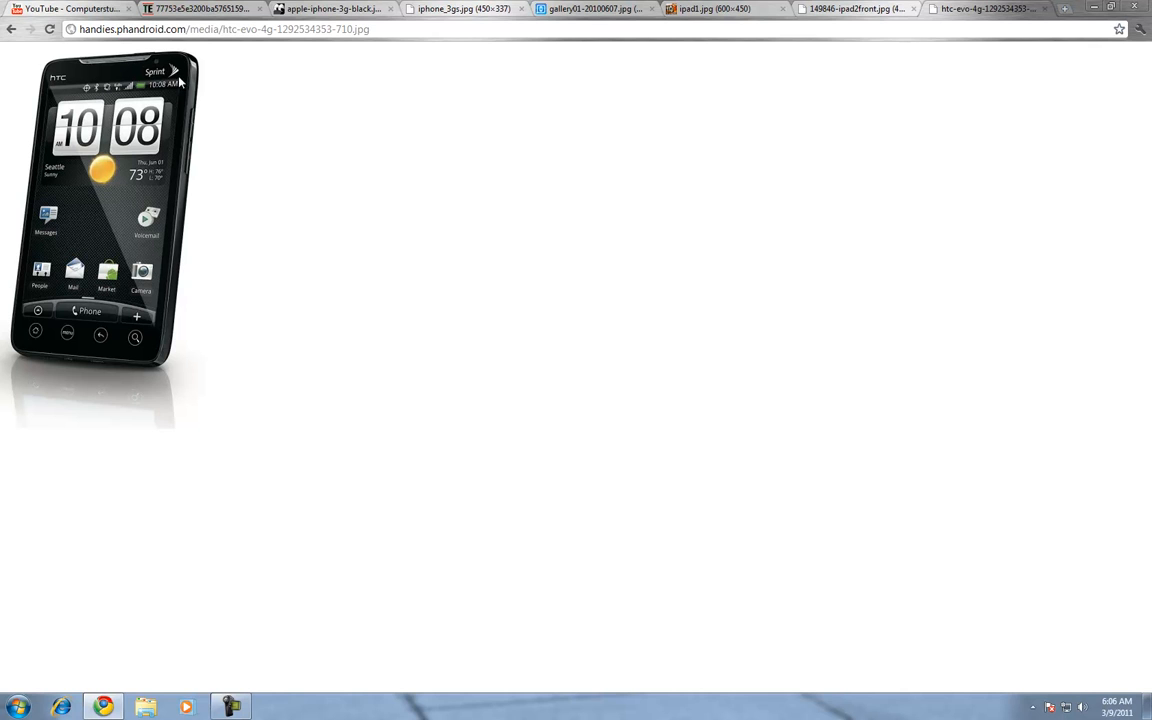
pyautogui.moveTo(304, 288)
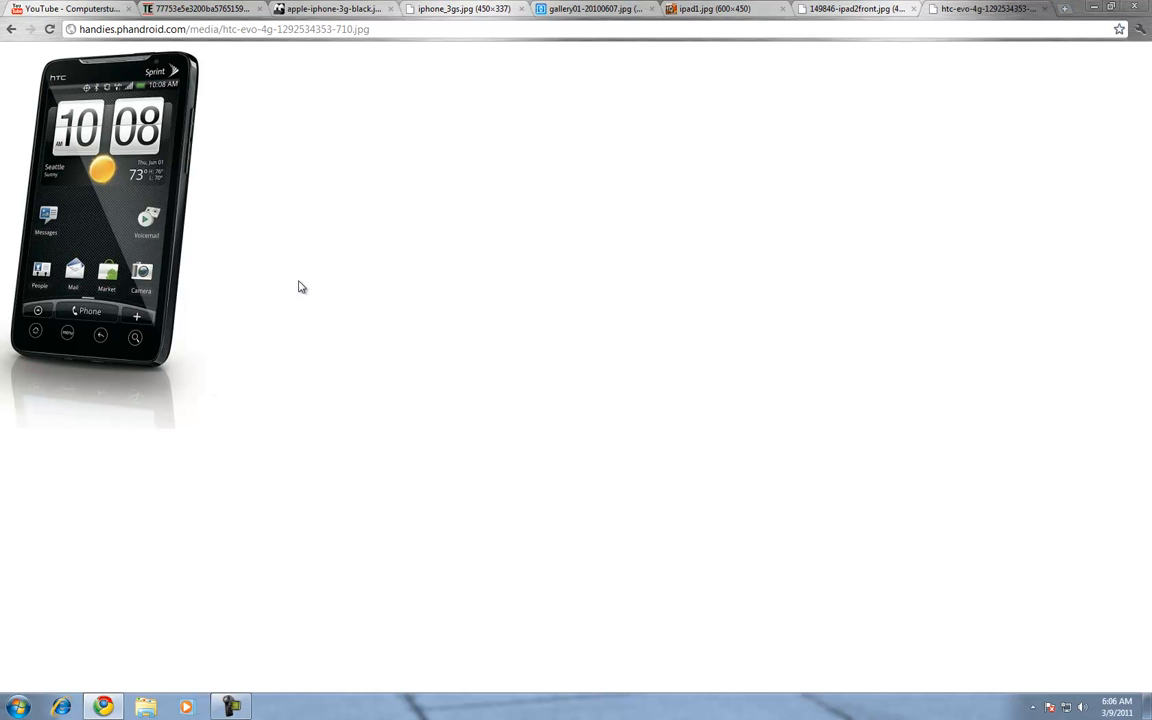
pyautogui.moveTo(1064, 12)
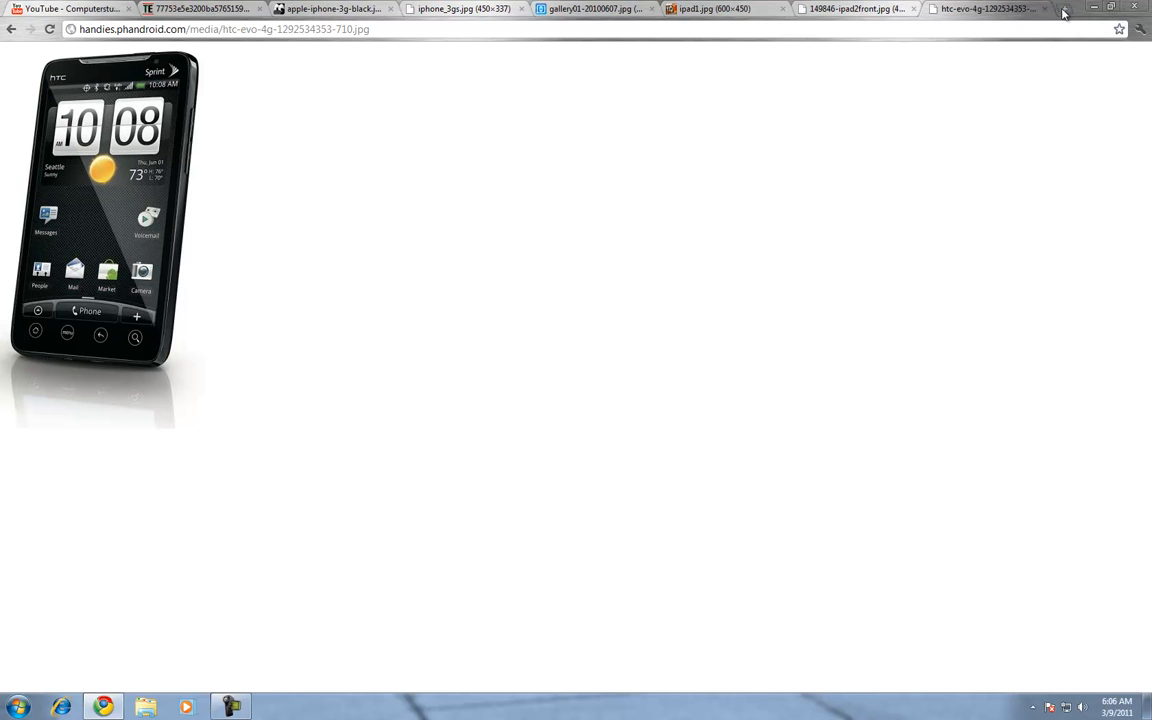
# Search Google for "ios notification image" in a new tab
pyautogui.click(1064, 8)
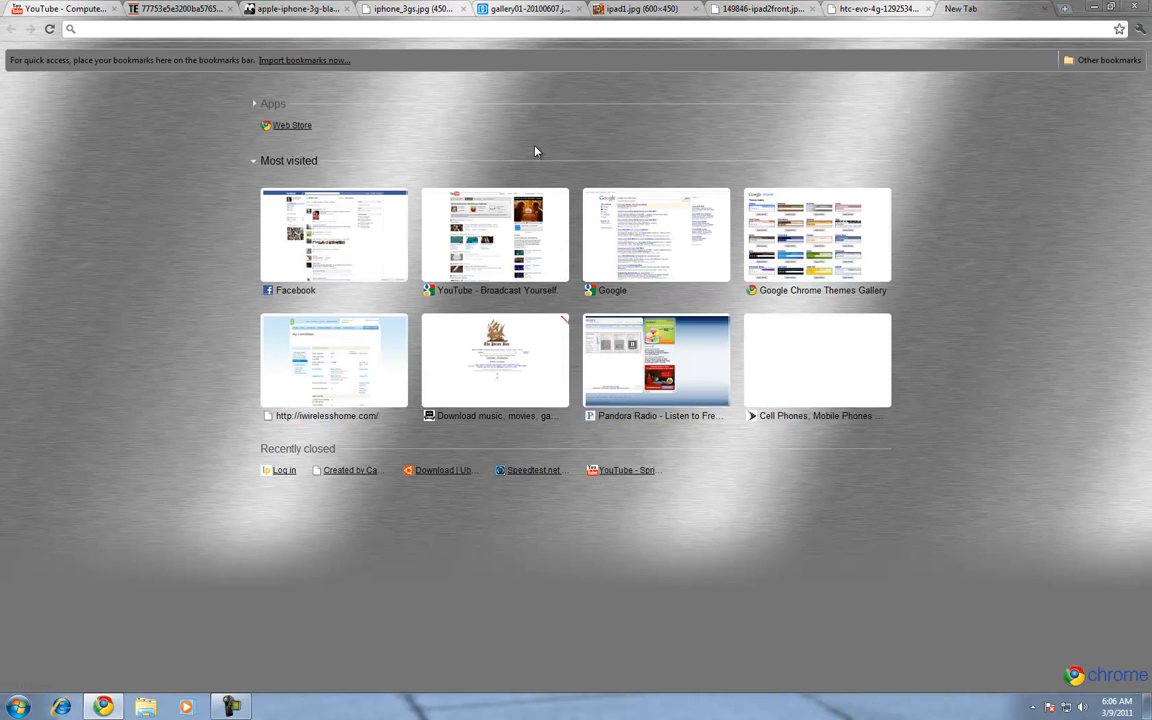
pyautogui.write('ios notiv')
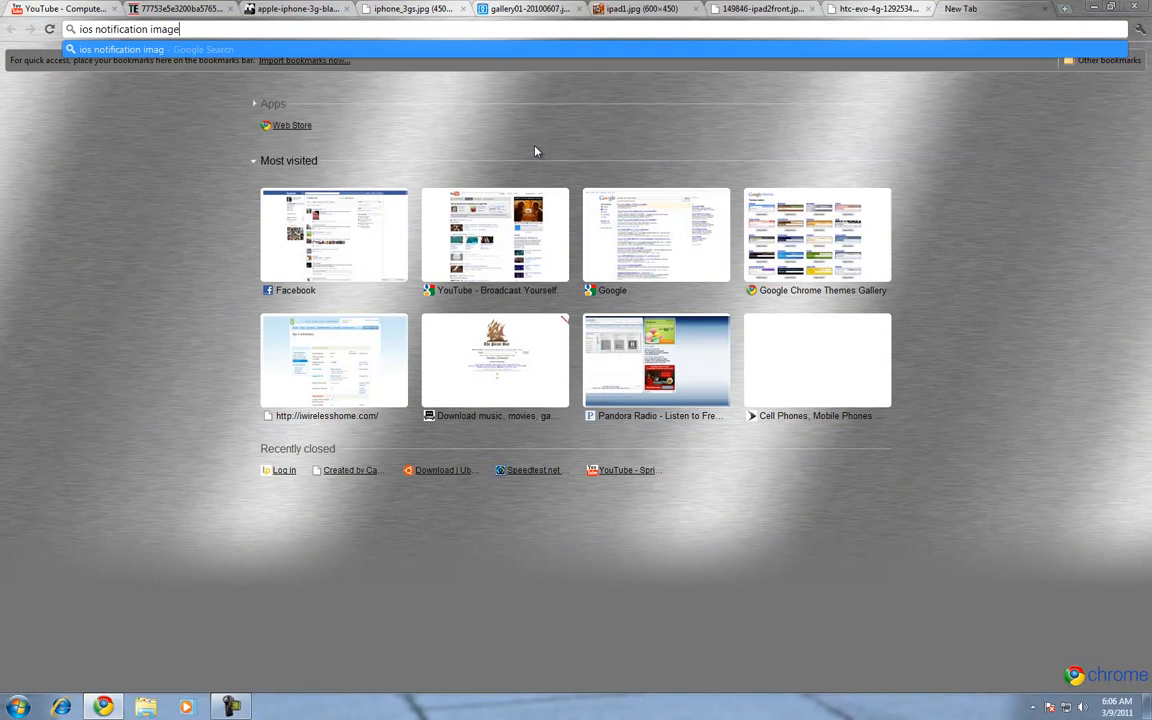
pyautogui.press('Return')
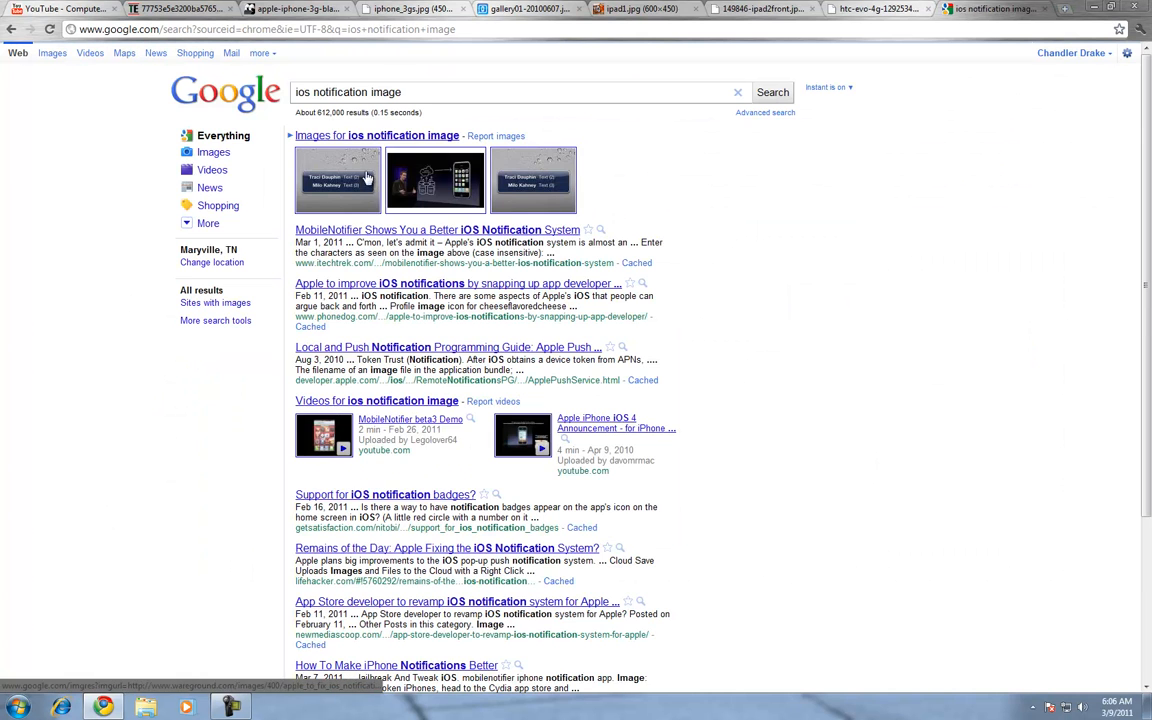
pyautogui.moveTo(64, 48)
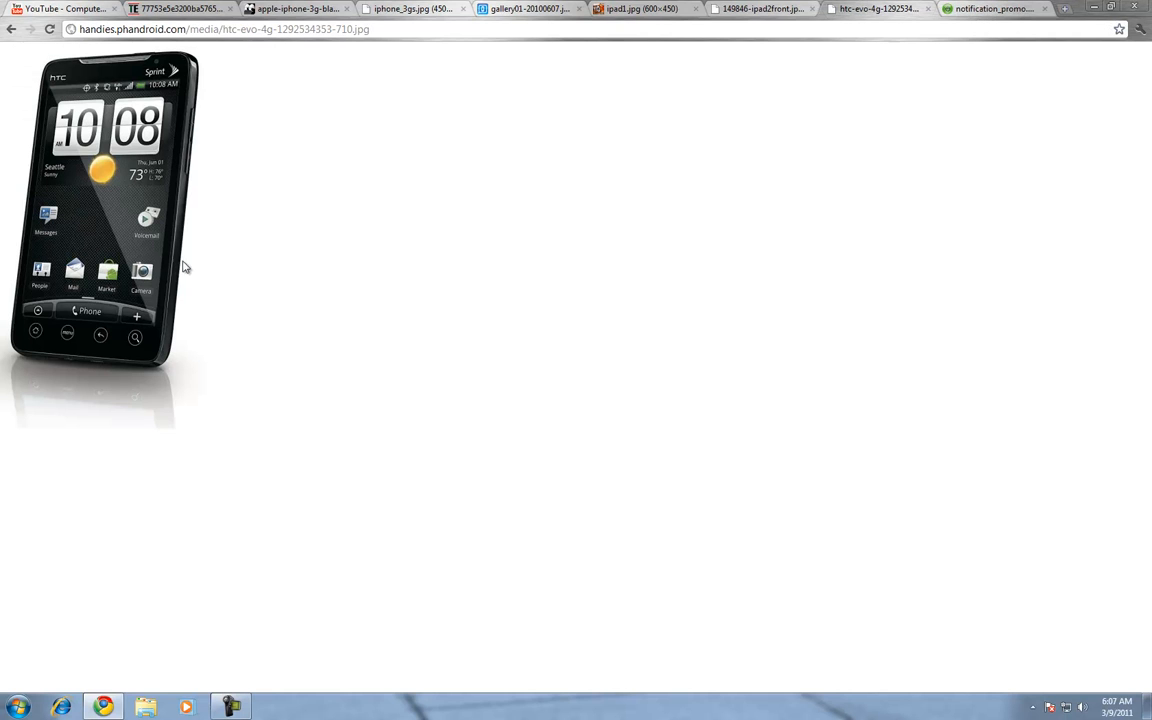
pyautogui.moveTo(194, 276)
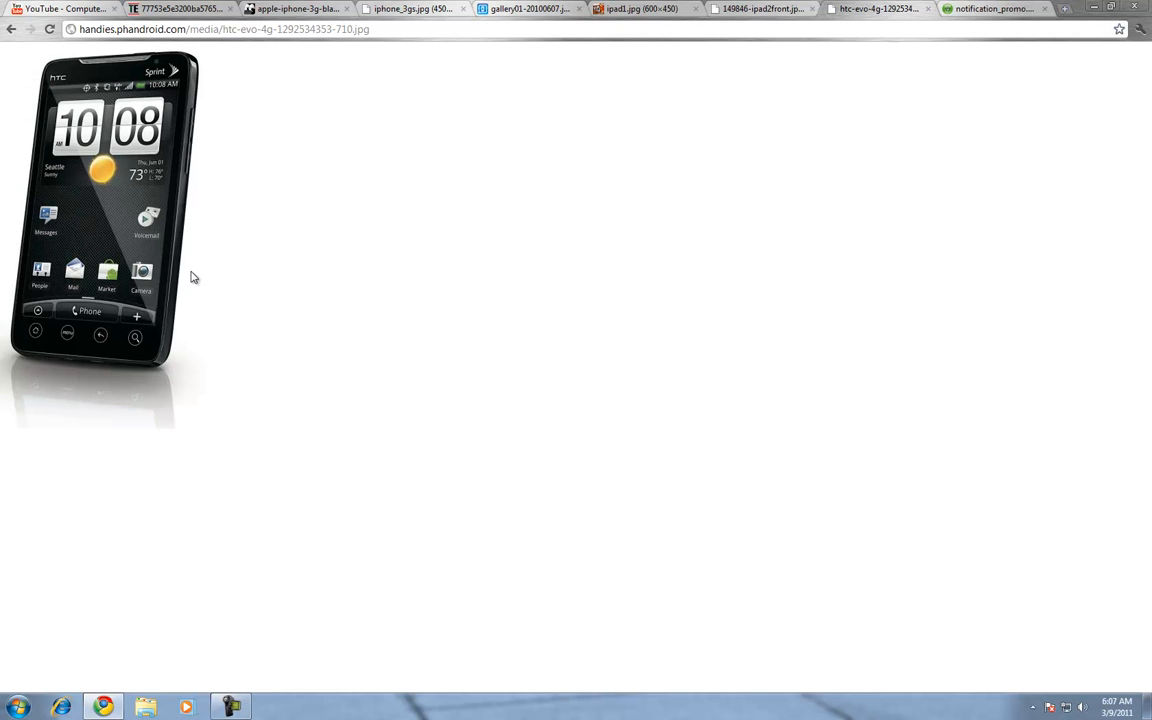
pyautogui.moveTo(108, 344)
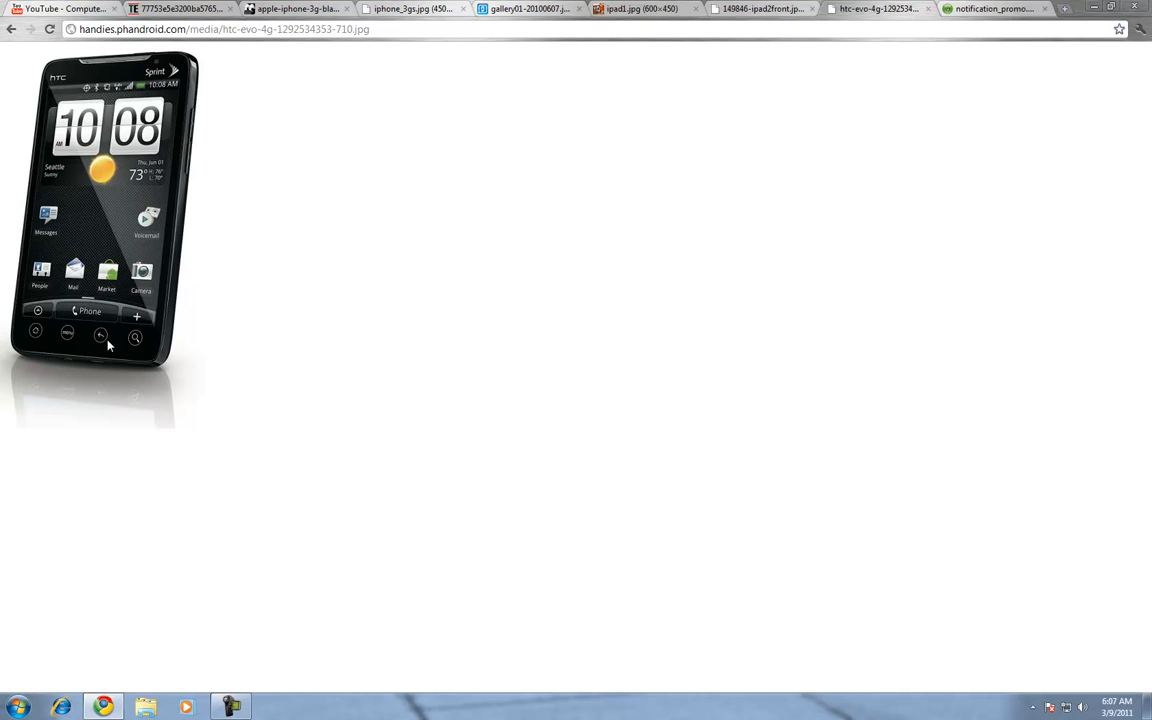
pyautogui.moveTo(148, 208)
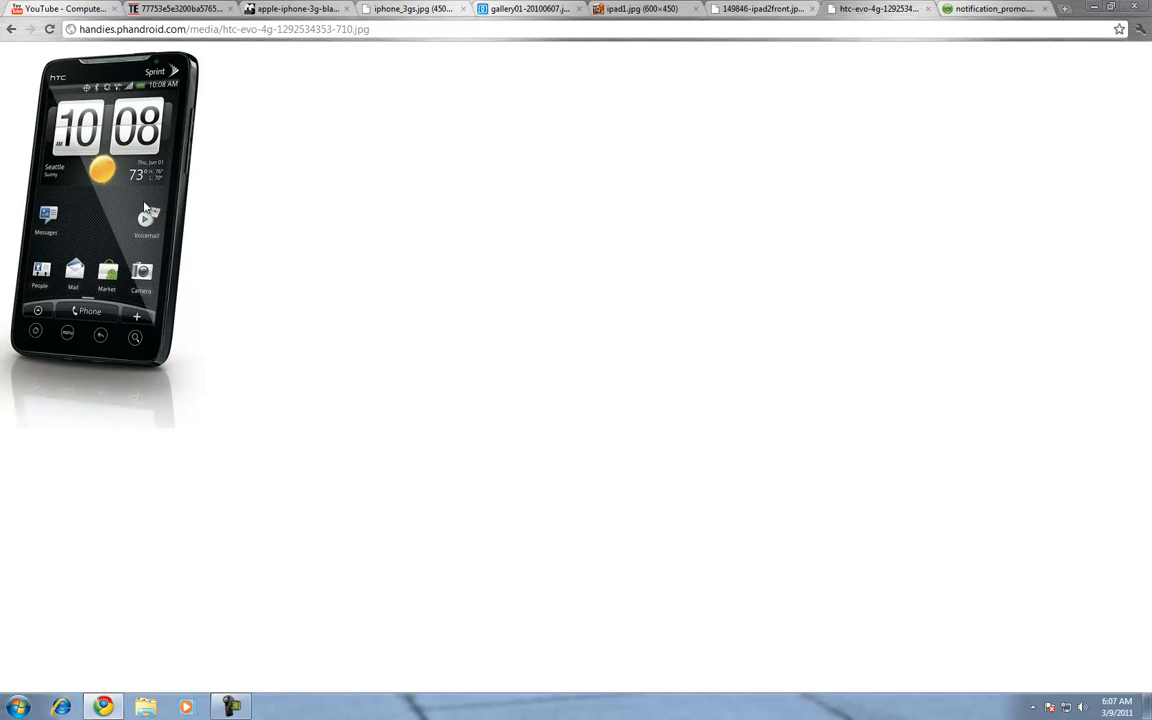
pyautogui.moveTo(168, 172)
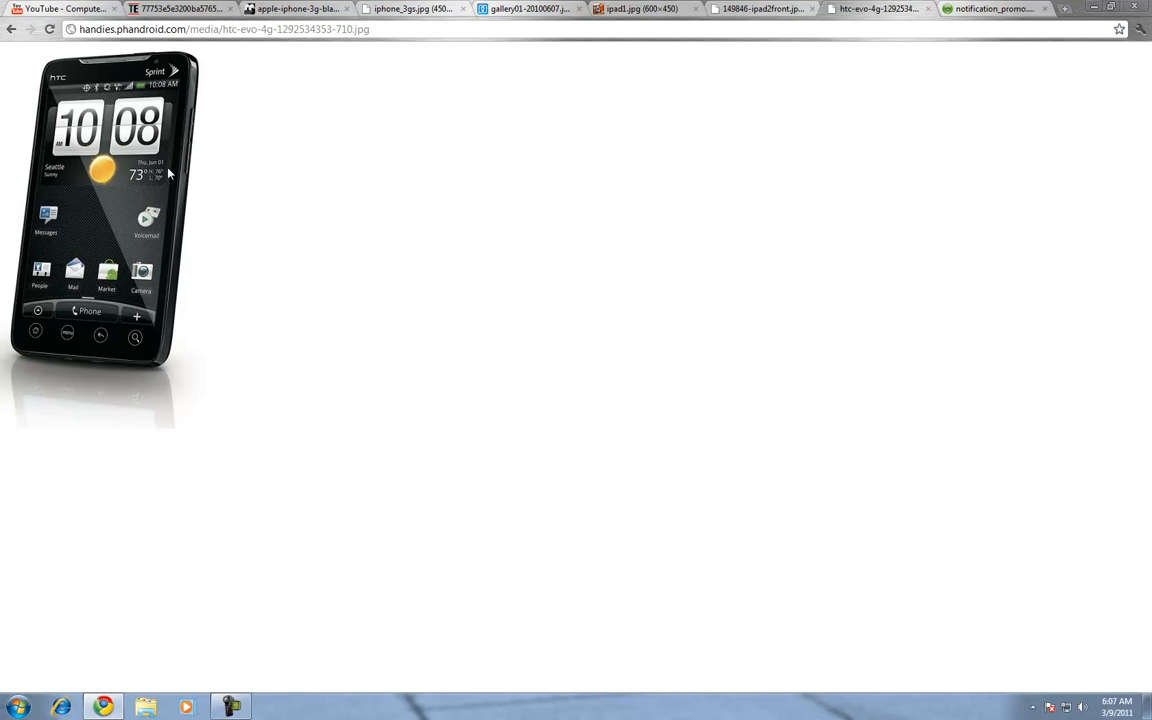
pyautogui.moveTo(108, 90)
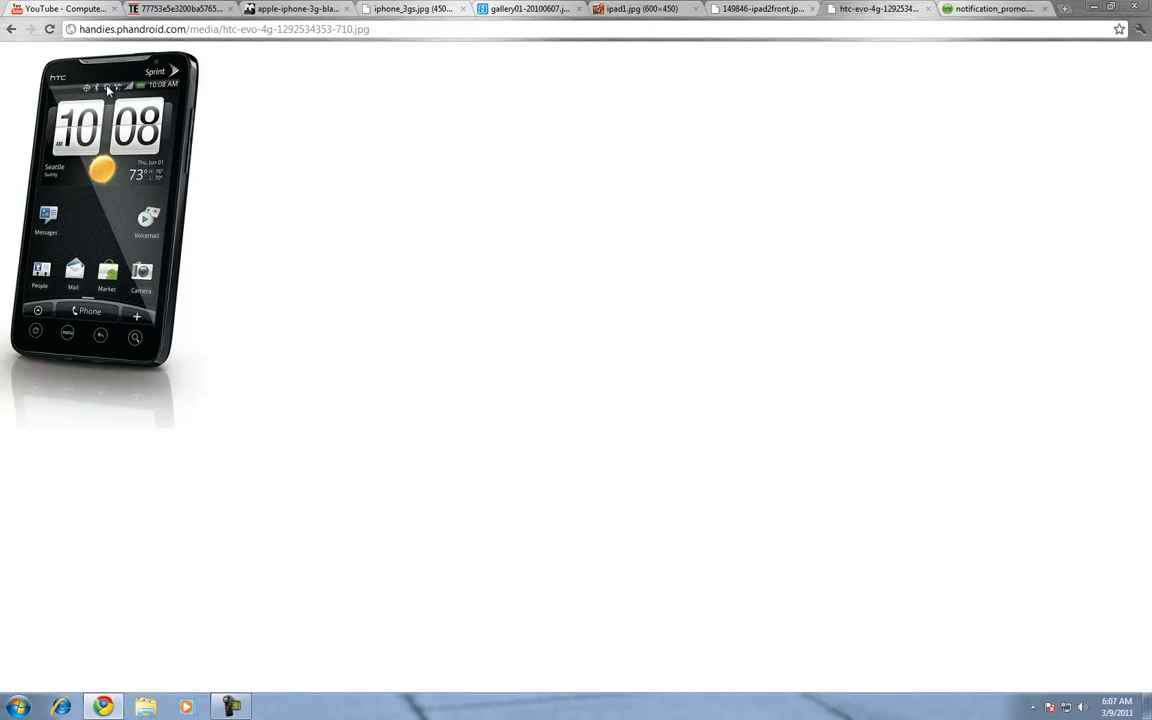
pyautogui.moveTo(172, 116)
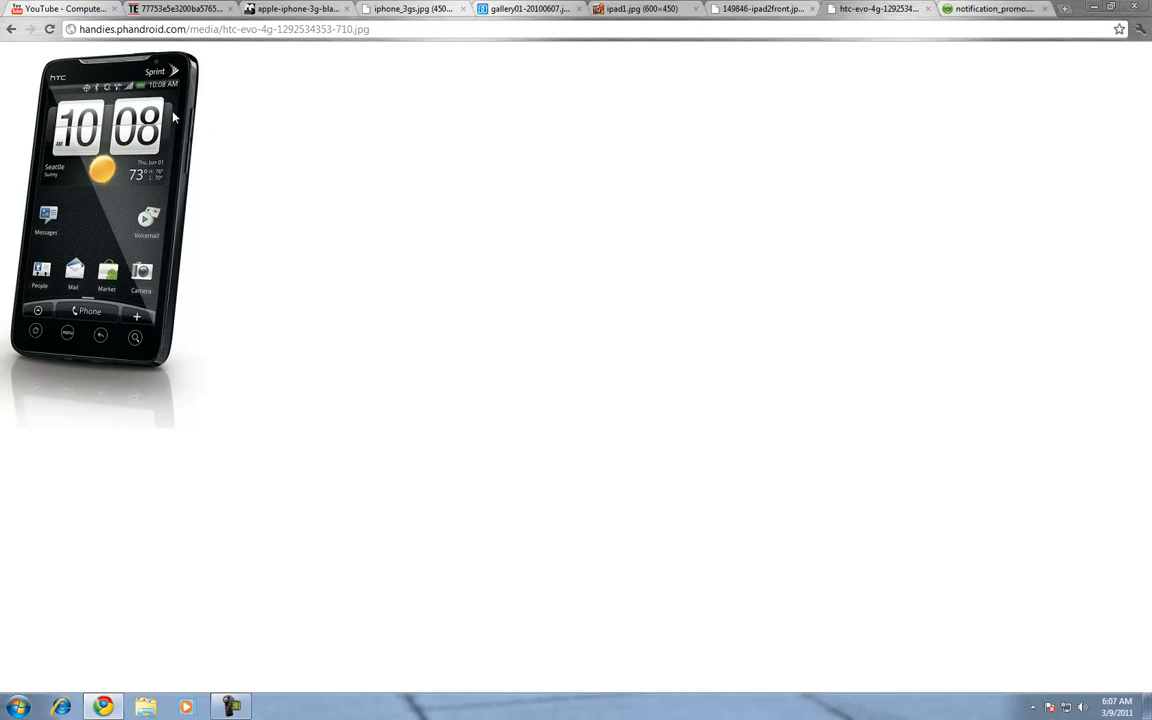
pyautogui.moveTo(184, 90)
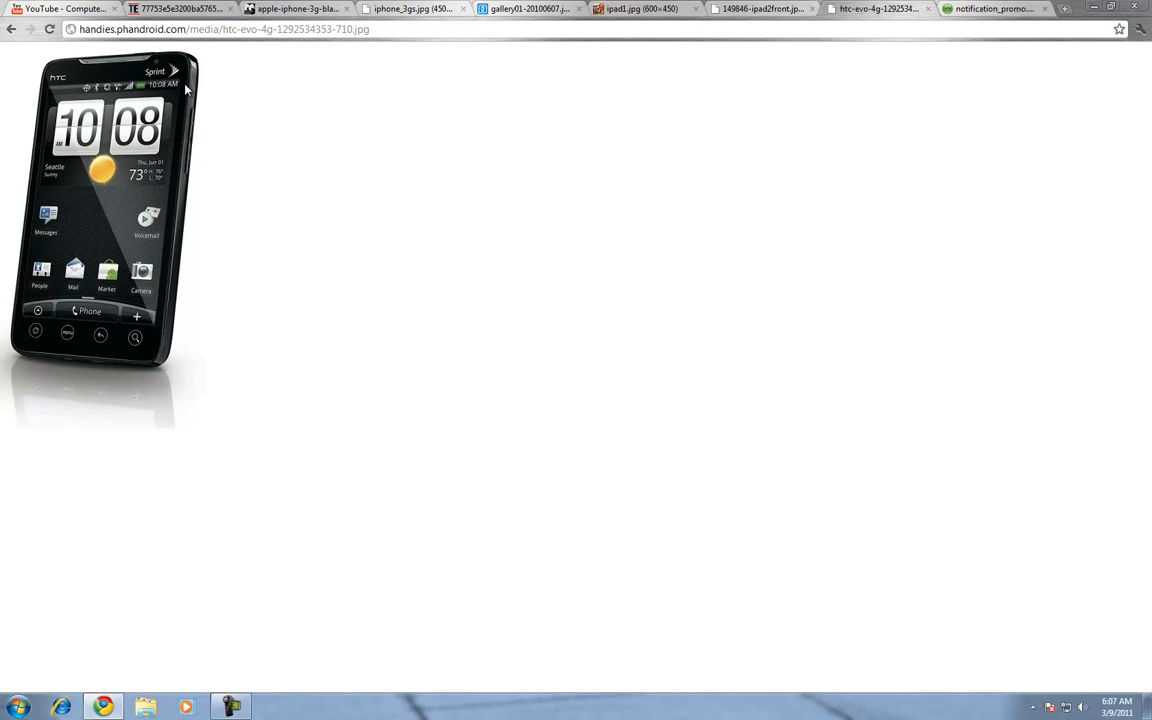
pyautogui.moveTo(170, 104)
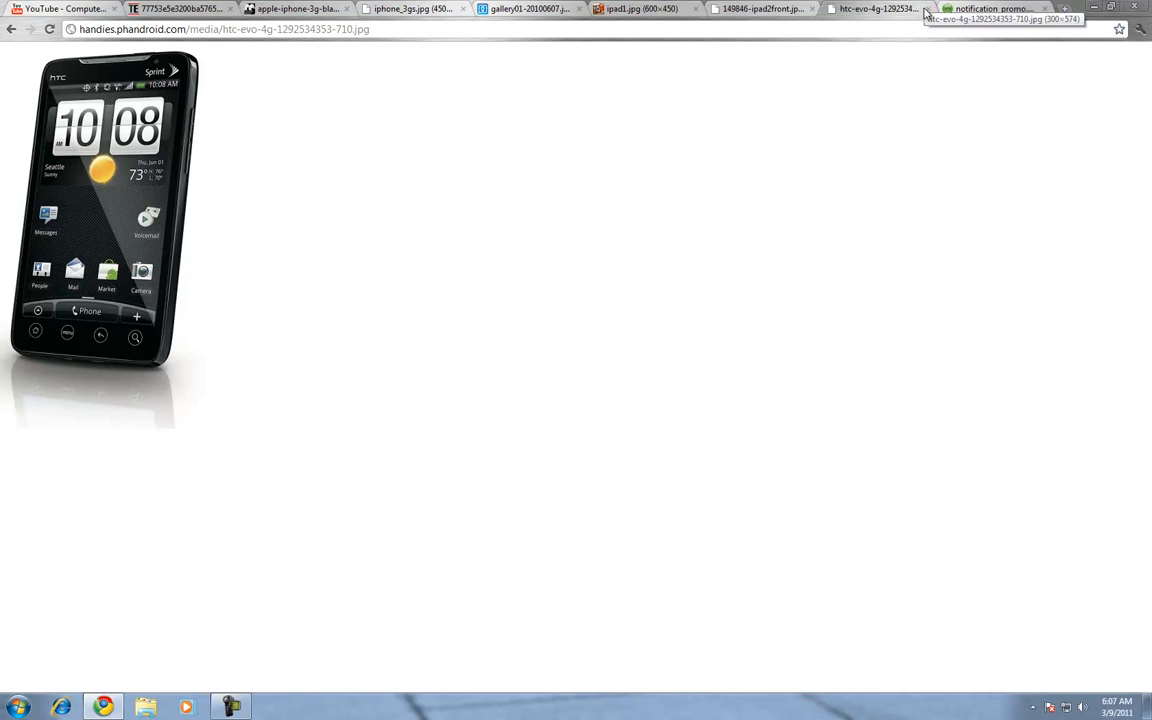
pyautogui.moveTo(224, 190)
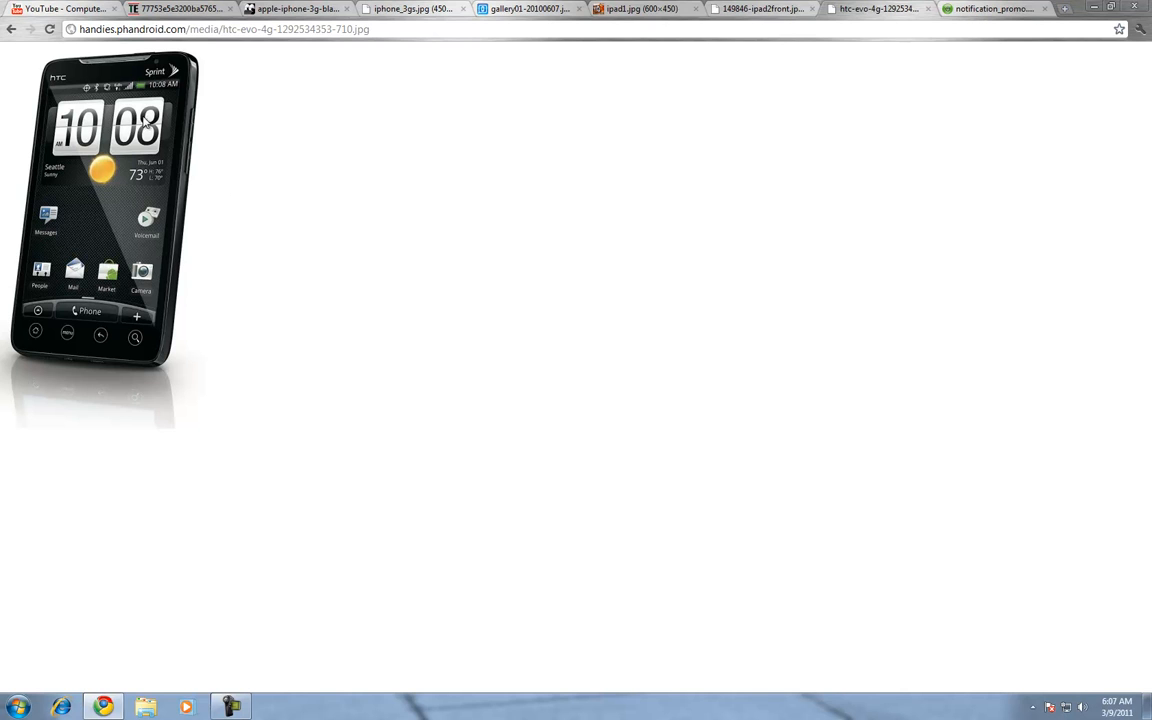
pyautogui.moveTo(80, 176)
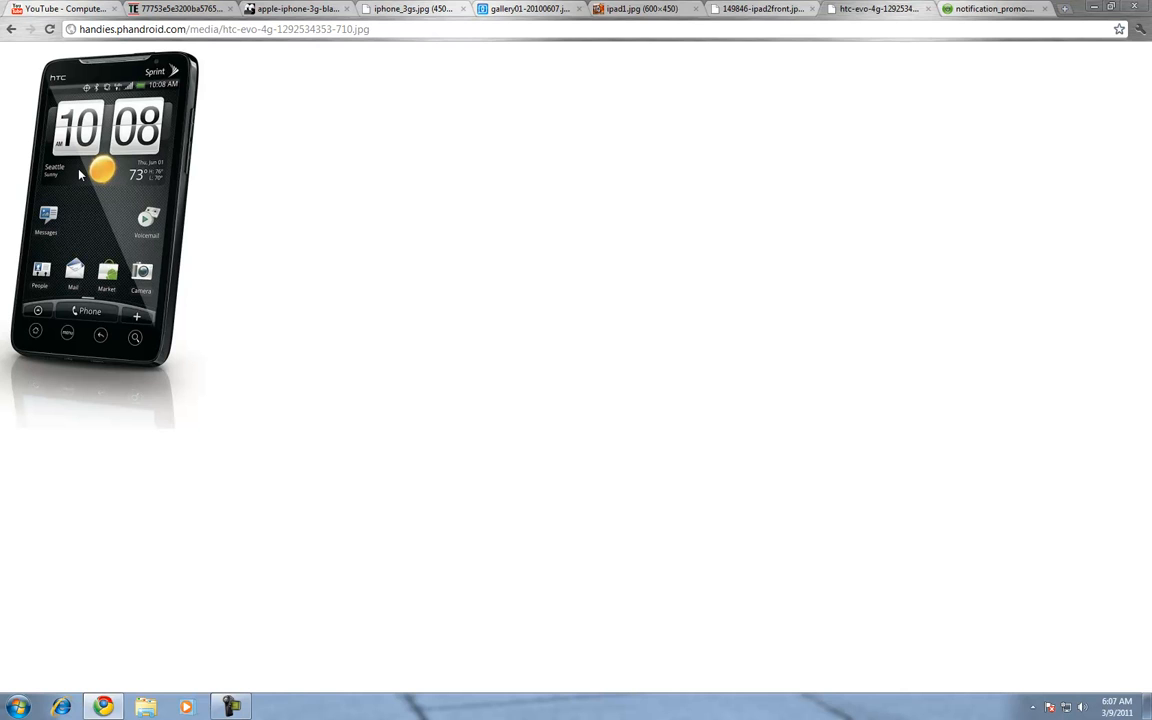
pyautogui.moveTo(238, 64)
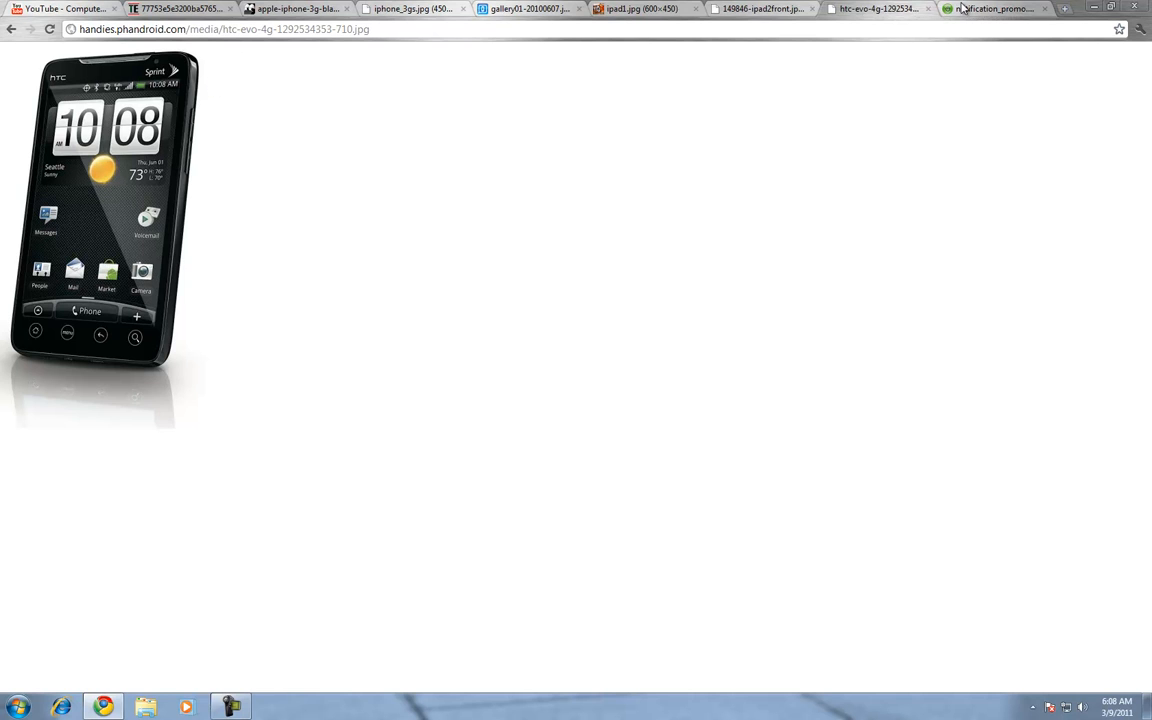
# Switch from the Evo 4G image to the iPad 2 black-and-white front image tab
pyautogui.click(762, 8)
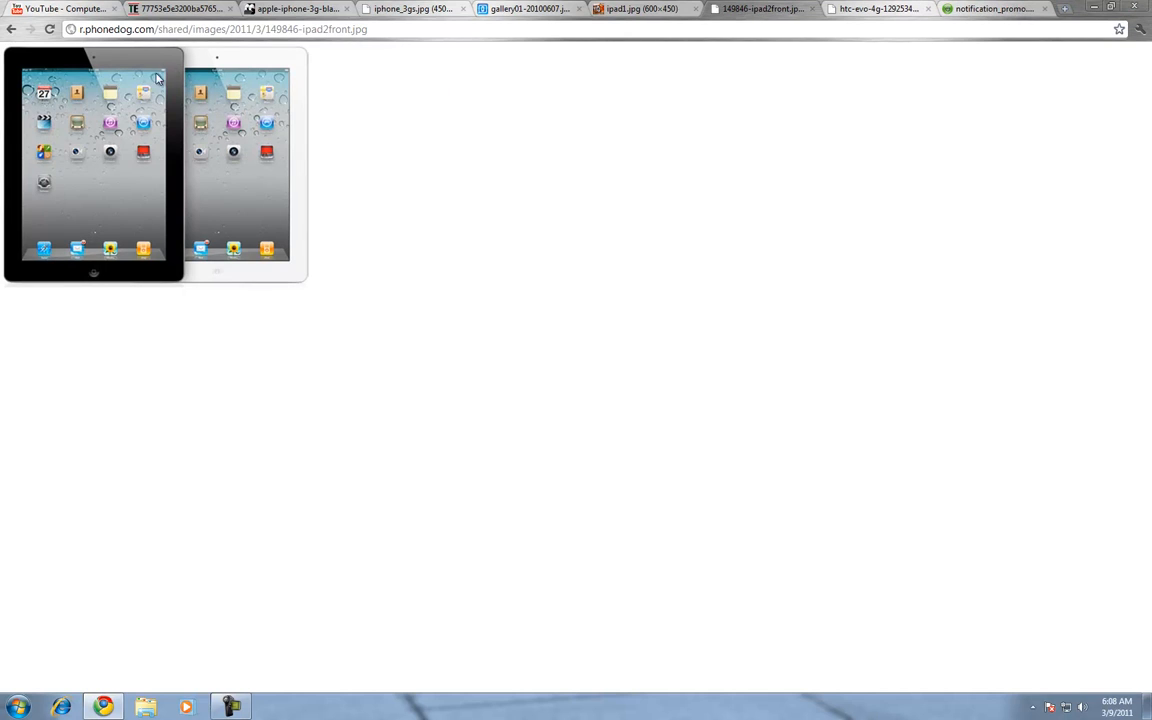
pyautogui.moveTo(144, 94)
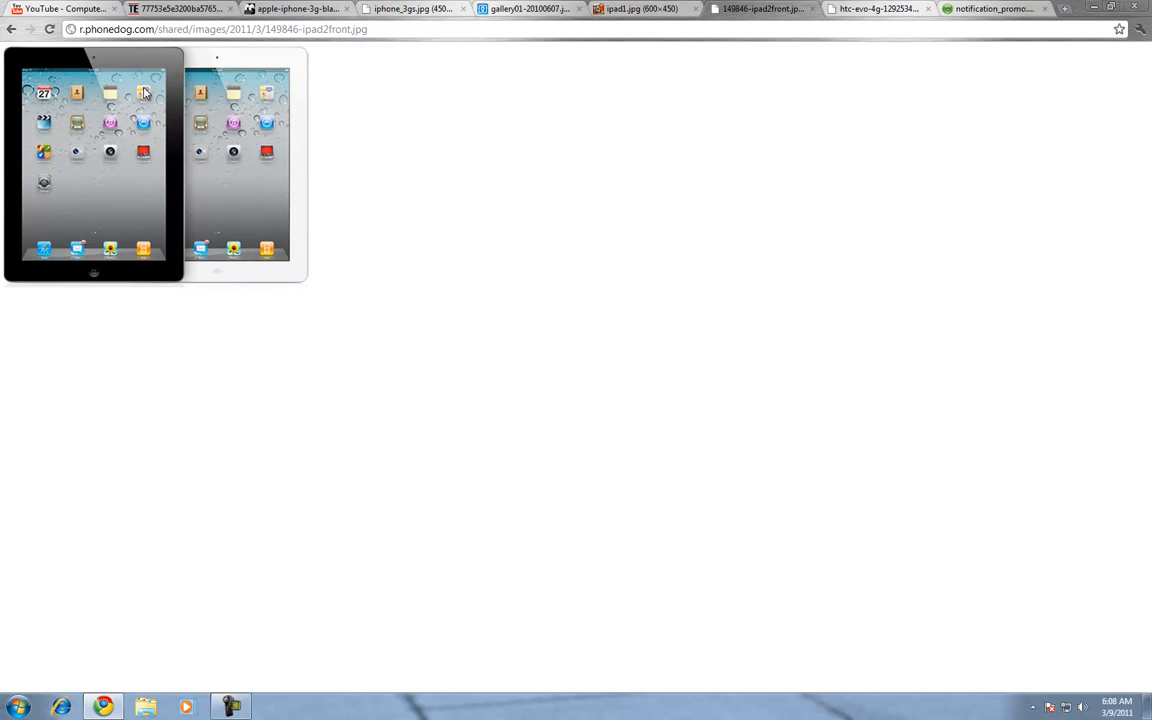
pyautogui.moveTo(196, 90)
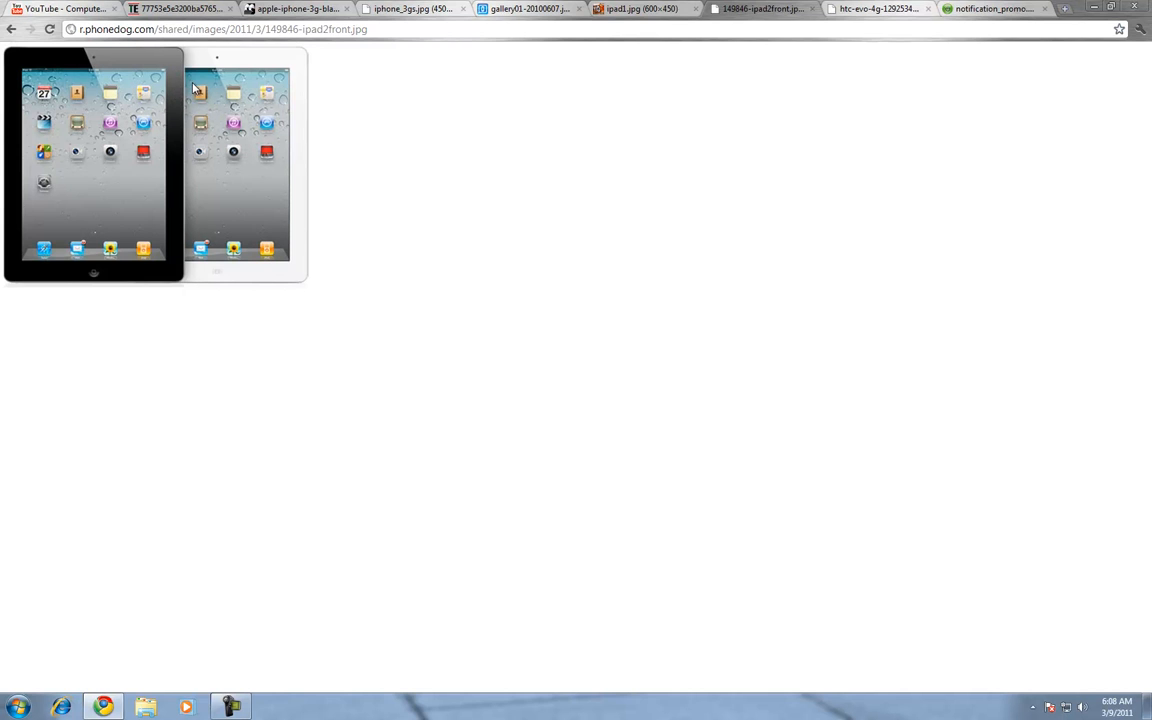
pyautogui.moveTo(616, 146)
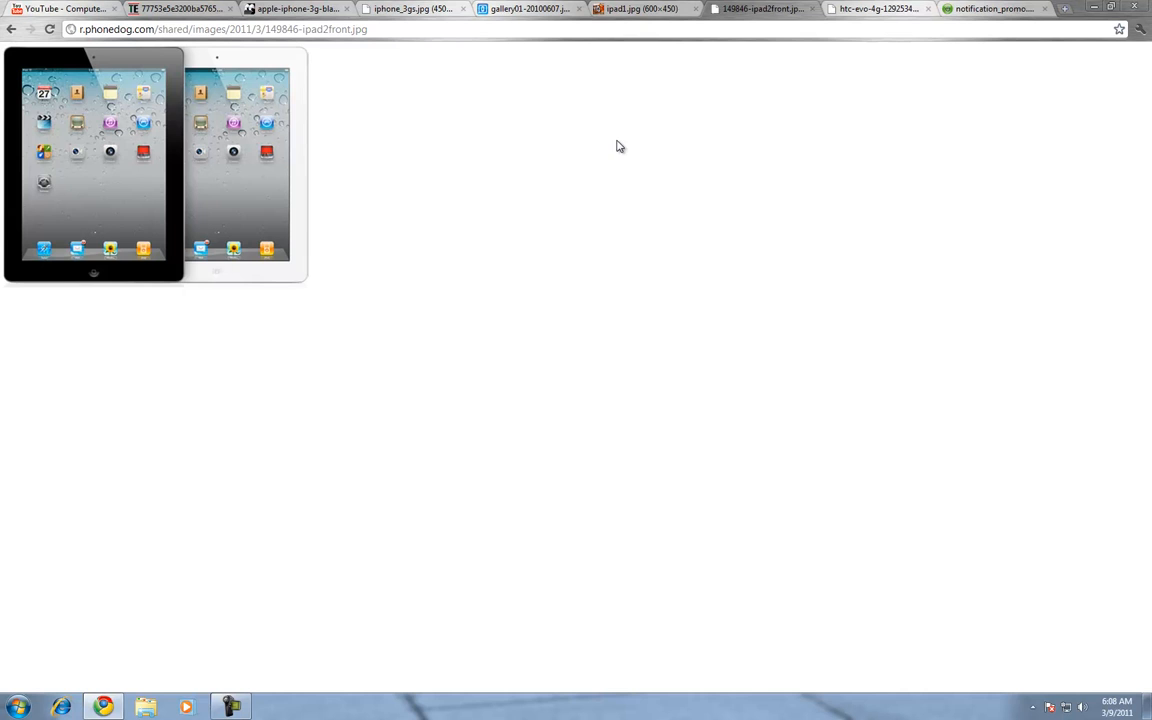
pyautogui.moveTo(128, 118)
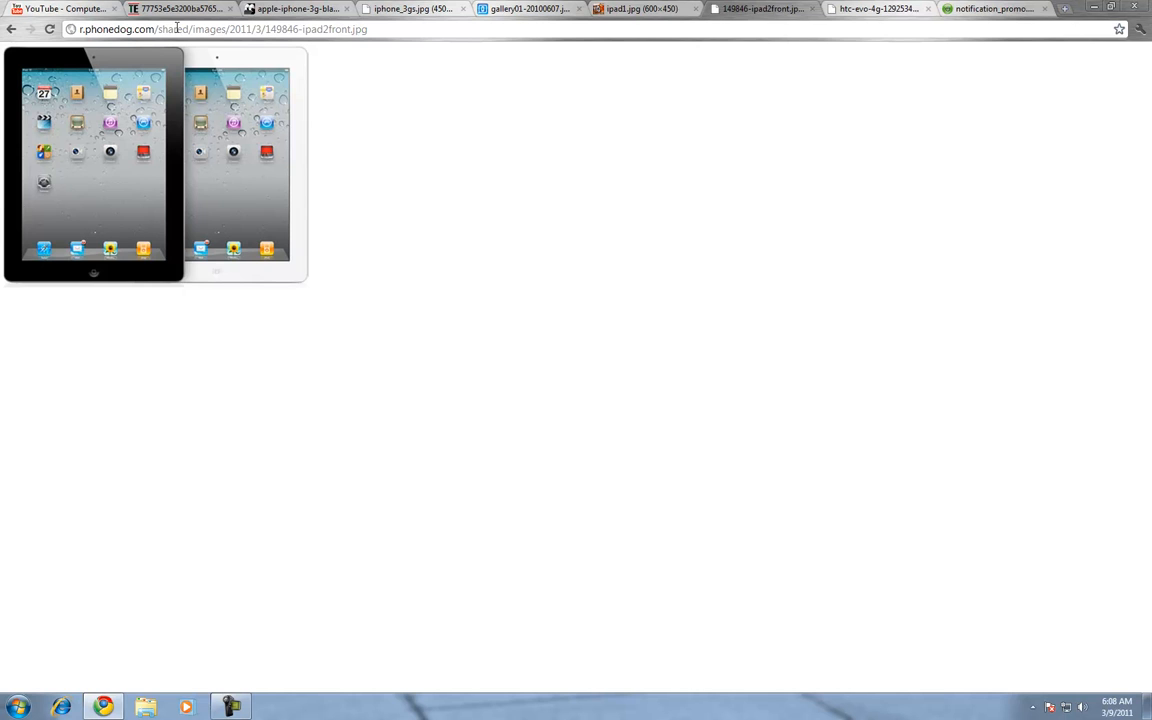
pyautogui.moveTo(60, 8)
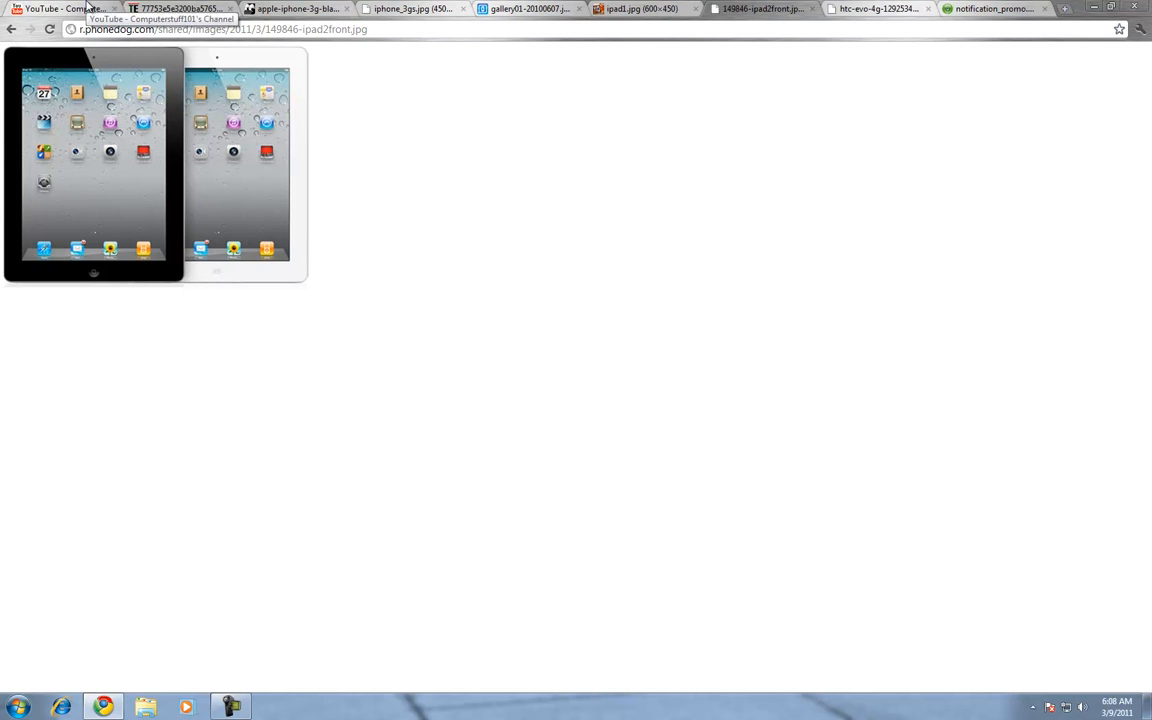
pyautogui.moveTo(144, 52)
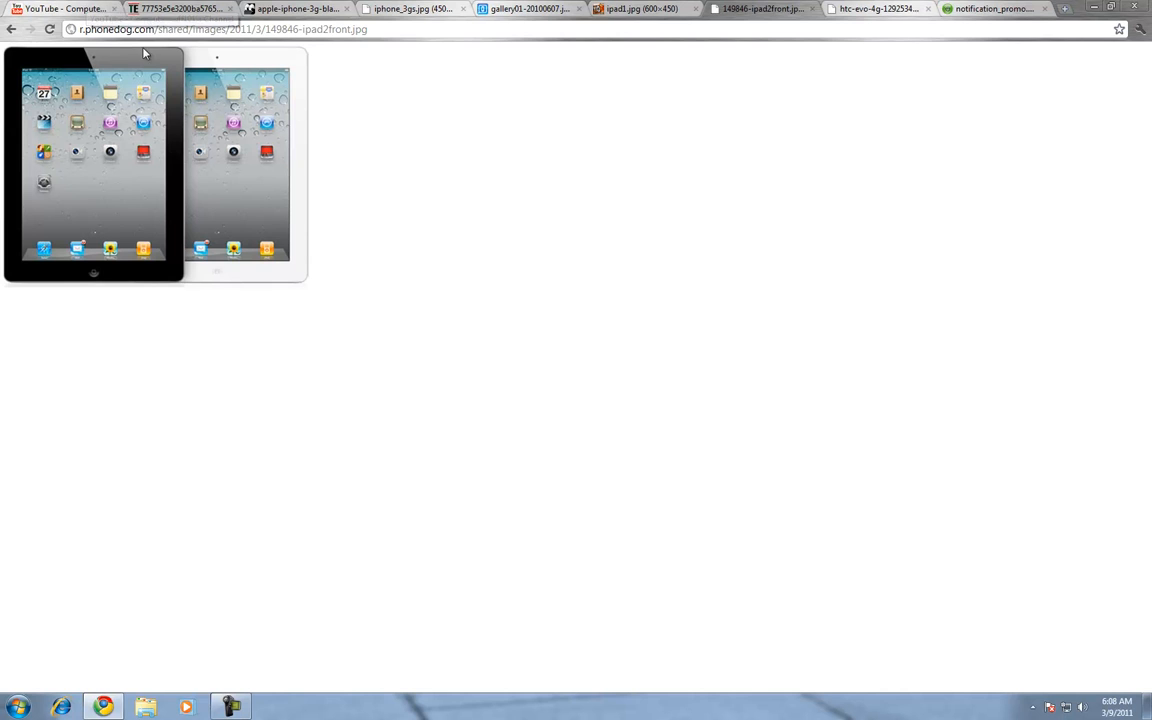
pyautogui.moveTo(292, 92)
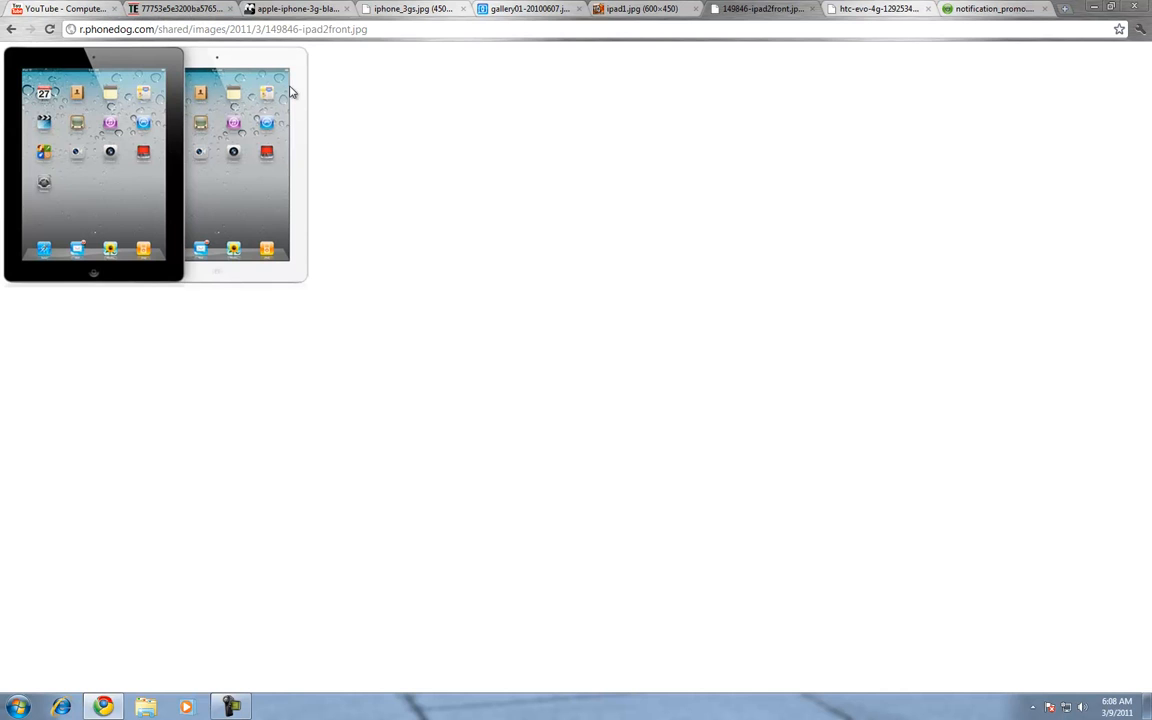
pyautogui.moveTo(288, 66)
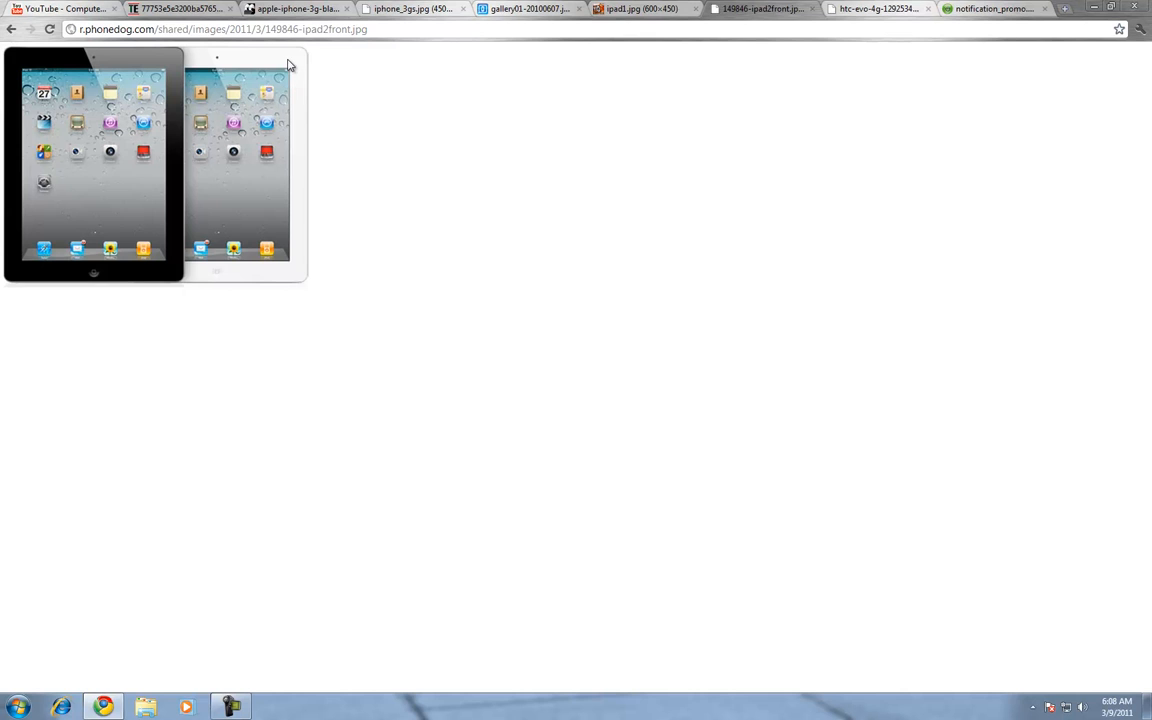
pyautogui.moveTo(396, 48)
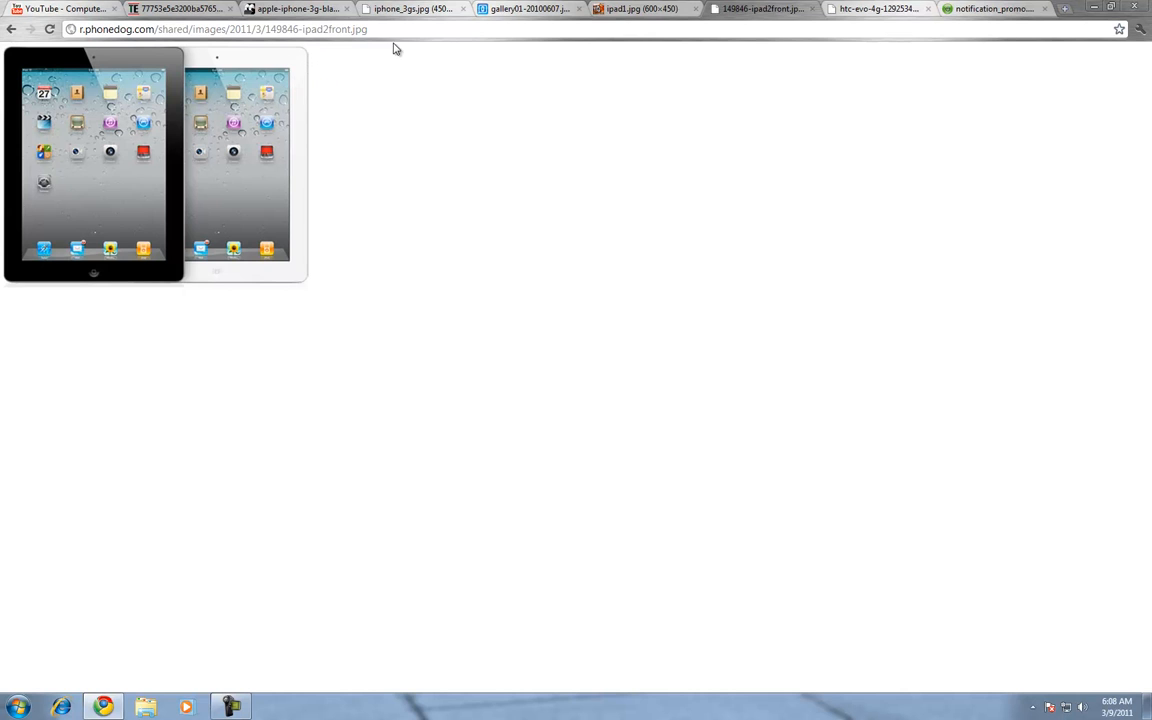
pyautogui.moveTo(312, 160)
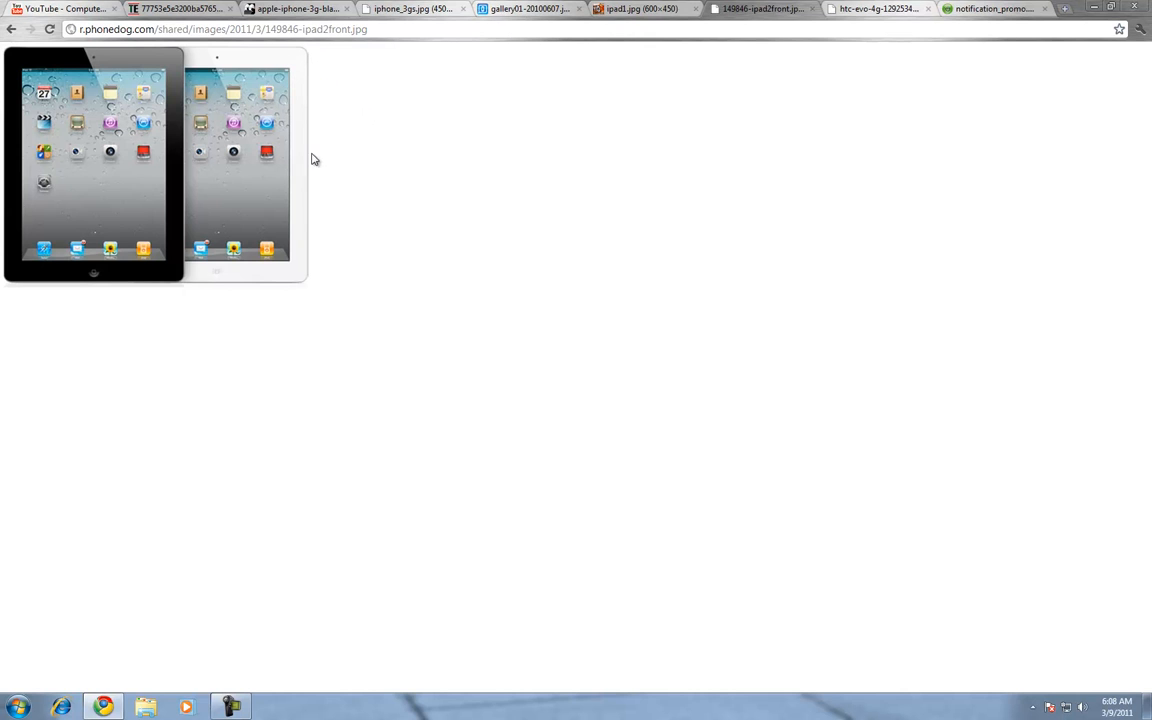
pyautogui.moveTo(778, 144)
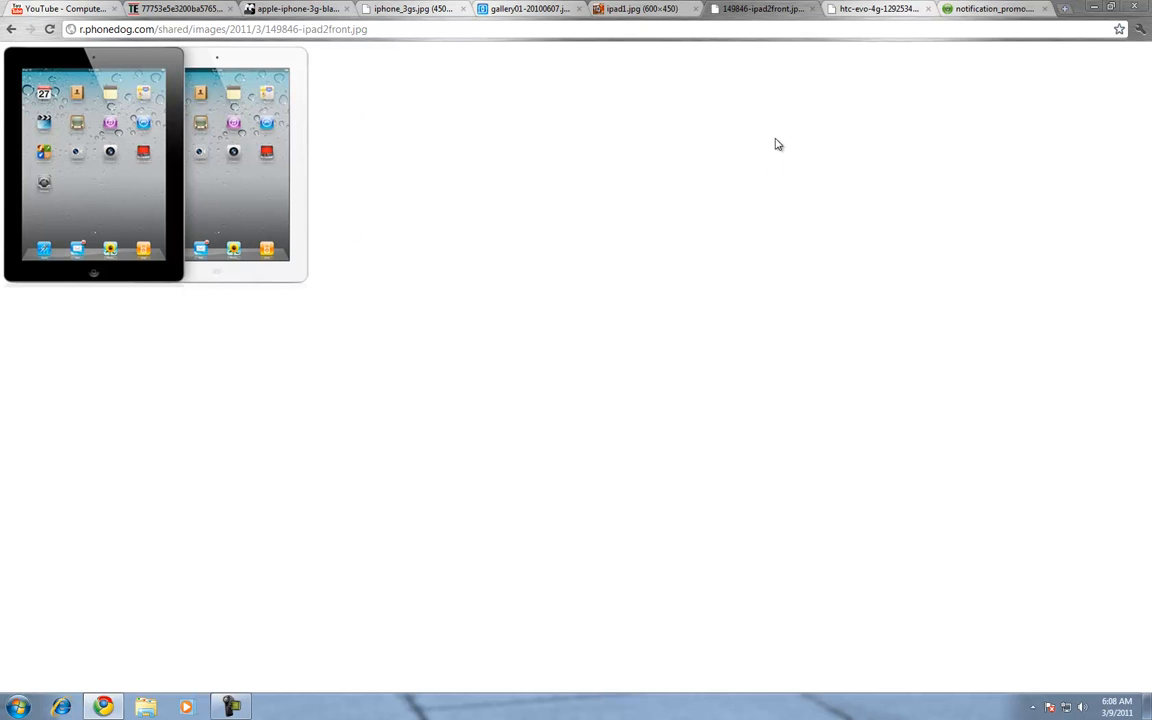
pyautogui.moveTo(500, 374)
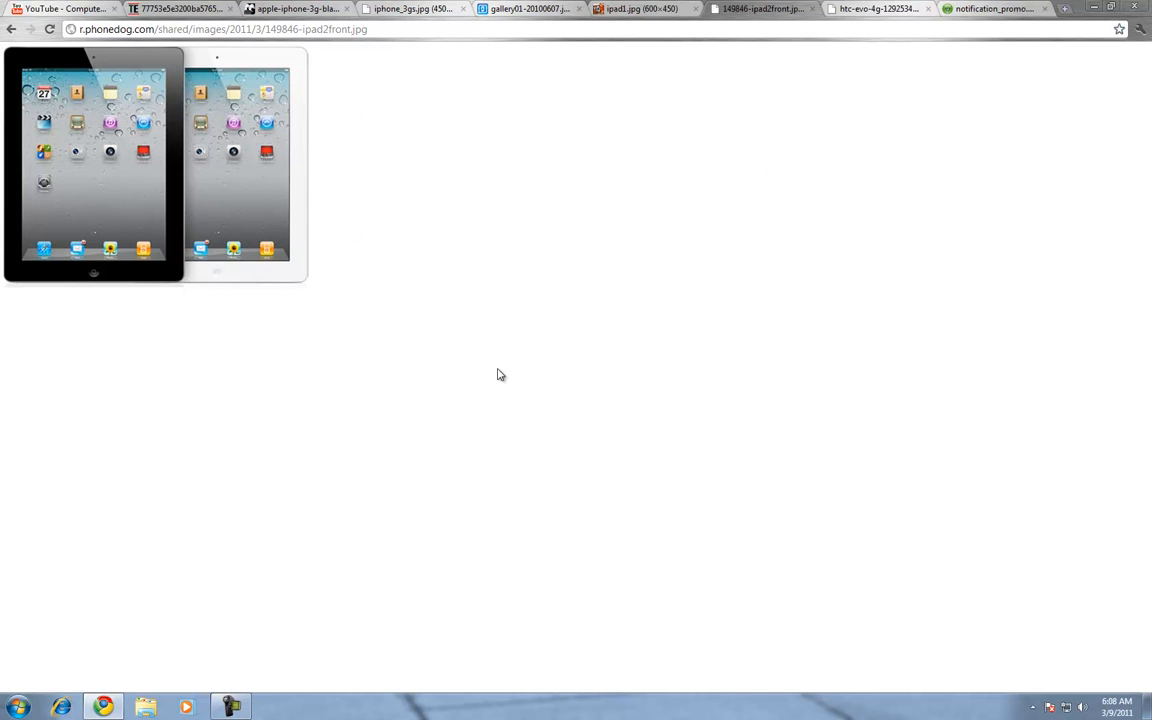
pyautogui.moveTo(396, 428)
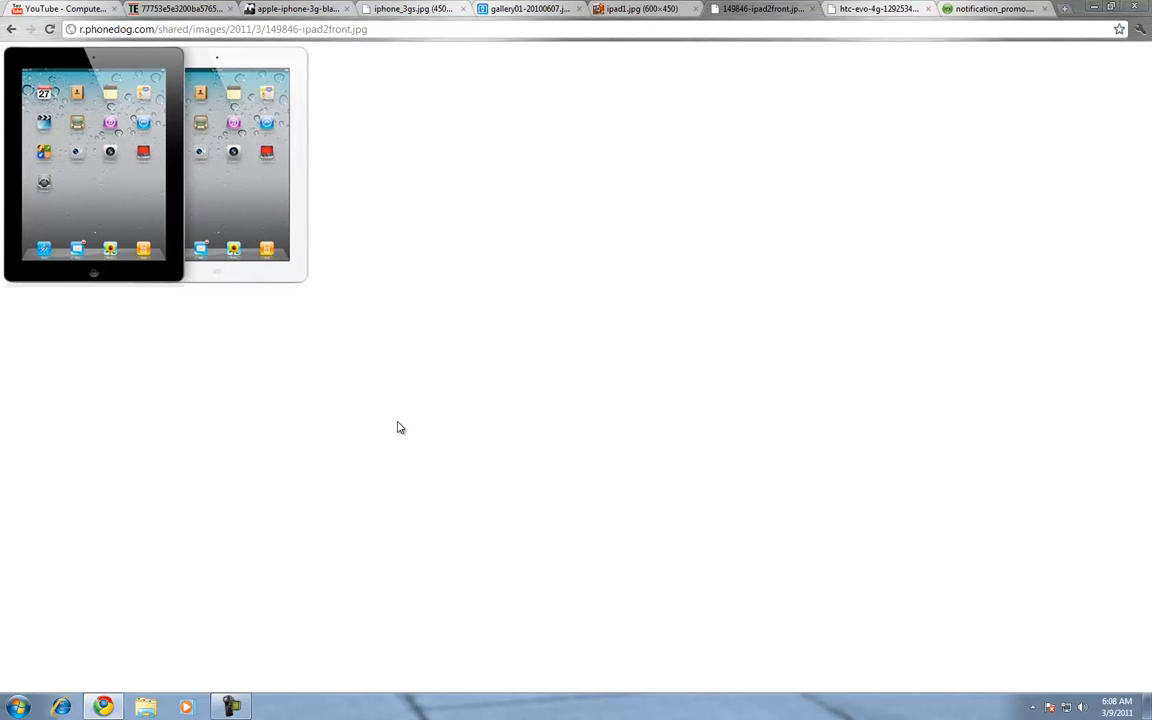
pyautogui.moveTo(308, 486)
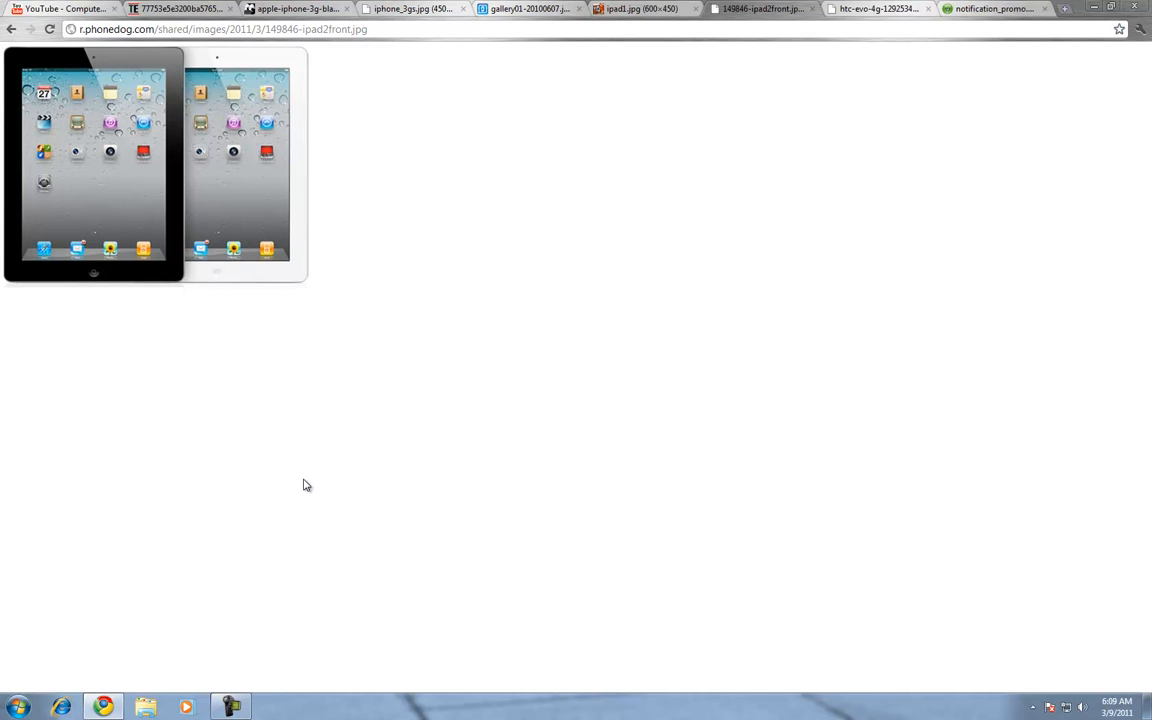
pyautogui.moveTo(290, 340)
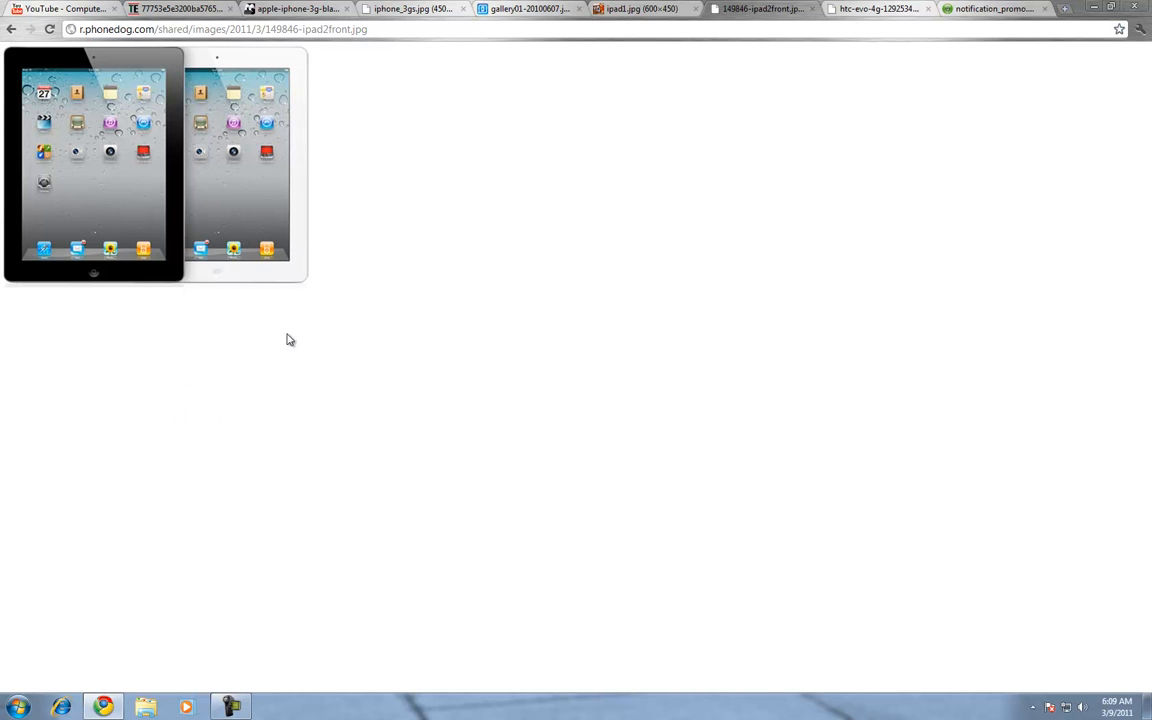
pyautogui.moveTo(684, 88)
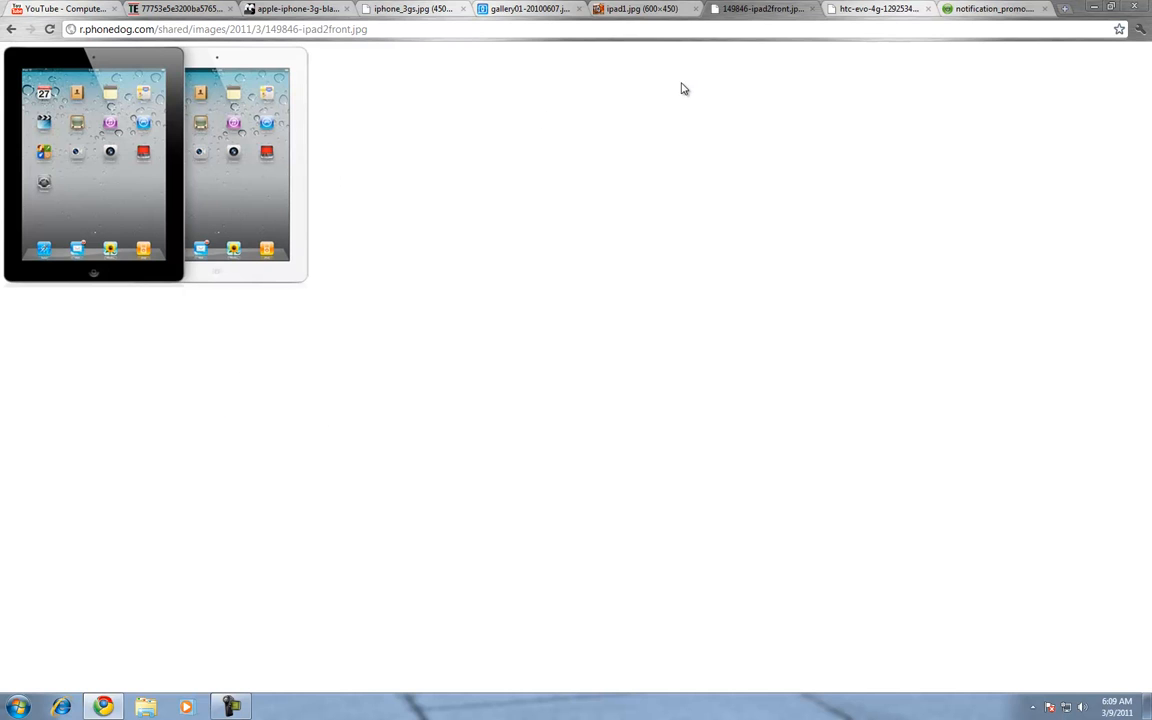
pyautogui.moveTo(688, 72)
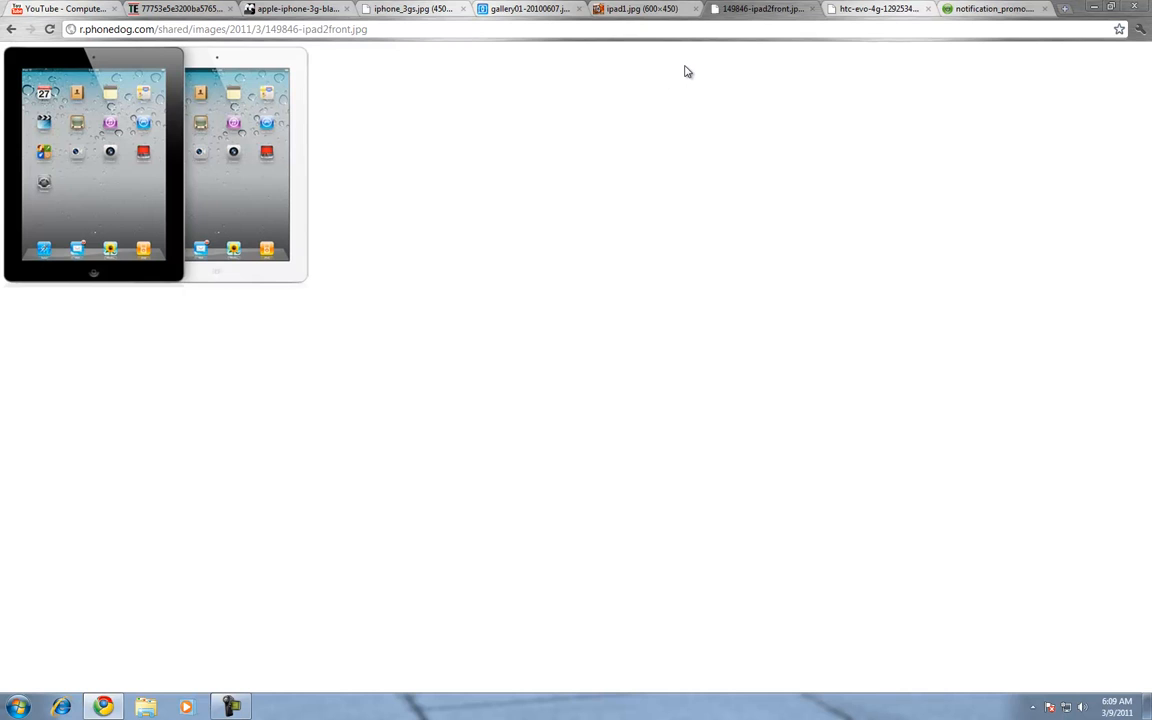